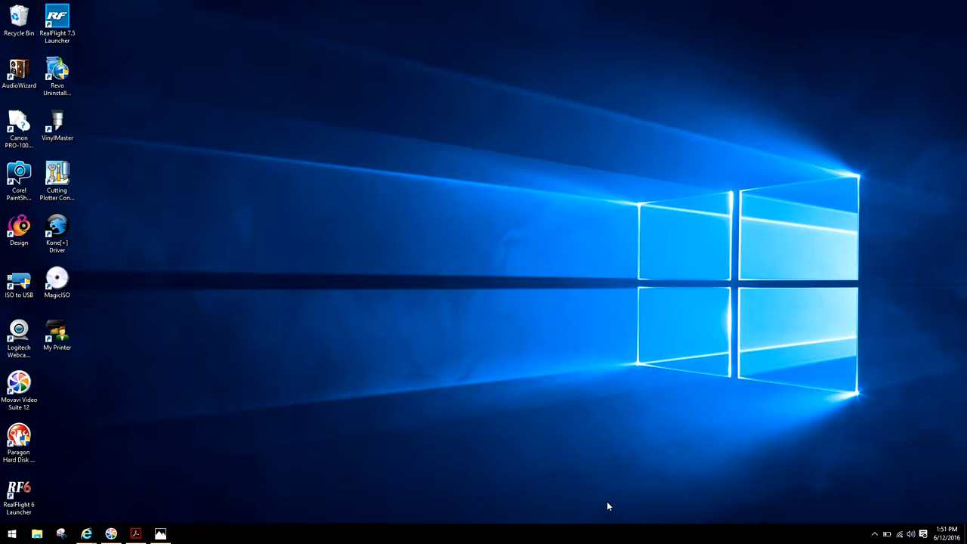
{"action": "mouse_move", "coordinate": [155, 499]}
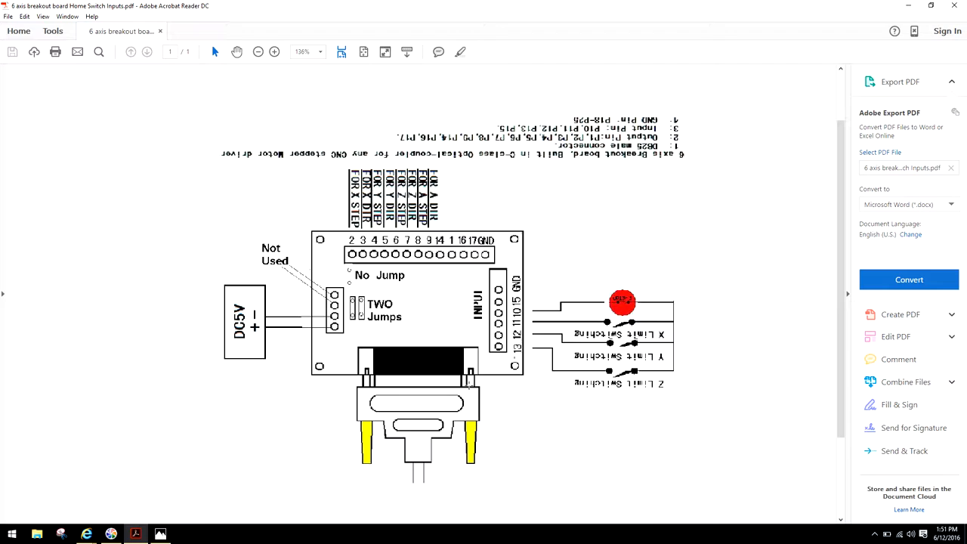
{"action": "mouse_move", "coordinate": [573, 414]}
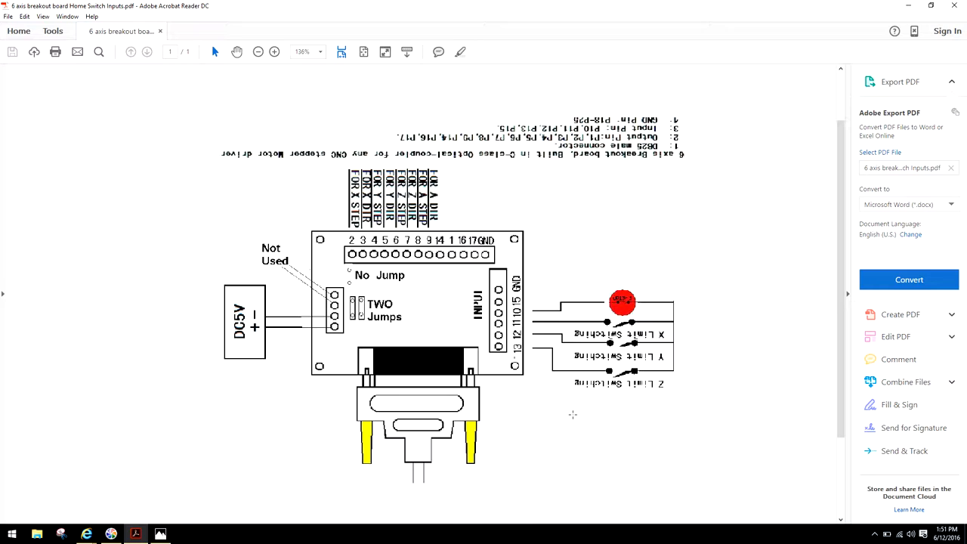
{"action": "mouse_move", "coordinate": [446, 448]}
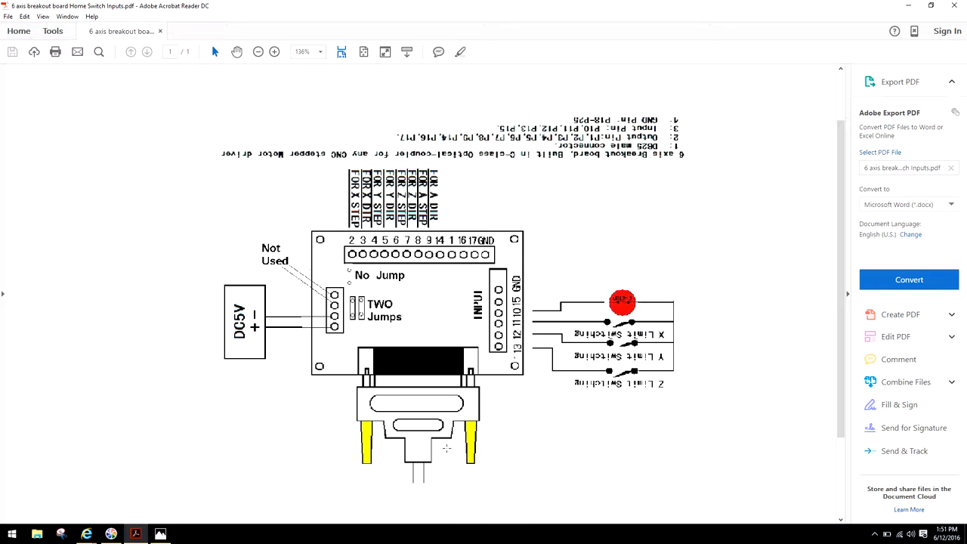
{"action": "mouse_move", "coordinate": [423, 421]}
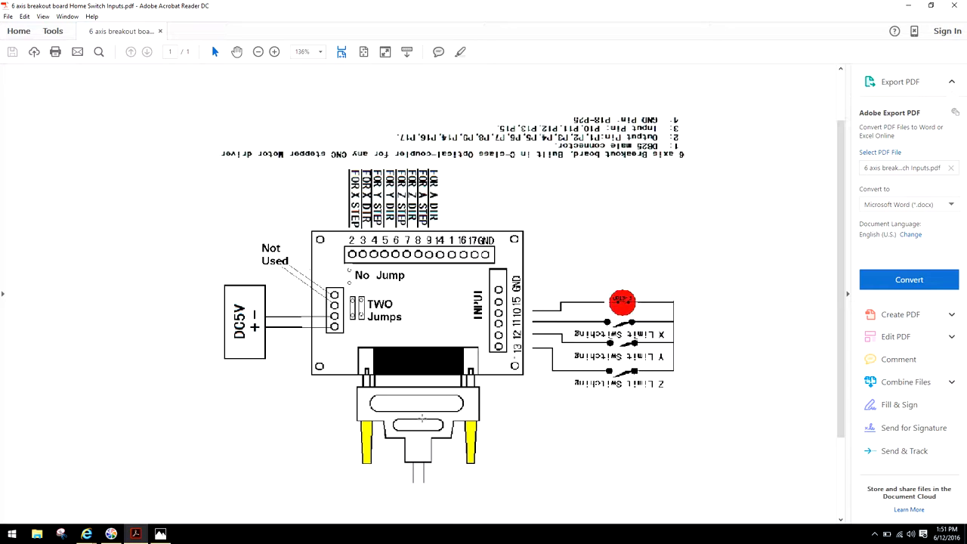
{"action": "mouse_move", "coordinate": [413, 452]}
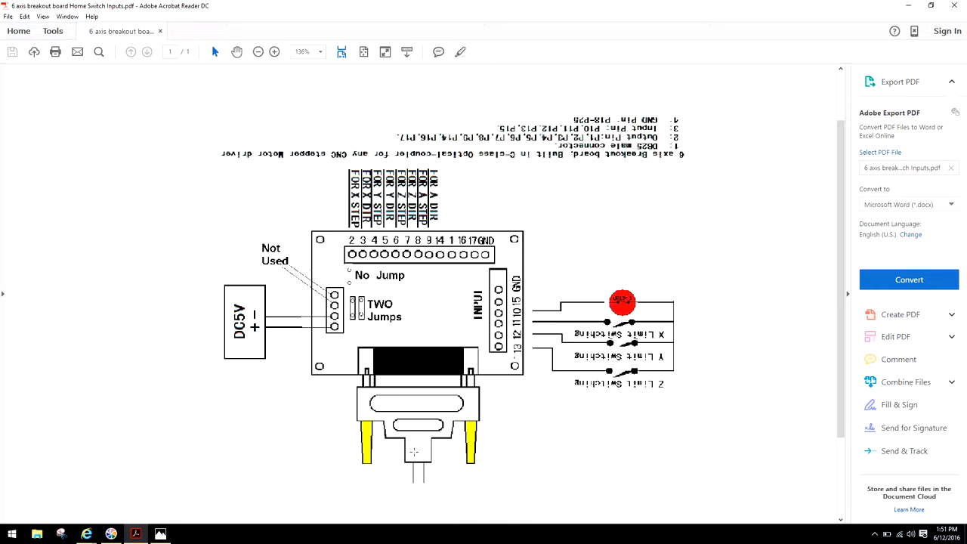
{"action": "mouse_move", "coordinate": [424, 324]}
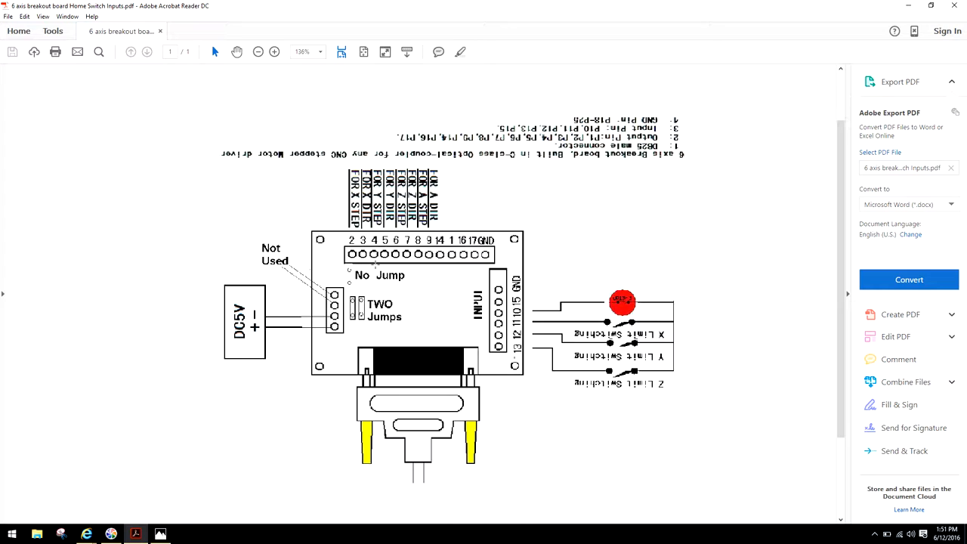
{"action": "mouse_move", "coordinate": [426, 315]}
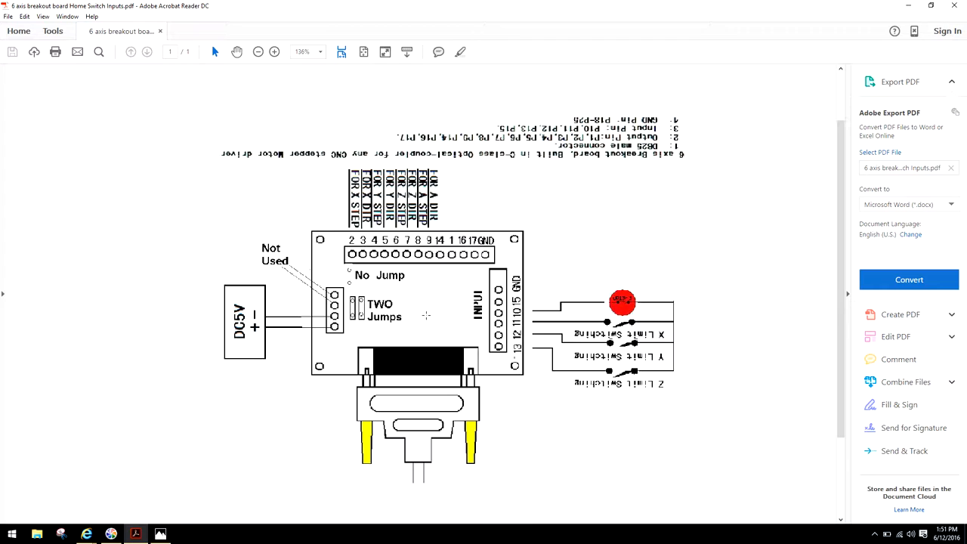
{"action": "mouse_move", "coordinate": [431, 324]}
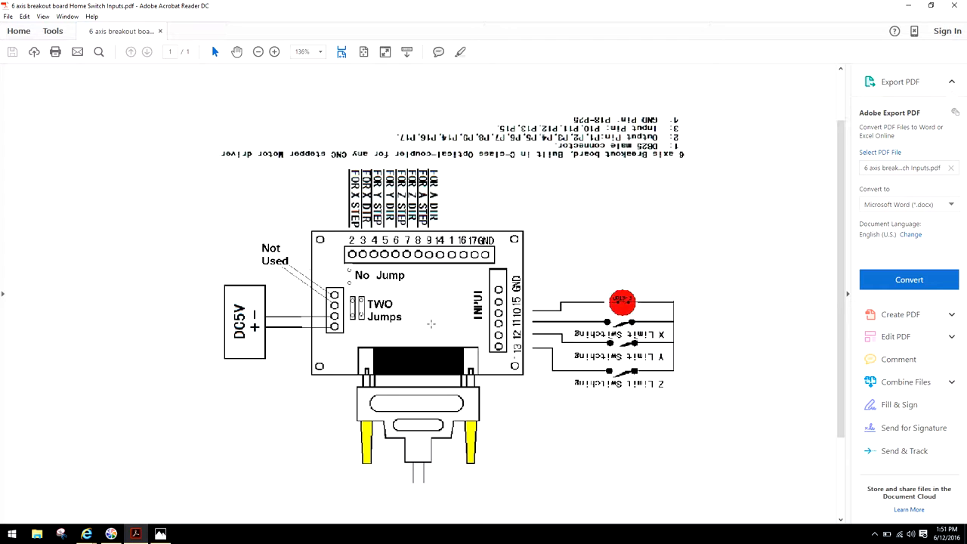
{"action": "mouse_move", "coordinate": [418, 336]}
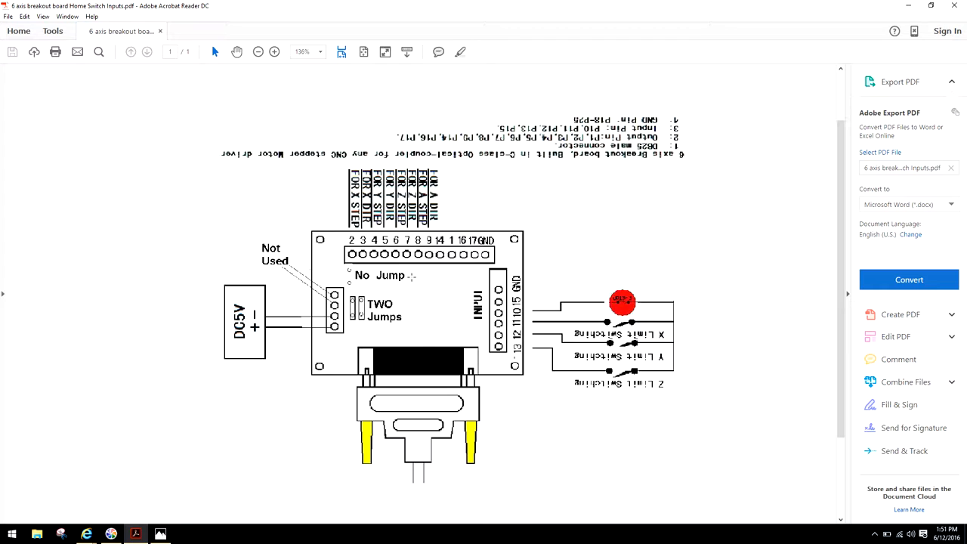
{"action": "mouse_move", "coordinate": [458, 295]}
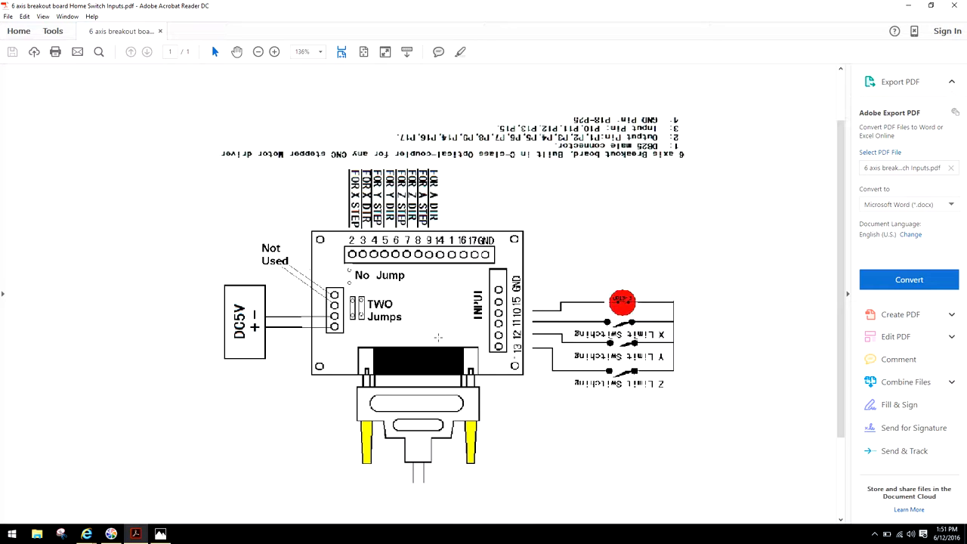
{"action": "mouse_move", "coordinate": [430, 335]}
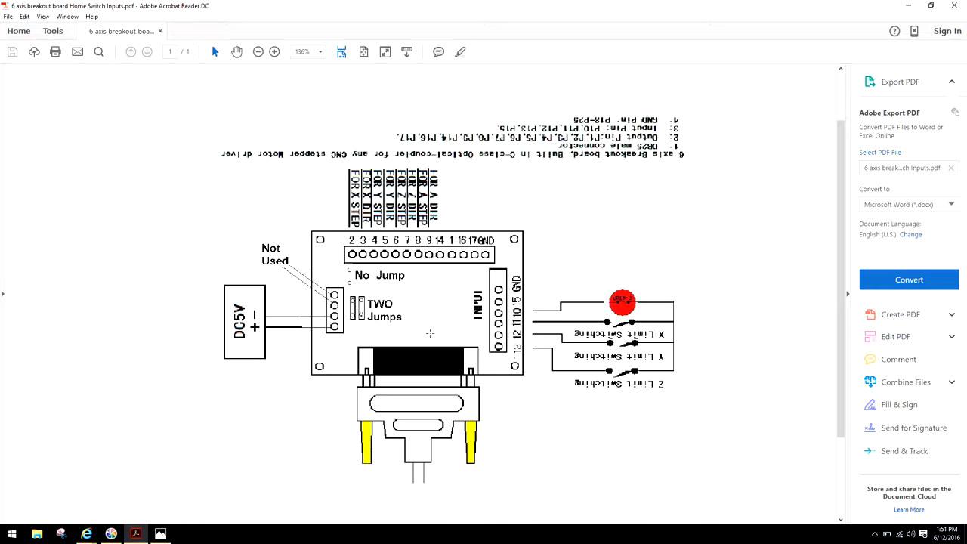
{"action": "mouse_move", "coordinate": [422, 375]}
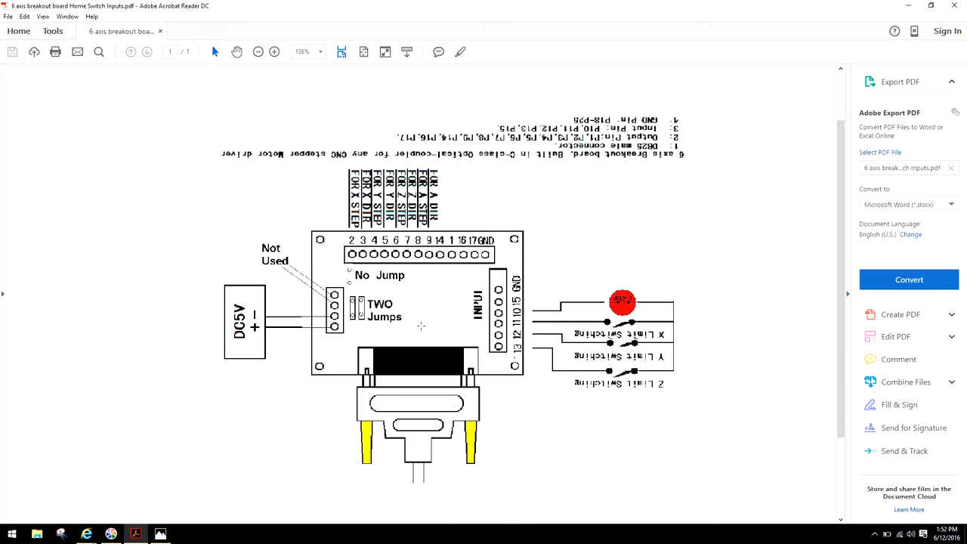
{"action": "mouse_move", "coordinate": [432, 276]}
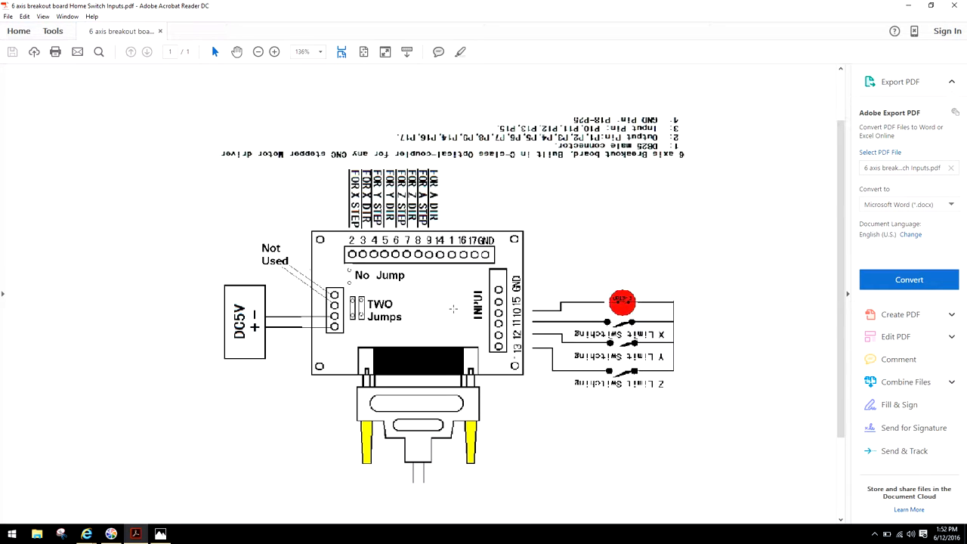
{"action": "mouse_move", "coordinate": [419, 320]}
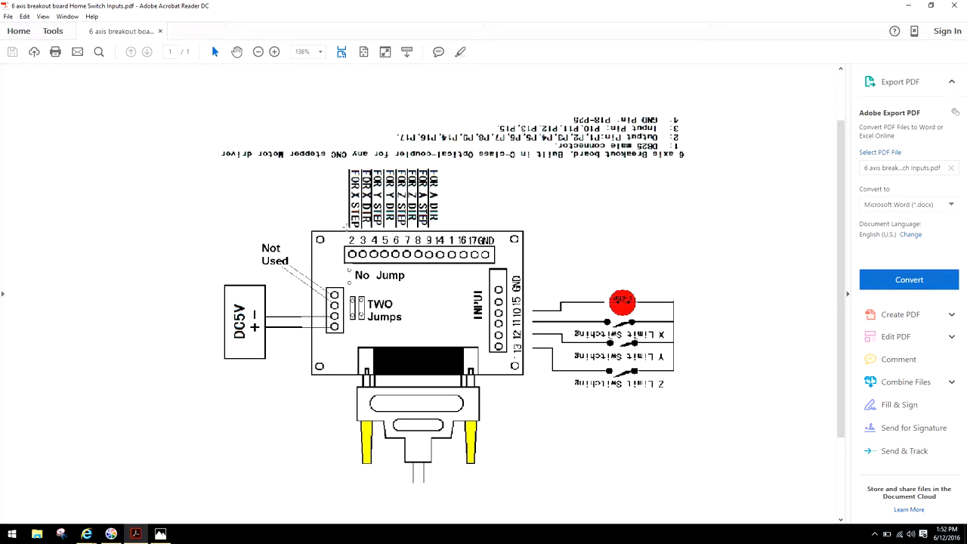
{"action": "mouse_move", "coordinate": [403, 266]}
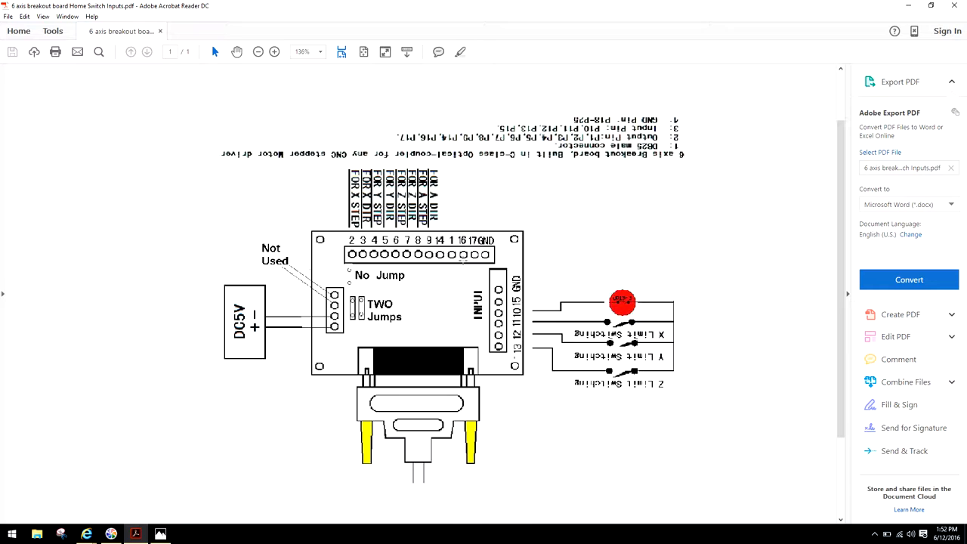
{"action": "mouse_move", "coordinate": [446, 278]}
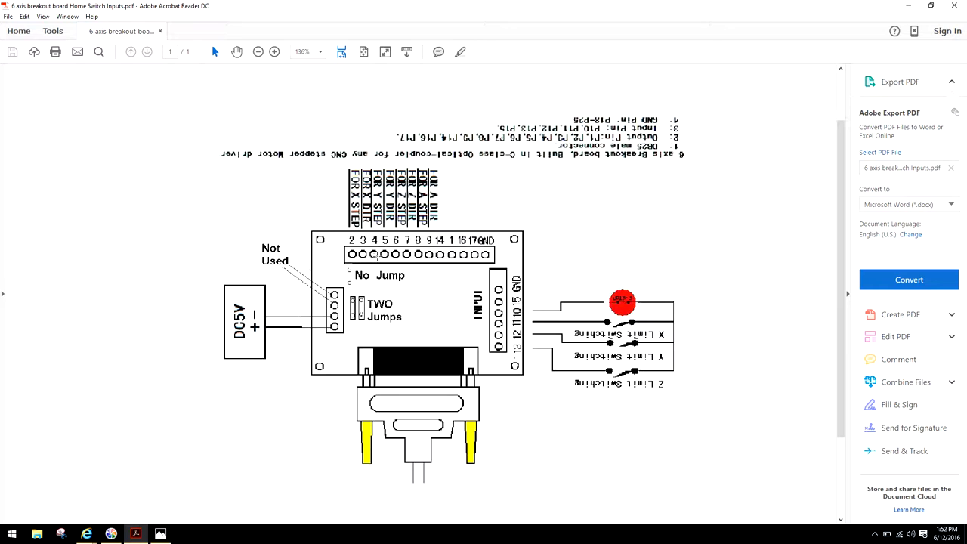
{"action": "mouse_move", "coordinate": [441, 293]}
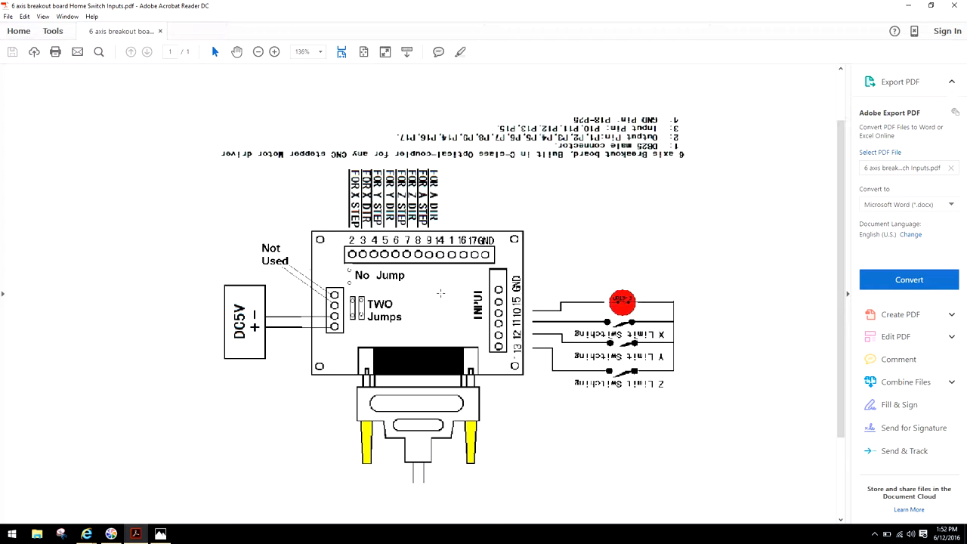
{"action": "mouse_move", "coordinate": [448, 281]}
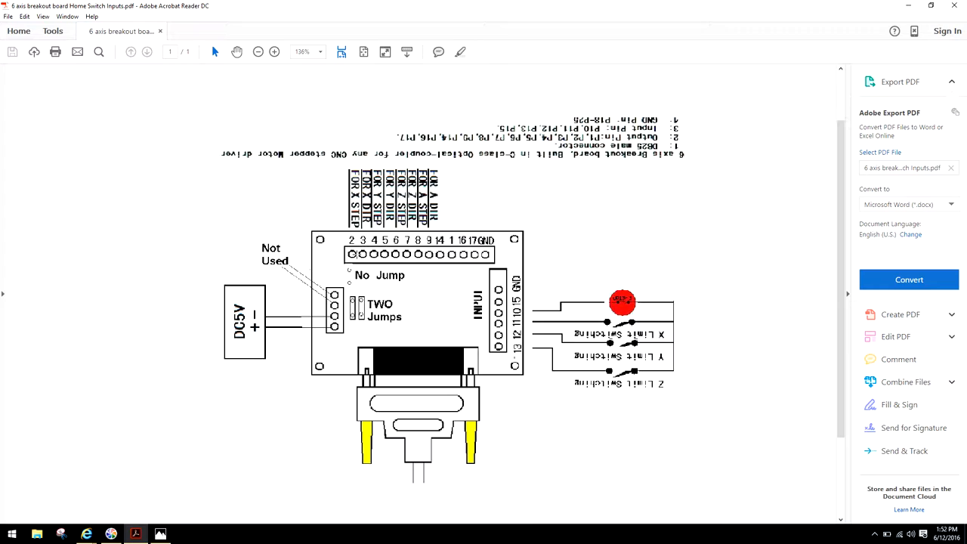
{"action": "mouse_move", "coordinate": [330, 248]}
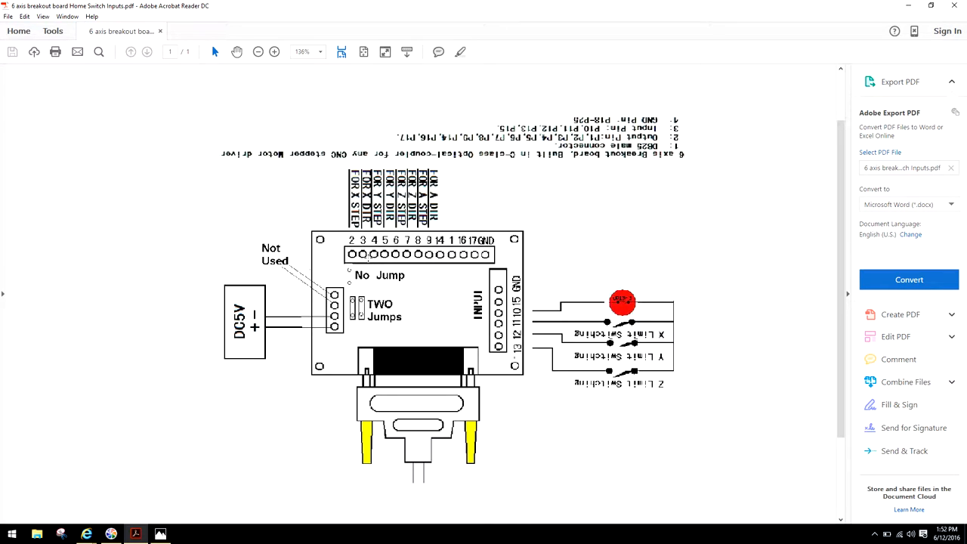
{"action": "mouse_move", "coordinate": [459, 229]}
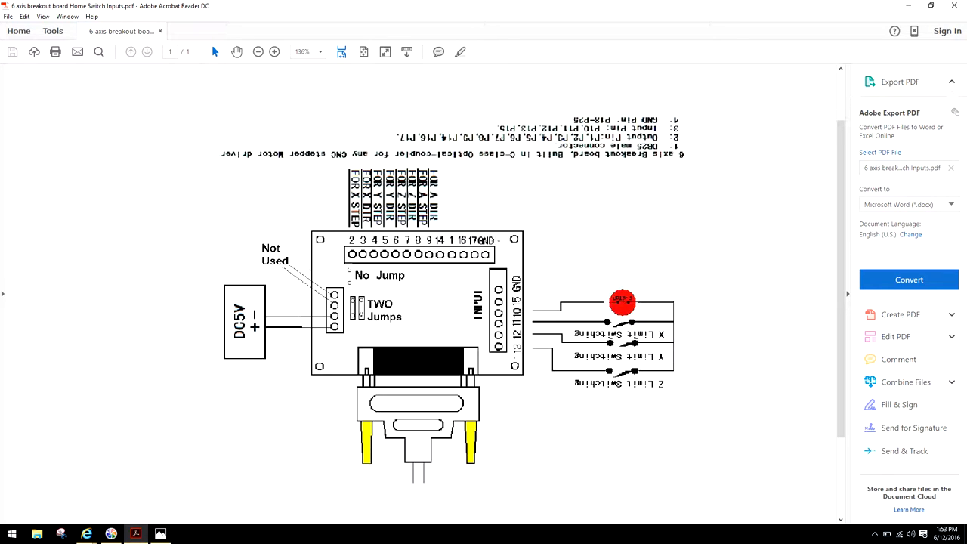
{"action": "mouse_move", "coordinate": [481, 227]}
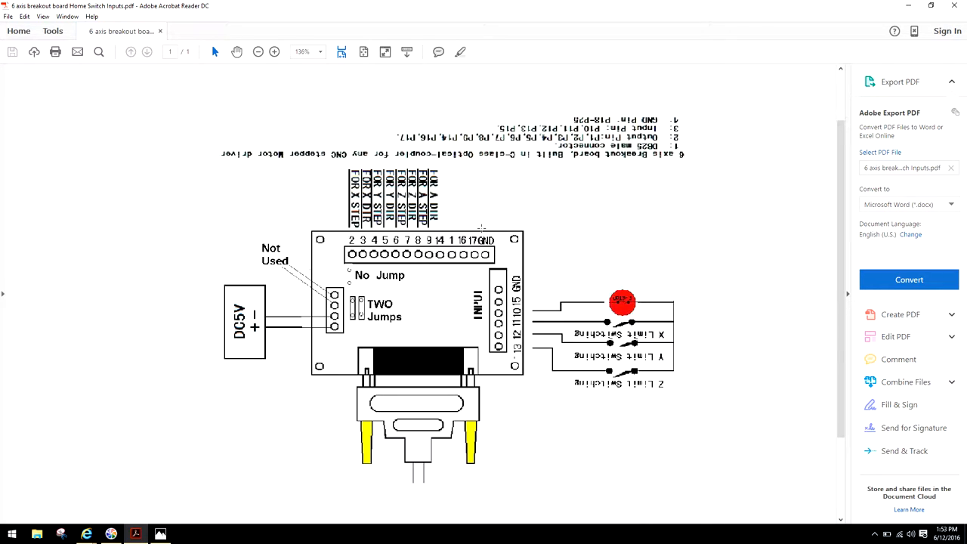
{"action": "mouse_move", "coordinate": [458, 197]}
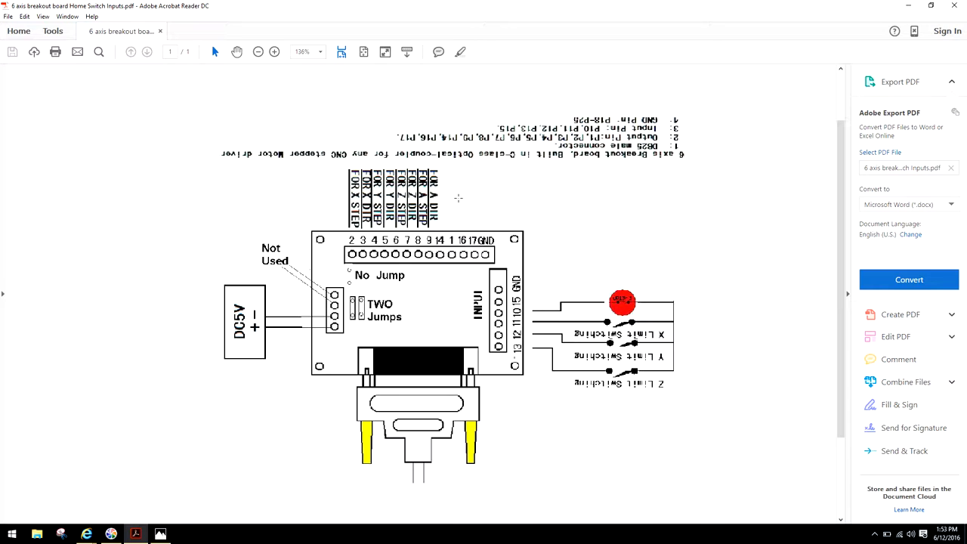
{"action": "mouse_move", "coordinate": [454, 280]}
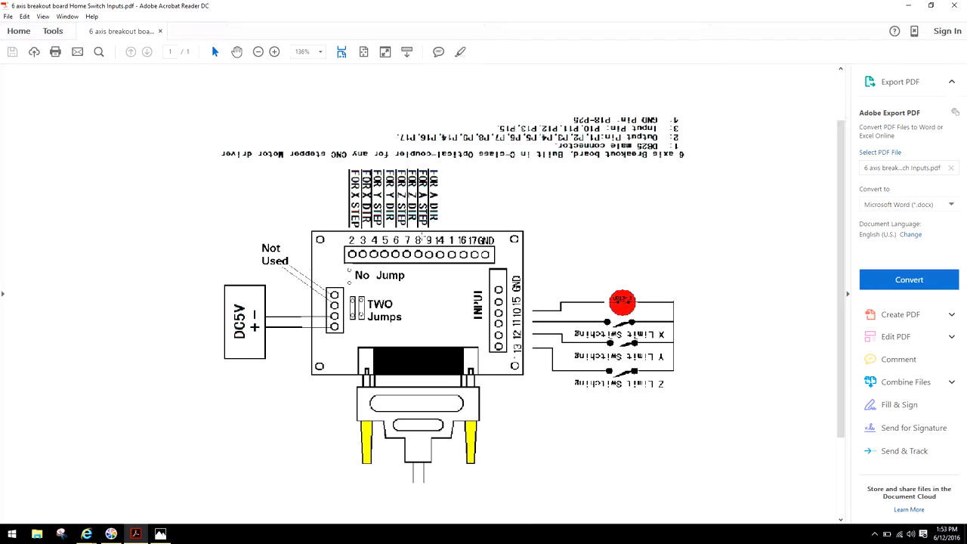
{"action": "mouse_move", "coordinate": [446, 313]}
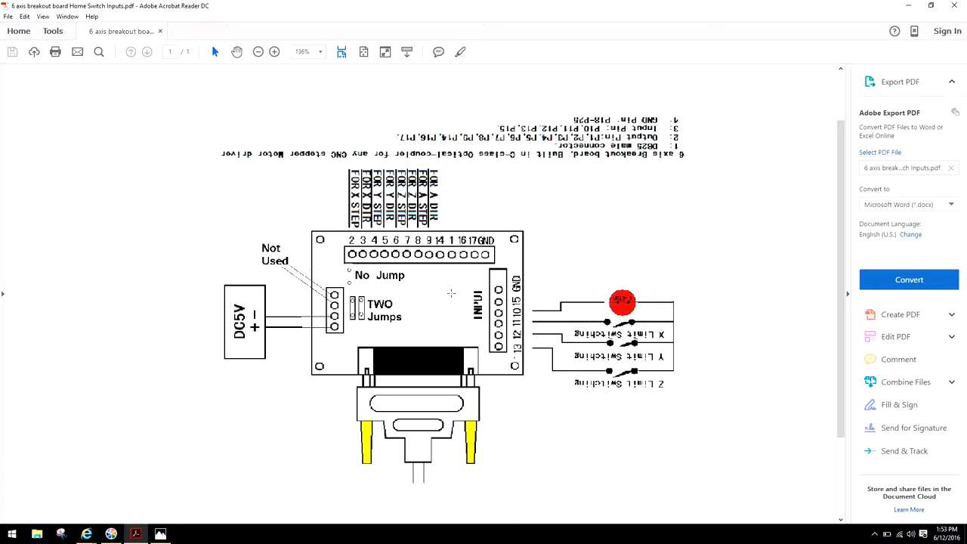
{"action": "mouse_move", "coordinate": [135, 533]}
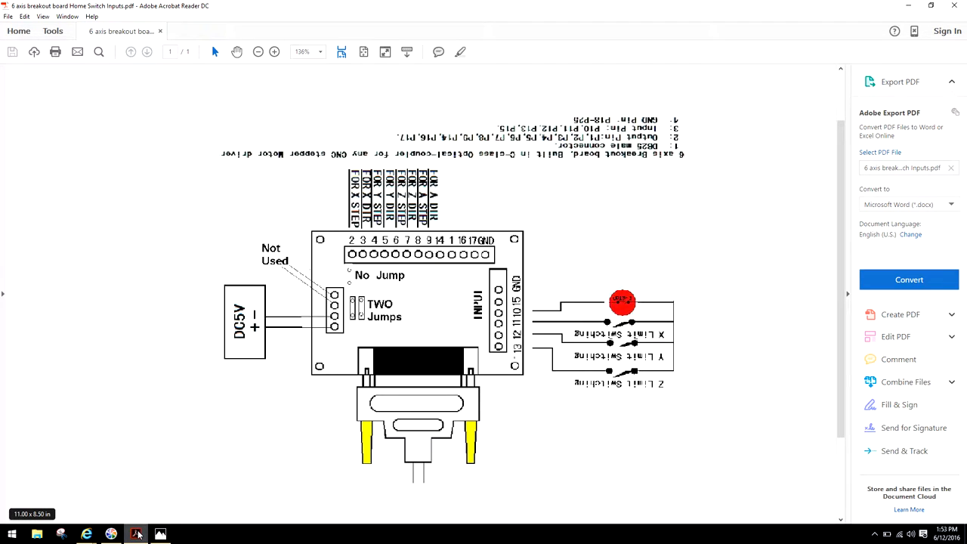
{"action": "mouse_move", "coordinate": [87, 534]}
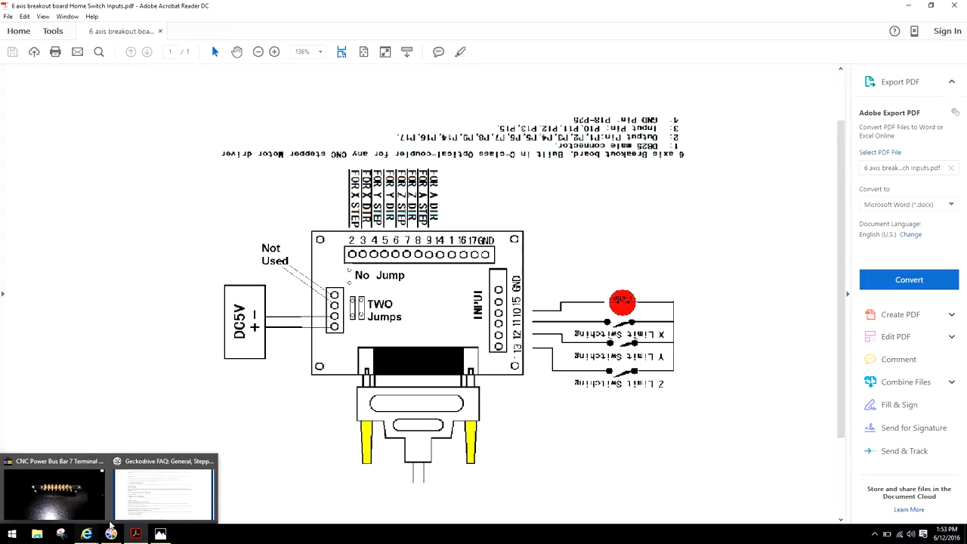
- Switch to the browser's Geckodrive FAQ page on servos versus steppers
{"action": "left_click", "coordinate": [164, 487]}
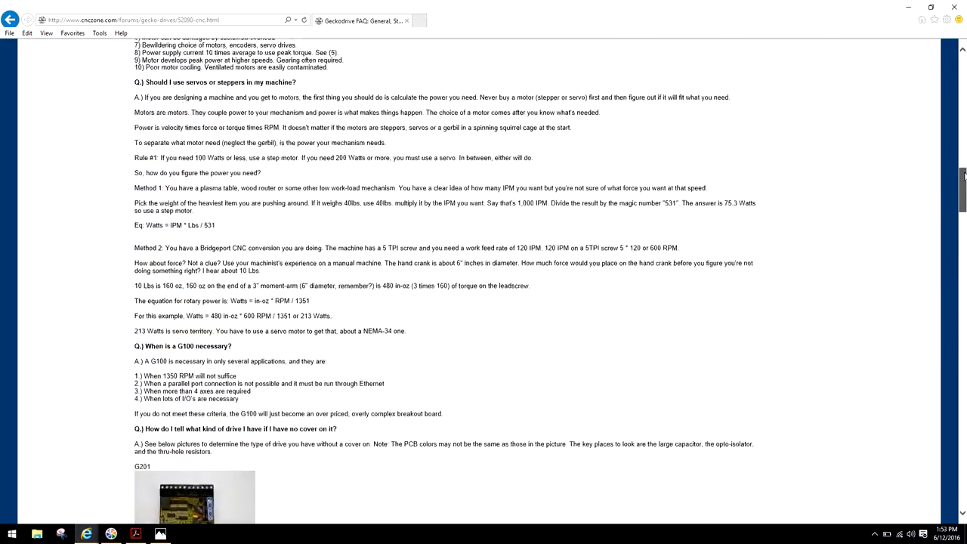
- Scroll the Geckodrive FAQ down to the 'What is daisy chaining?' question
{"action": "scroll", "scroll_direction": "up", "scroll_amount": 3}
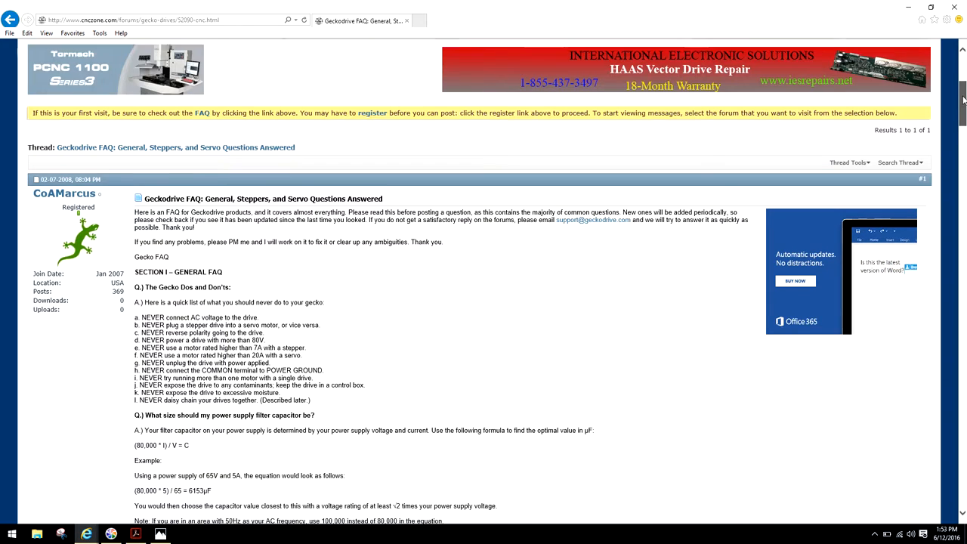
{"action": "scroll", "scroll_direction": "down", "scroll_amount": 3}
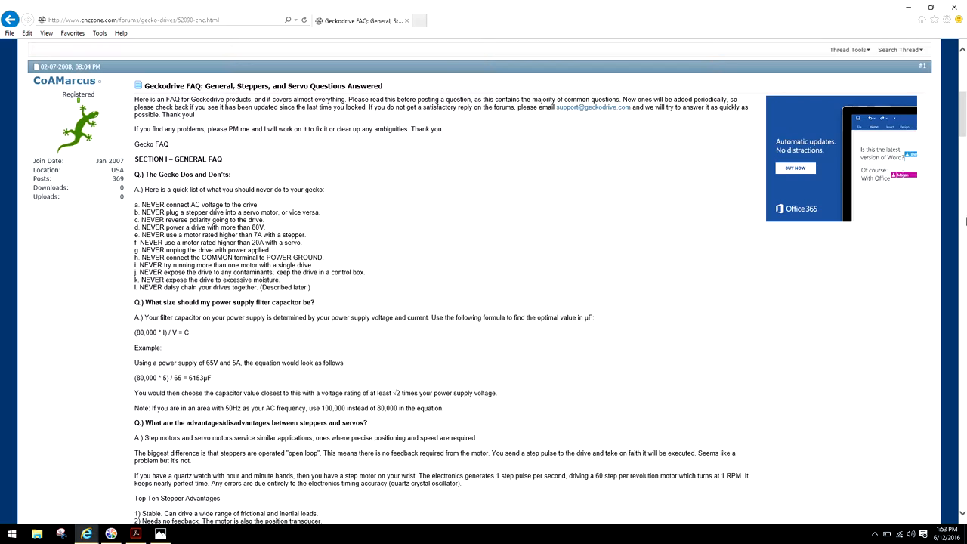
{"action": "scroll", "scroll_direction": "down", "scroll_amount": 3}
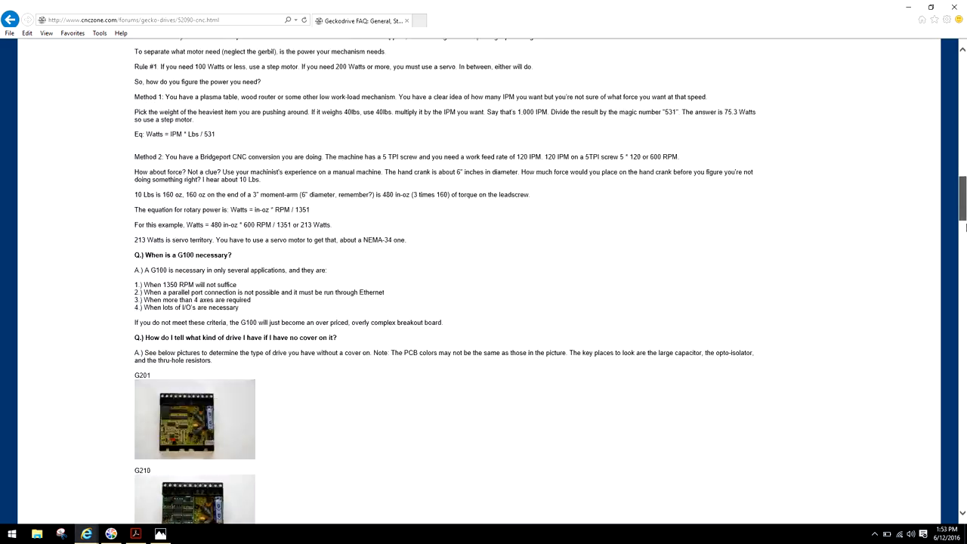
{"action": "scroll", "scroll_direction": "down", "scroll_amount": 3}
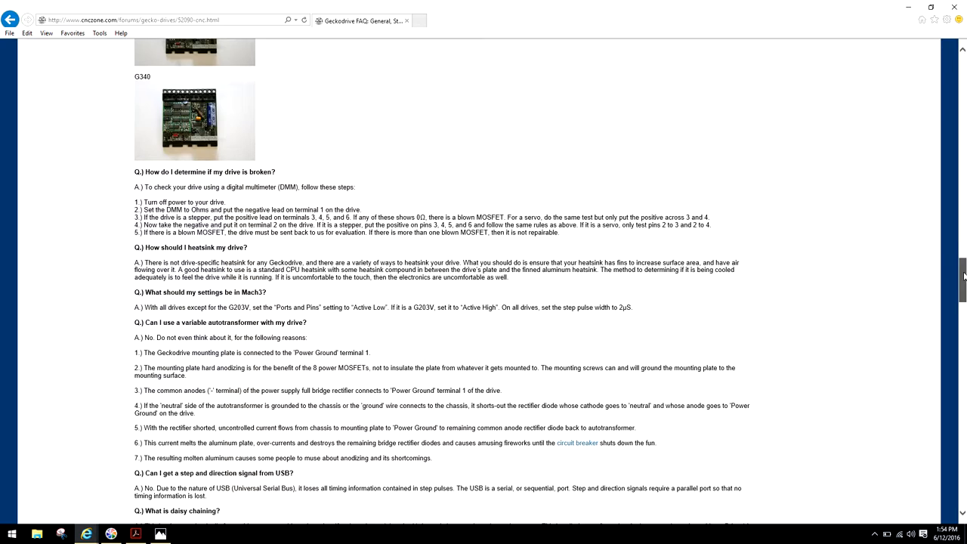
{"action": "scroll", "scroll_direction": "down", "scroll_amount": 3}
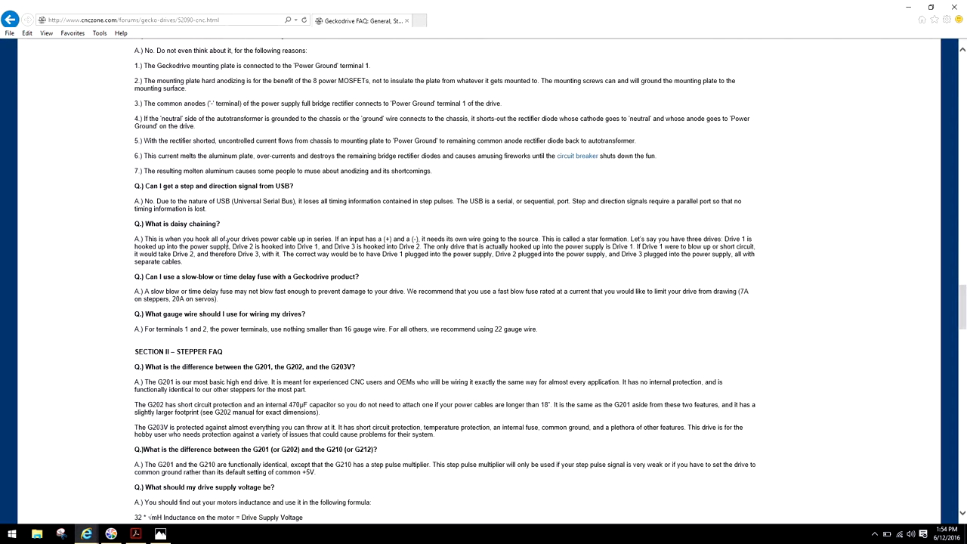
{"action": "mouse_move", "coordinate": [405, 195]}
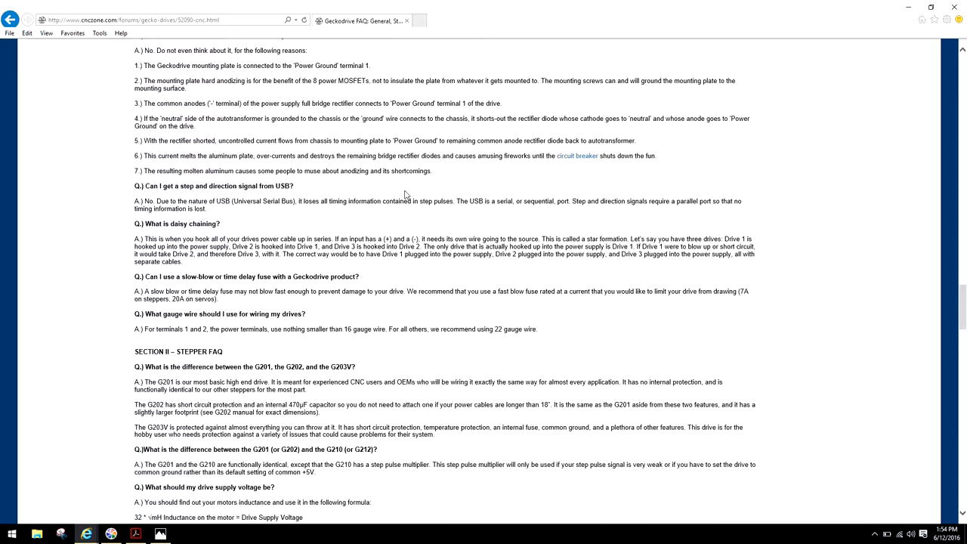
{"action": "mouse_move", "coordinate": [428, 255]}
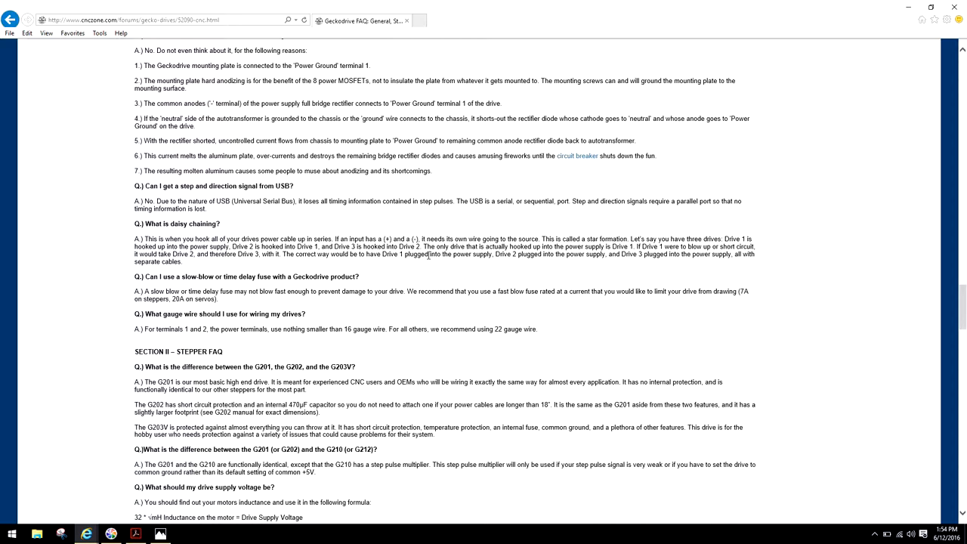
{"action": "mouse_move", "coordinate": [463, 281]}
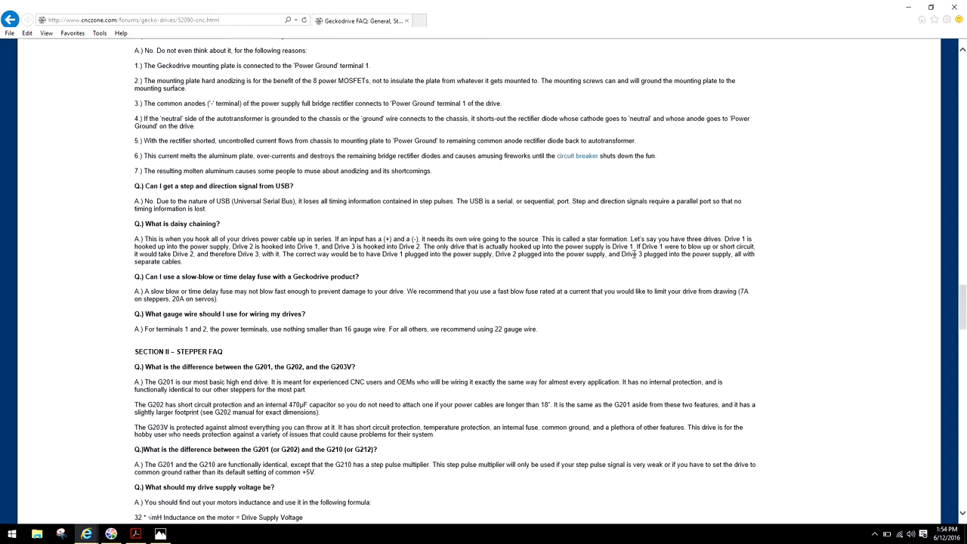
{"action": "mouse_move", "coordinate": [555, 274]}
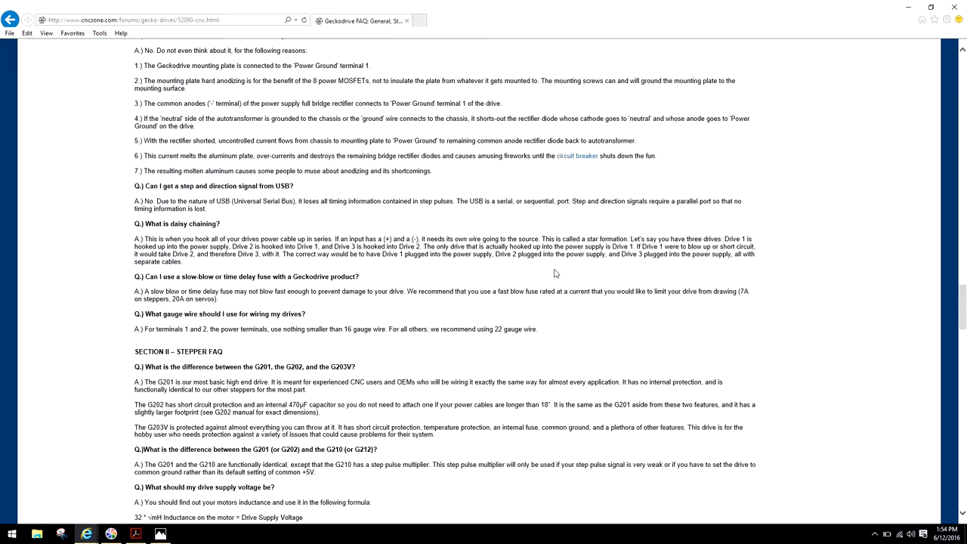
{"action": "mouse_move", "coordinate": [243, 265]}
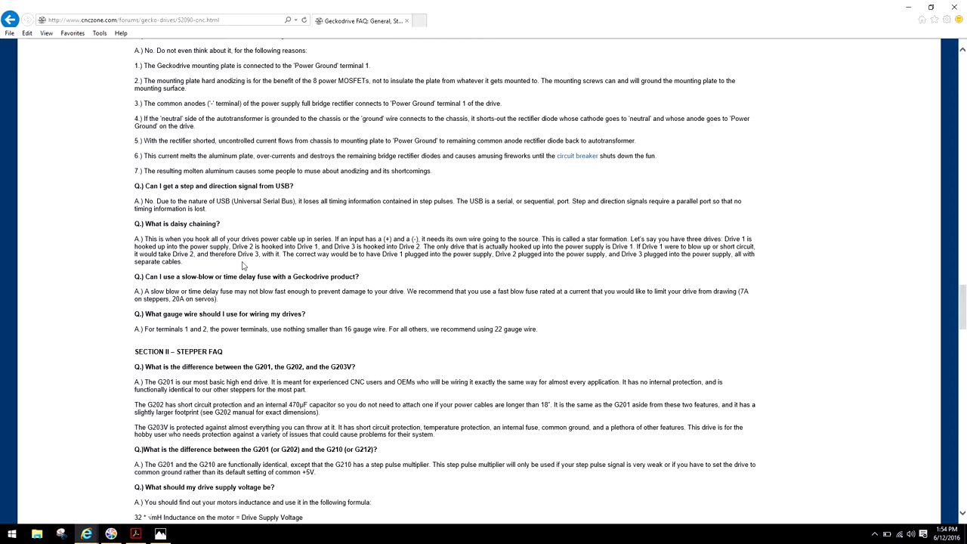
{"action": "mouse_move", "coordinate": [299, 262]}
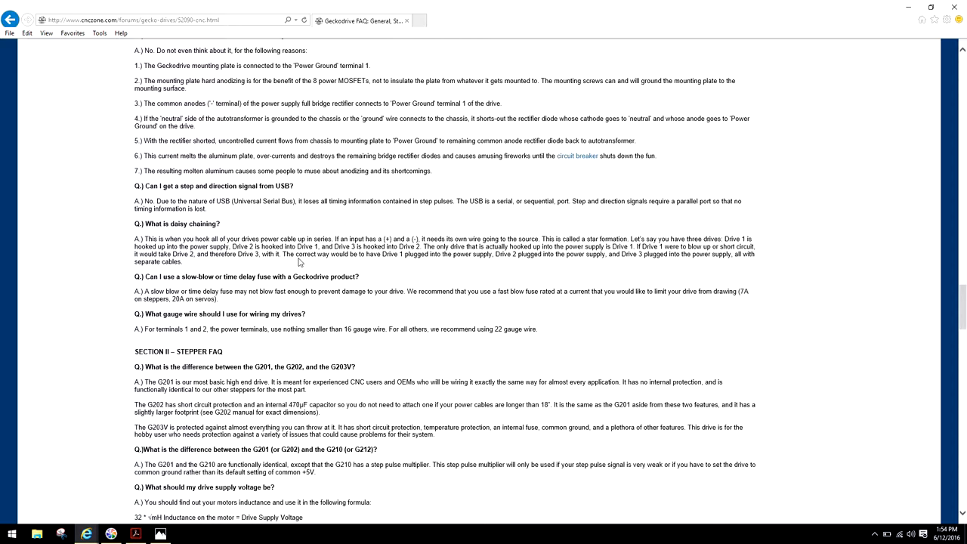
{"action": "mouse_move", "coordinate": [730, 265]}
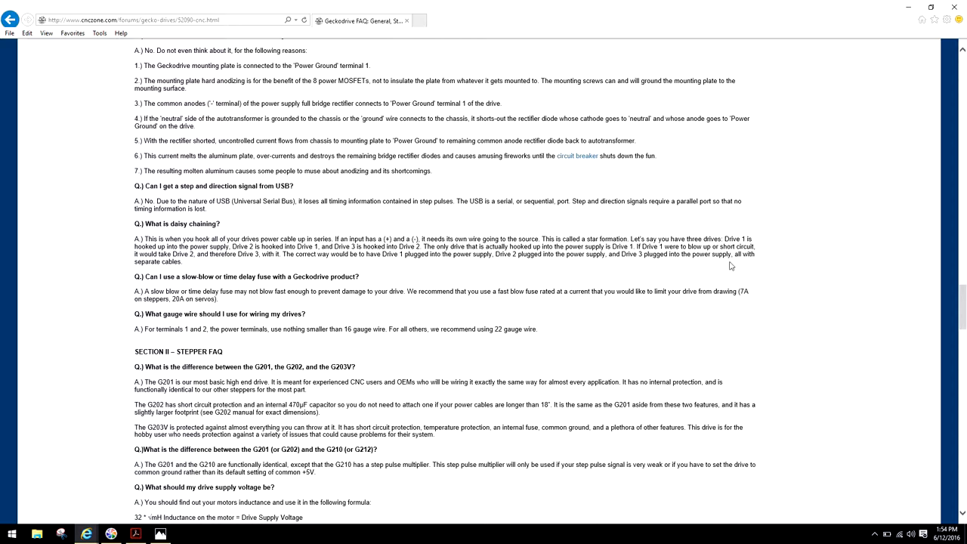
{"action": "mouse_move", "coordinate": [280, 271]}
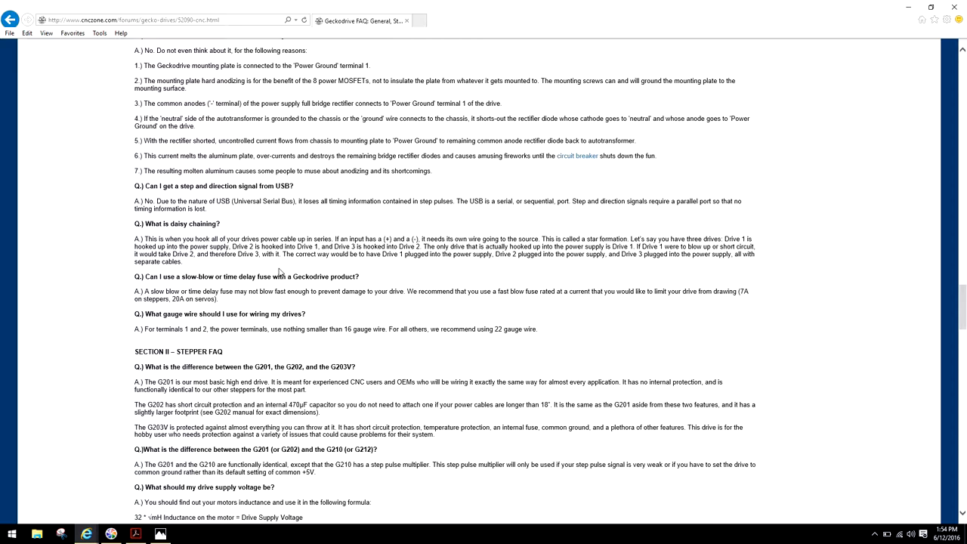
{"action": "mouse_move", "coordinate": [614, 265]}
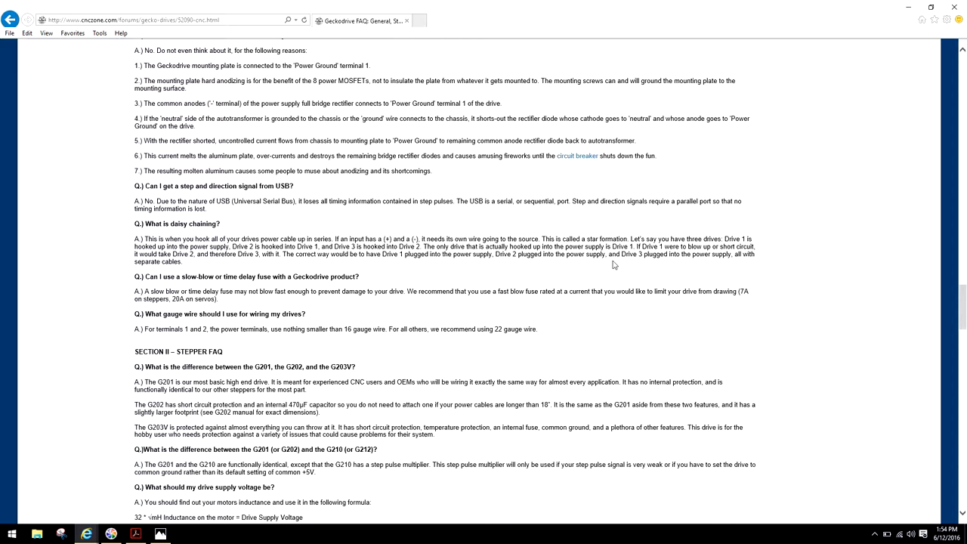
{"action": "mouse_move", "coordinate": [375, 276]}
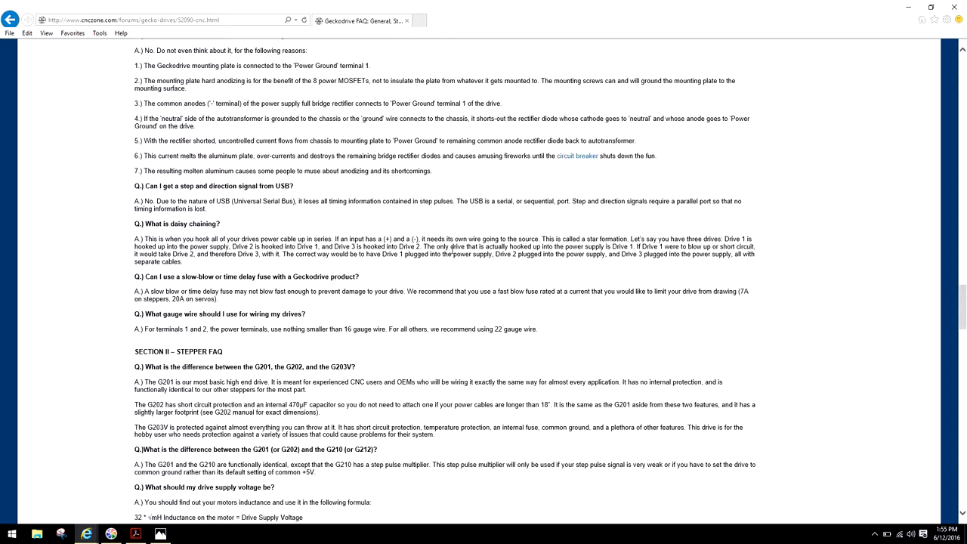
{"action": "mouse_move", "coordinate": [425, 270]}
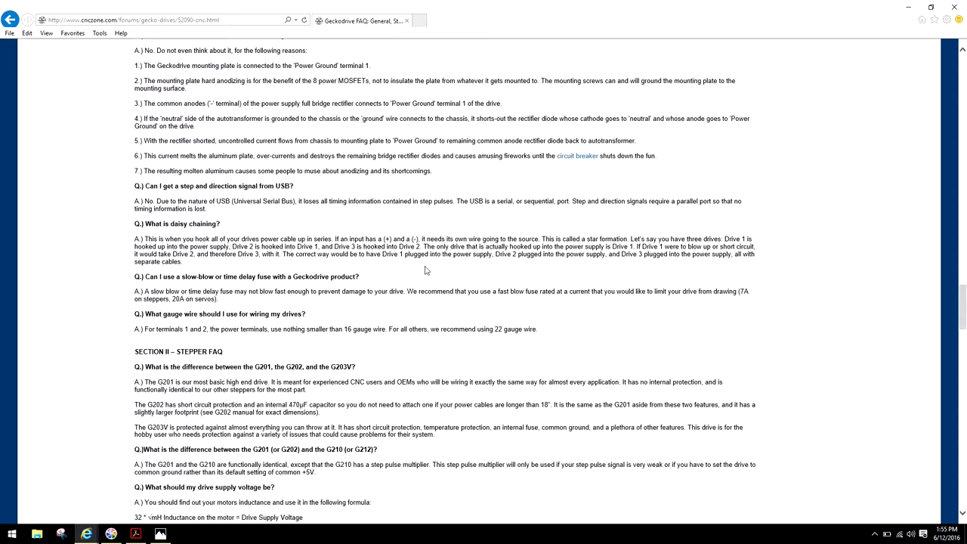
{"action": "mouse_move", "coordinate": [379, 268]}
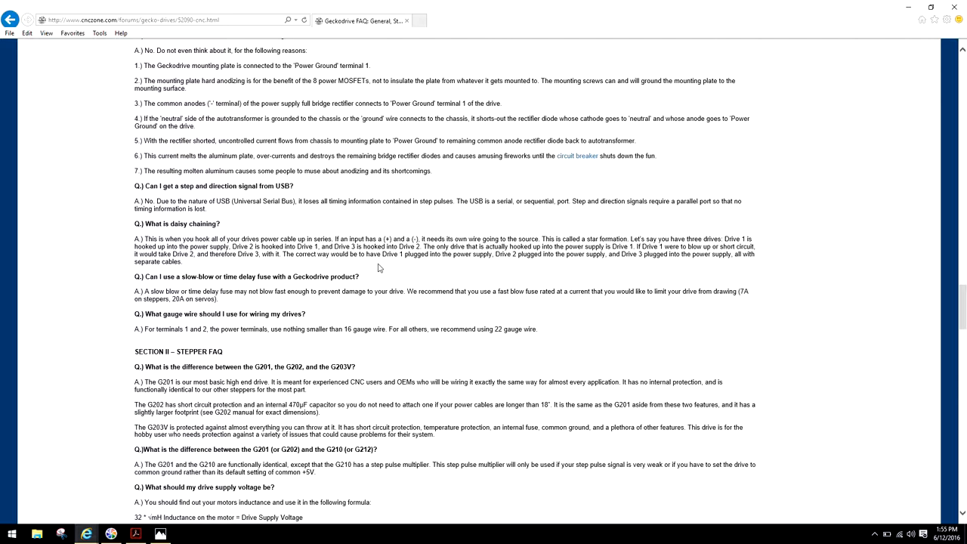
{"action": "mouse_move", "coordinate": [289, 264]}
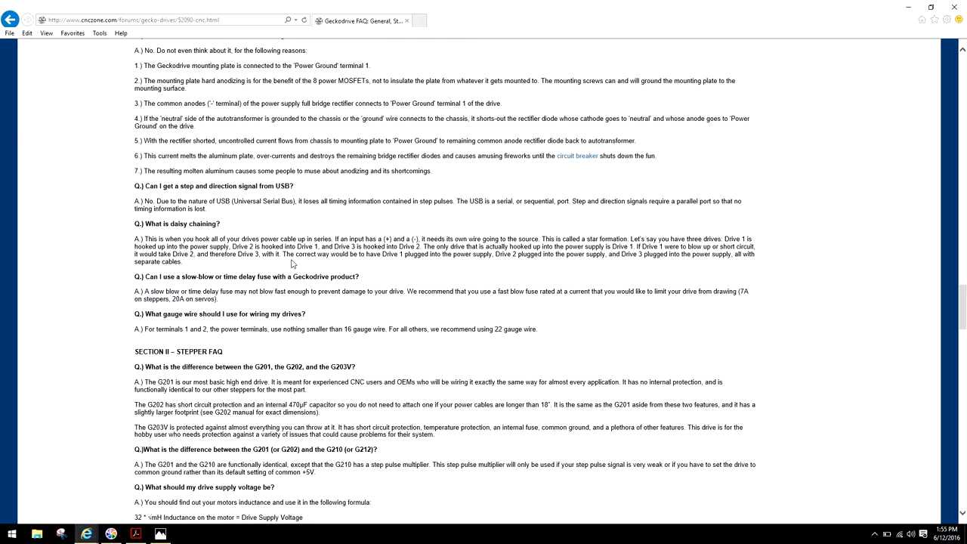
{"action": "mouse_move", "coordinate": [304, 264]}
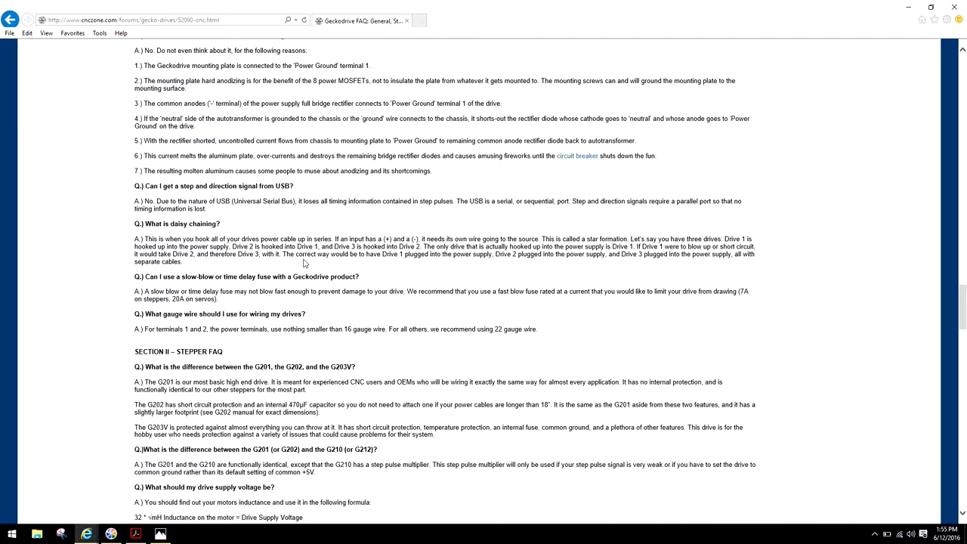
{"action": "mouse_move", "coordinate": [425, 269]}
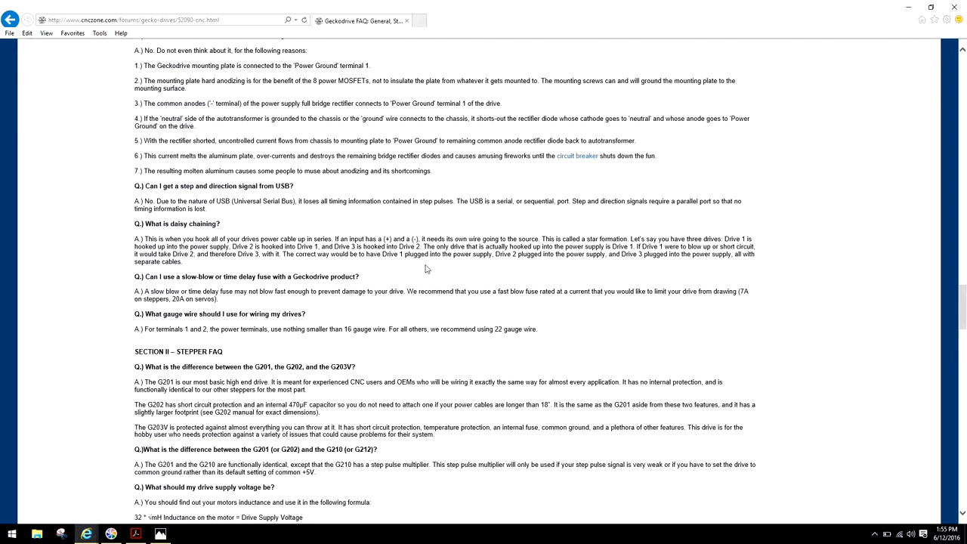
{"action": "mouse_move", "coordinate": [515, 269]}
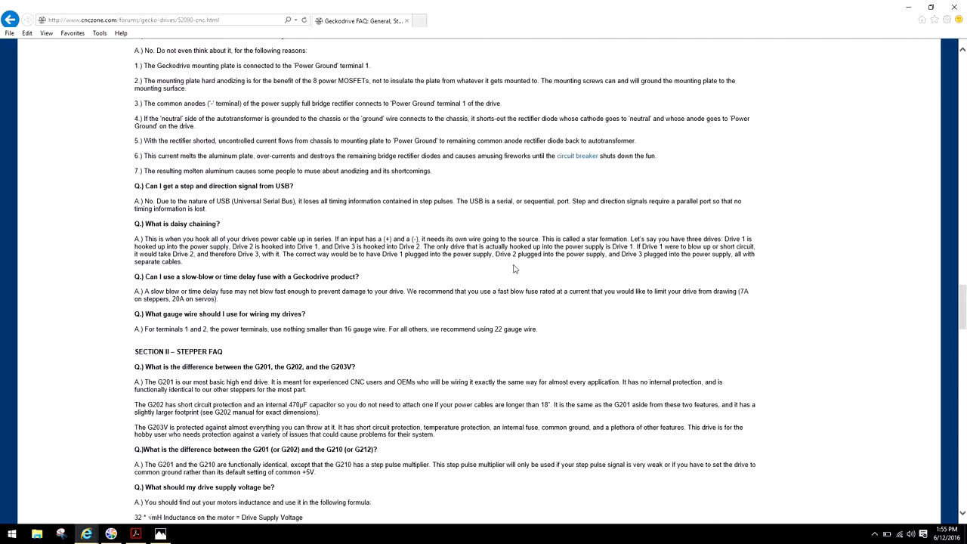
{"action": "mouse_move", "coordinate": [634, 272]}
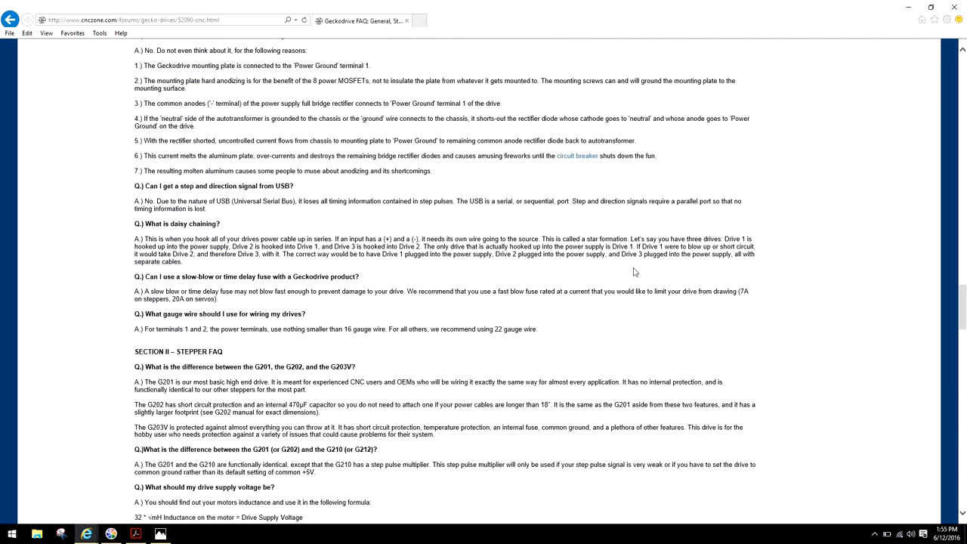
{"action": "mouse_move", "coordinate": [655, 272]}
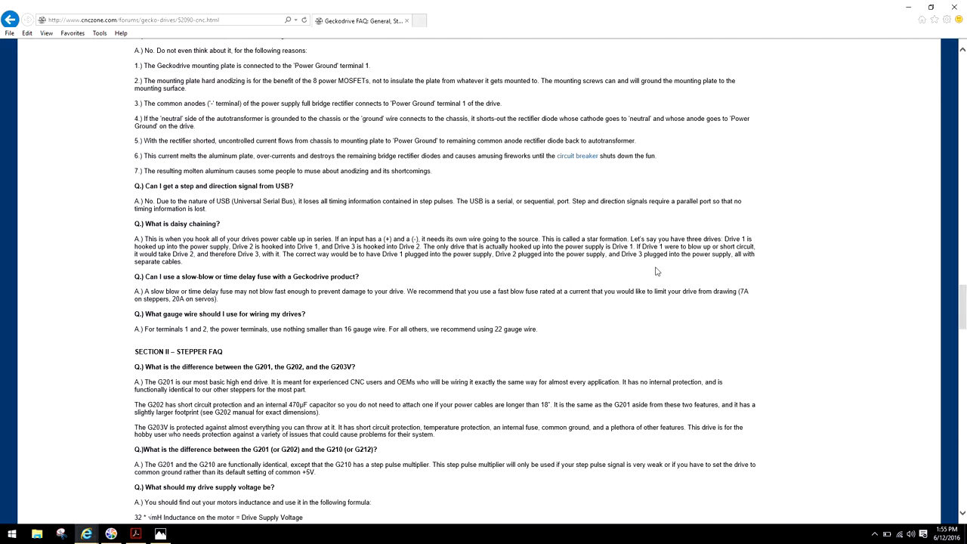
{"action": "mouse_move", "coordinate": [738, 264]}
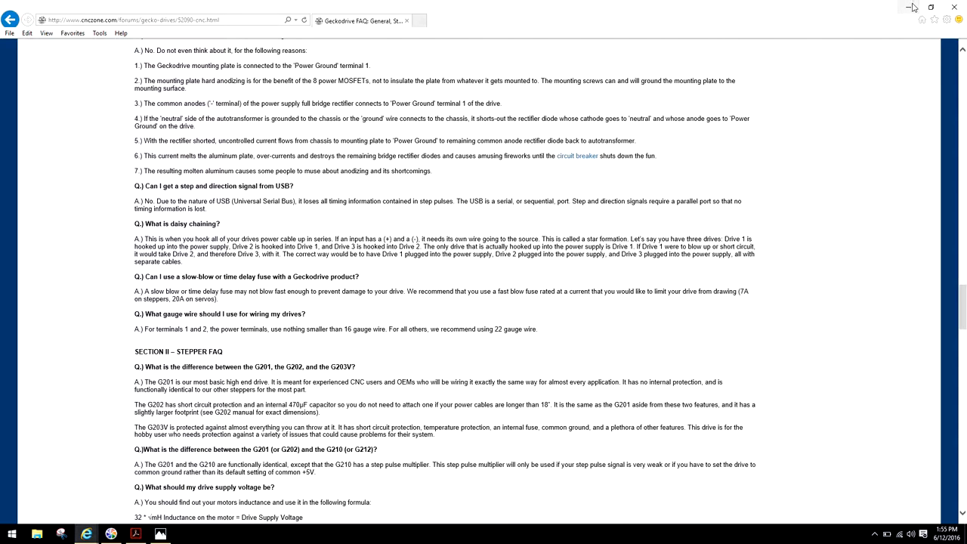
- Minimize the browser to view the diagram, then scroll the FAQ to the daisy chaining and wire gauge answers
{"action": "left_click", "coordinate": [135, 534]}
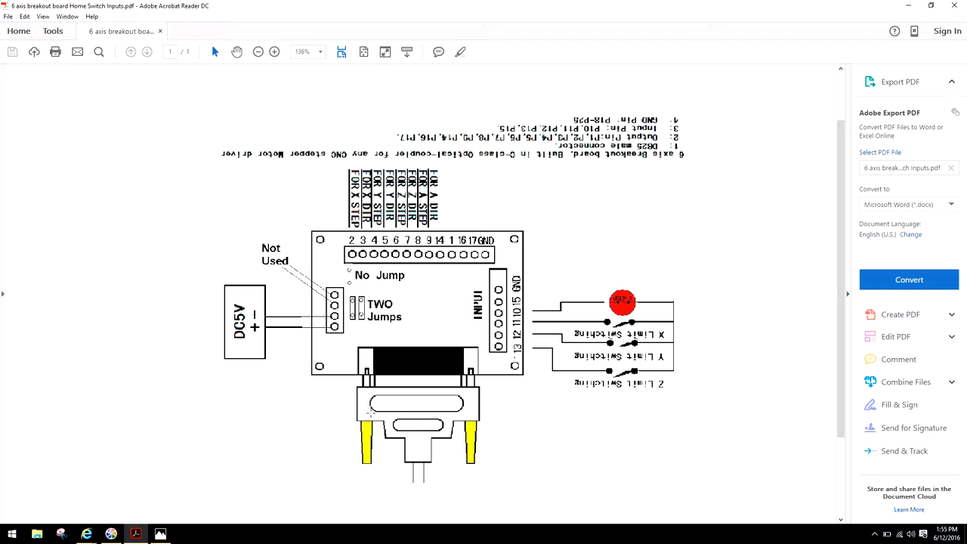
{"action": "mouse_move", "coordinate": [86, 534]}
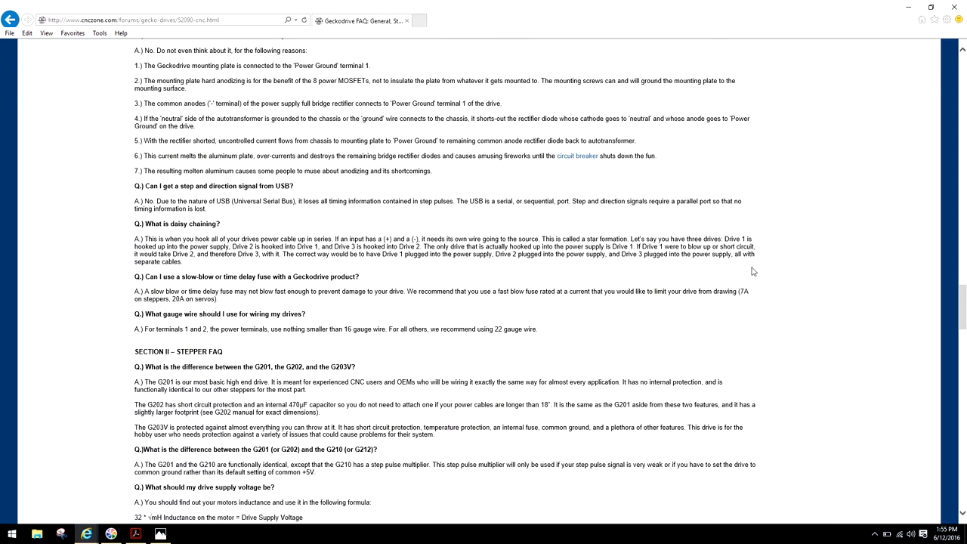
{"action": "scroll", "scroll_direction": "up", "scroll_amount": 3}
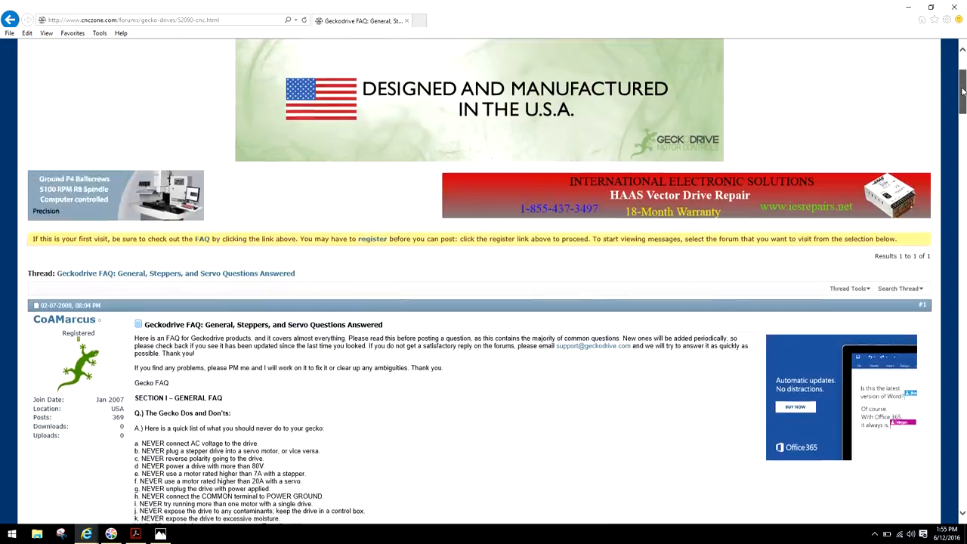
{"action": "scroll", "scroll_direction": "down", "scroll_amount": 3}
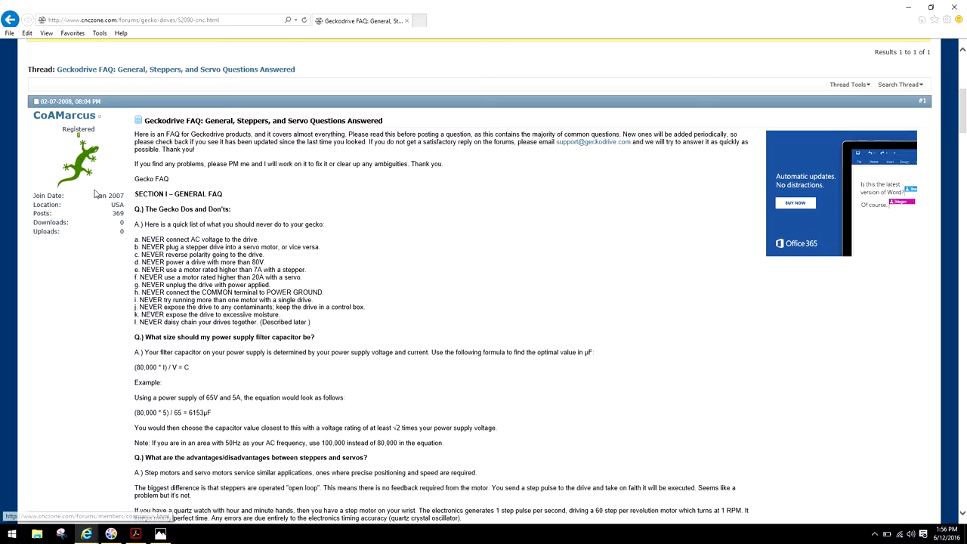
{"action": "scroll", "scroll_direction": "down", "scroll_amount": 3}
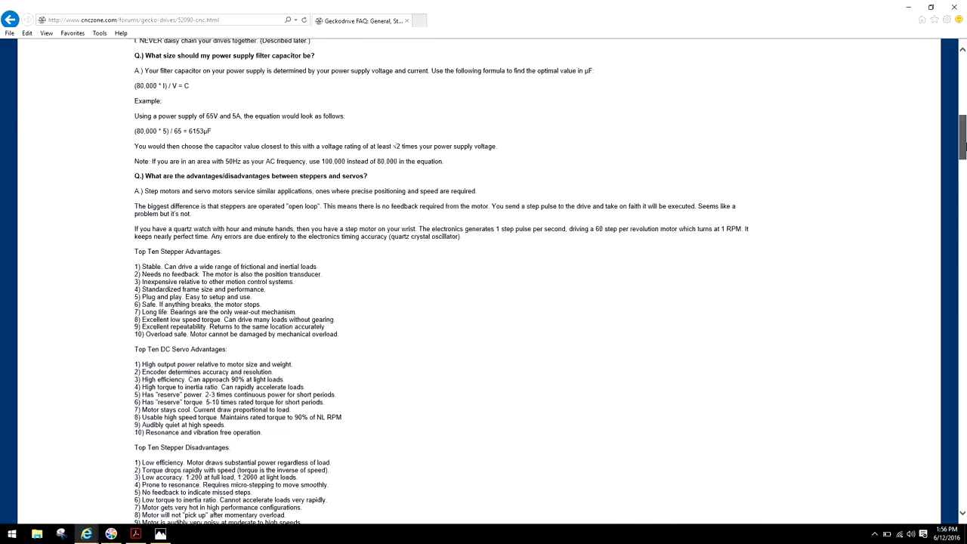
{"action": "scroll", "scroll_direction": "down", "scroll_amount": 3}
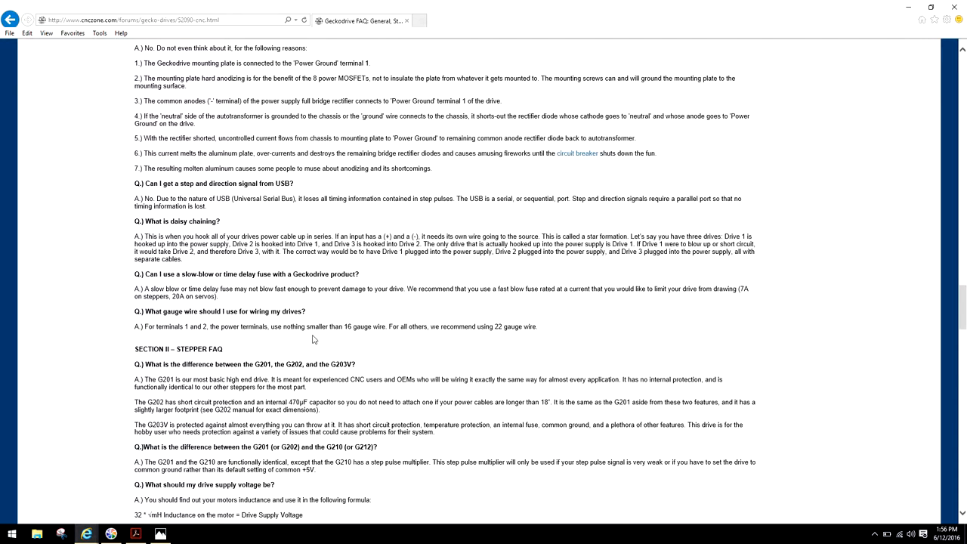
{"action": "mouse_move", "coordinate": [519, 285]}
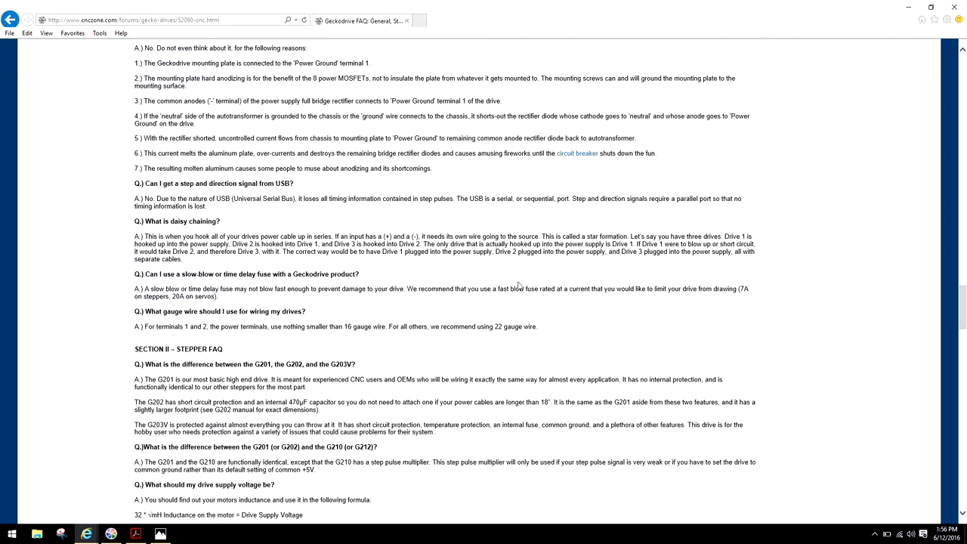
{"action": "mouse_move", "coordinate": [598, 274]}
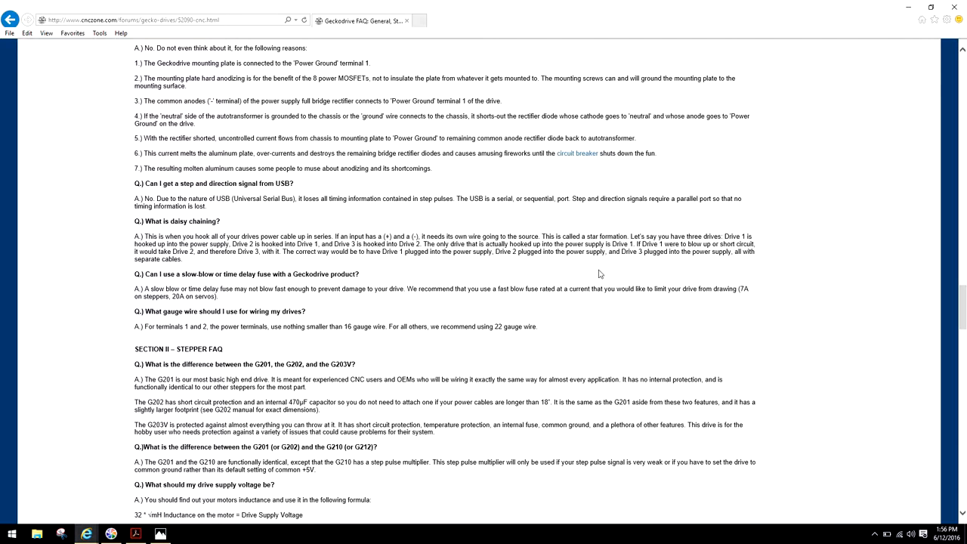
{"action": "mouse_move", "coordinate": [746, 180]}
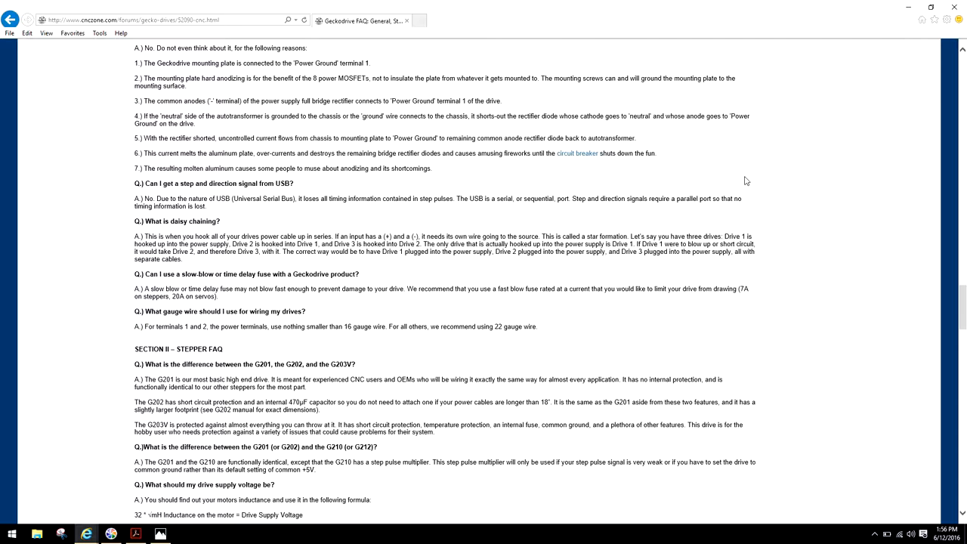
{"action": "mouse_move", "coordinate": [904, 14]}
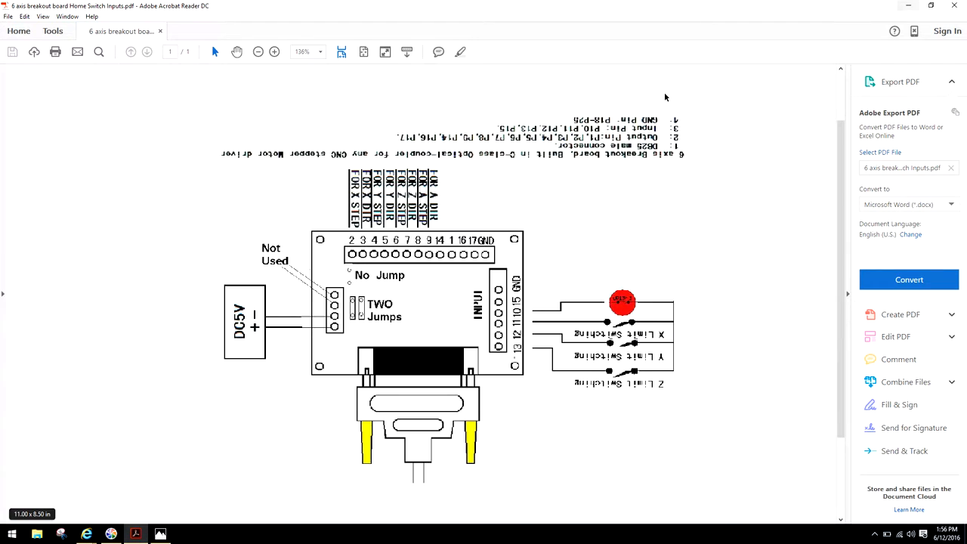
{"action": "mouse_move", "coordinate": [382, 349]}
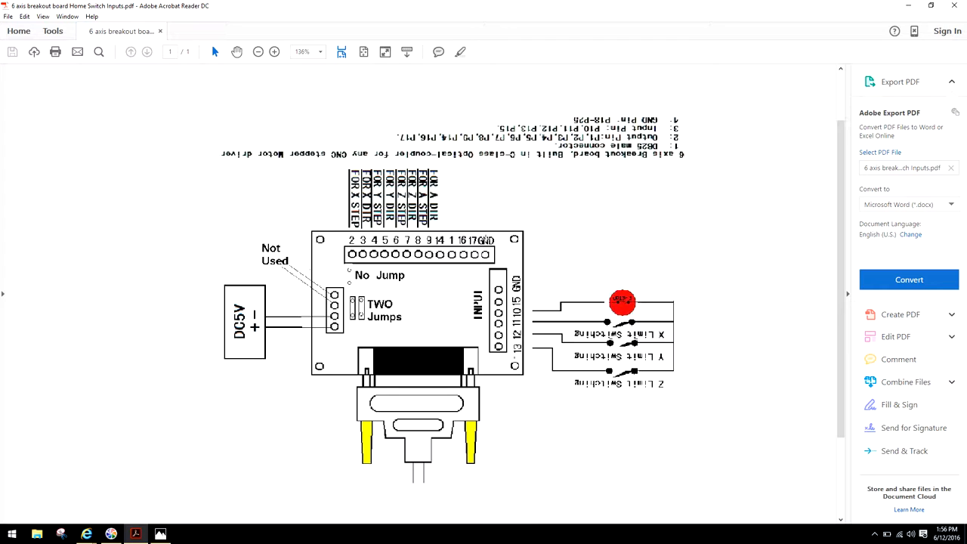
{"action": "mouse_move", "coordinate": [548, 260]}
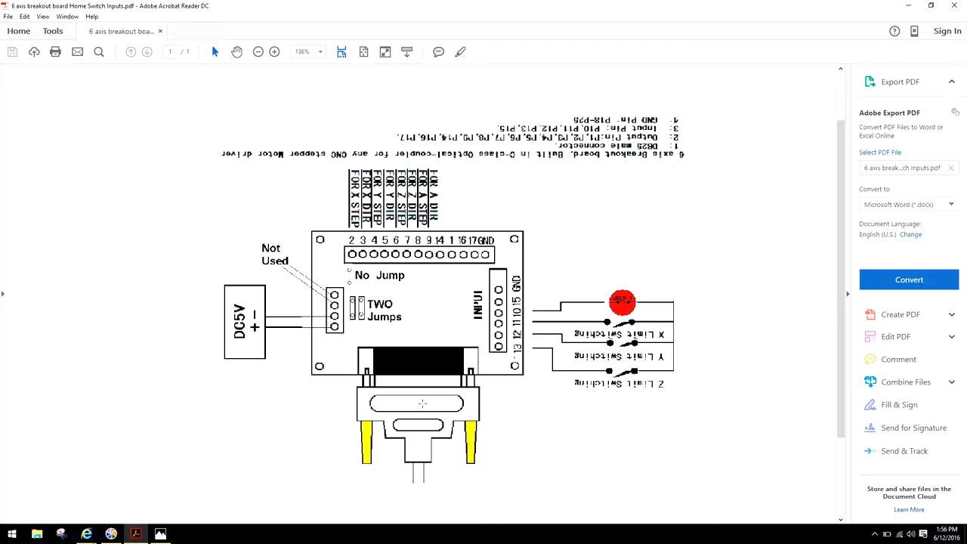
{"action": "mouse_move", "coordinate": [520, 389]}
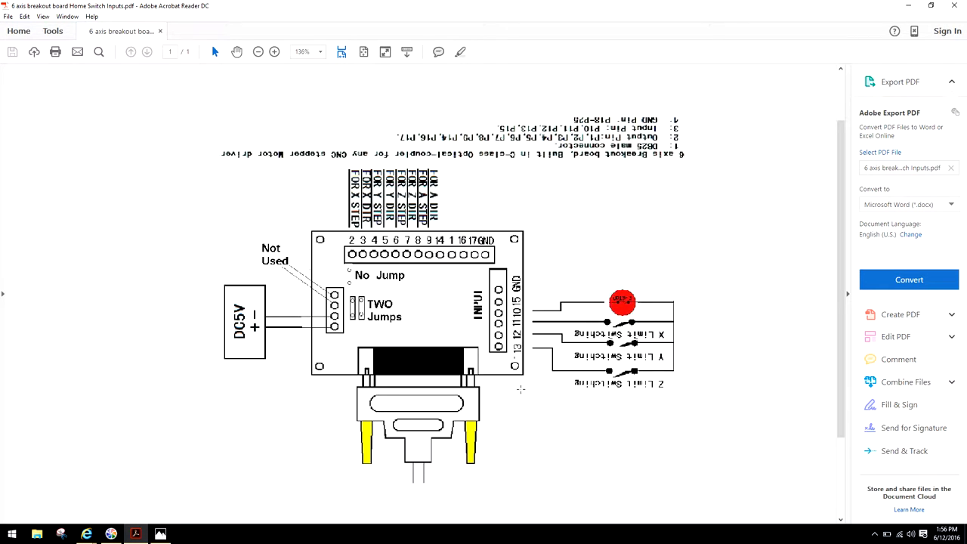
{"action": "mouse_move", "coordinate": [557, 240]}
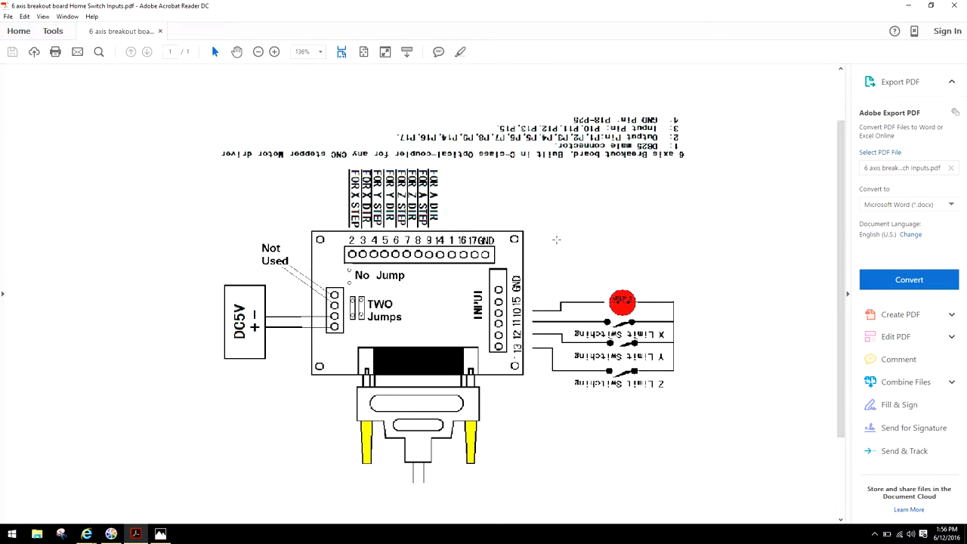
{"action": "mouse_move", "coordinate": [622, 262]}
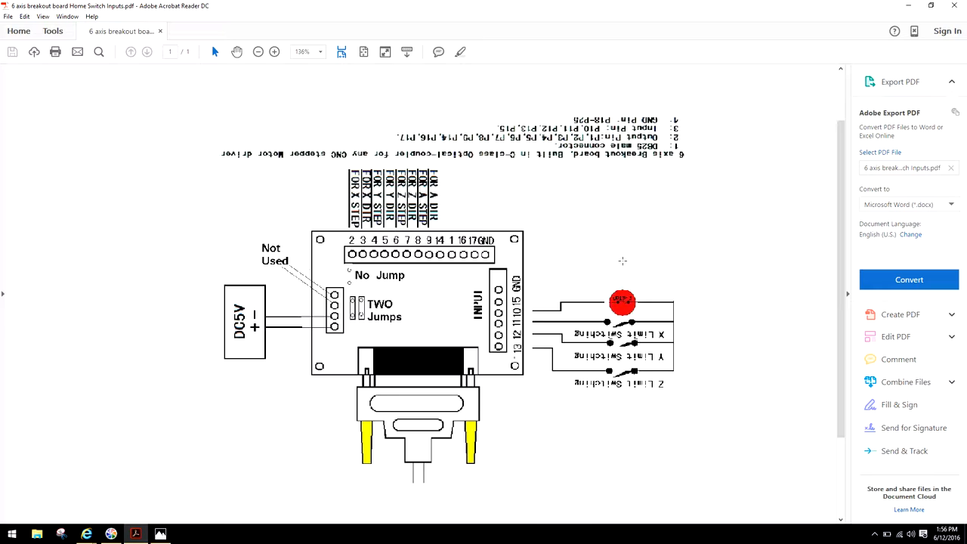
{"action": "mouse_move", "coordinate": [627, 262]}
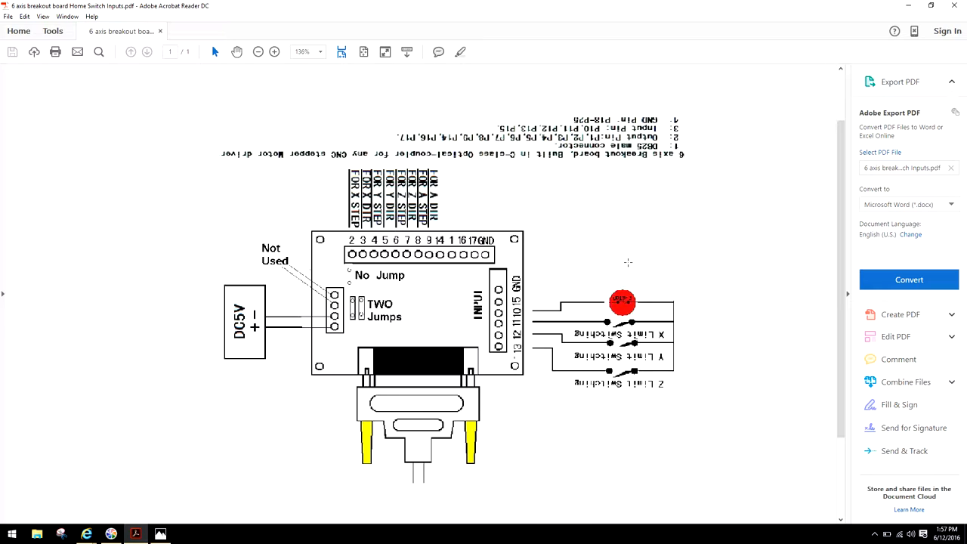
{"action": "mouse_move", "coordinate": [592, 244]}
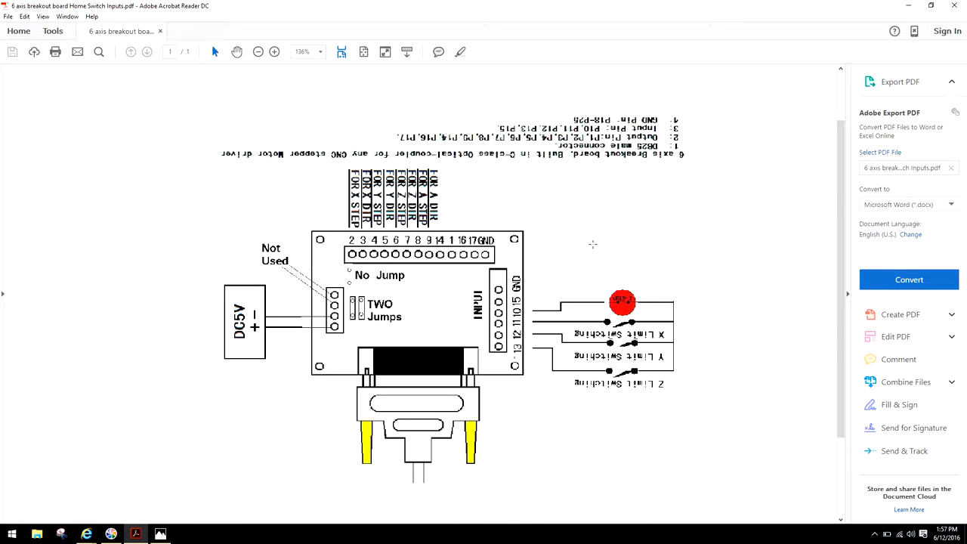
{"action": "mouse_move", "coordinate": [560, 218]}
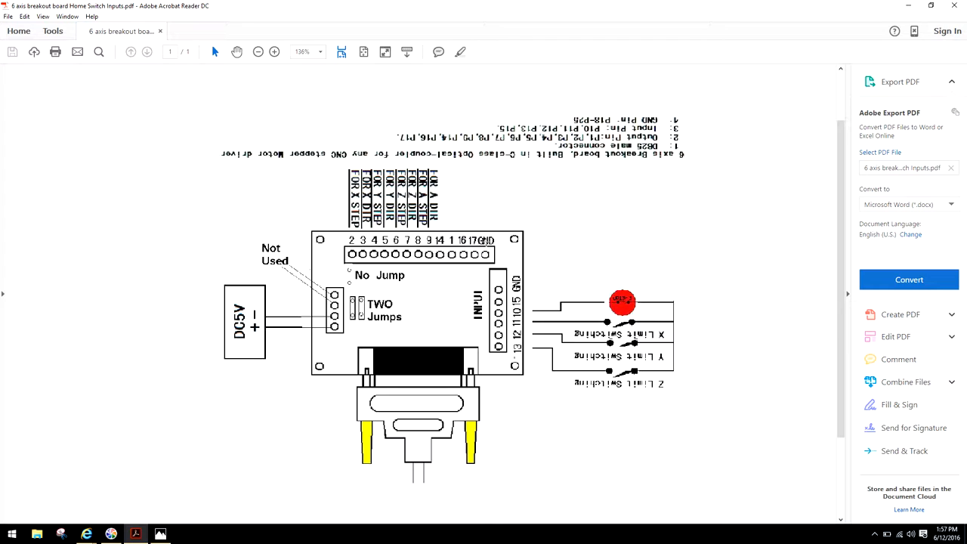
{"action": "mouse_move", "coordinate": [526, 245]}
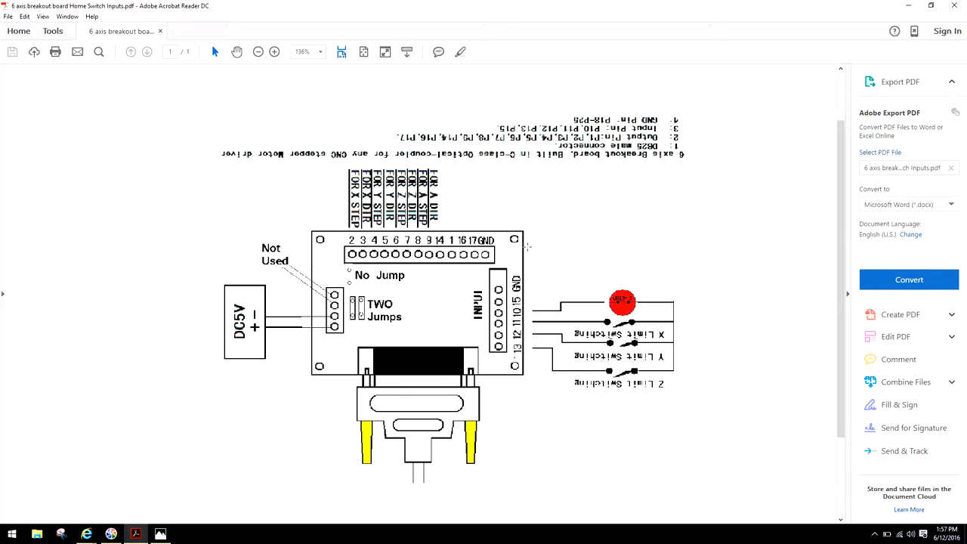
{"action": "mouse_move", "coordinate": [536, 246]}
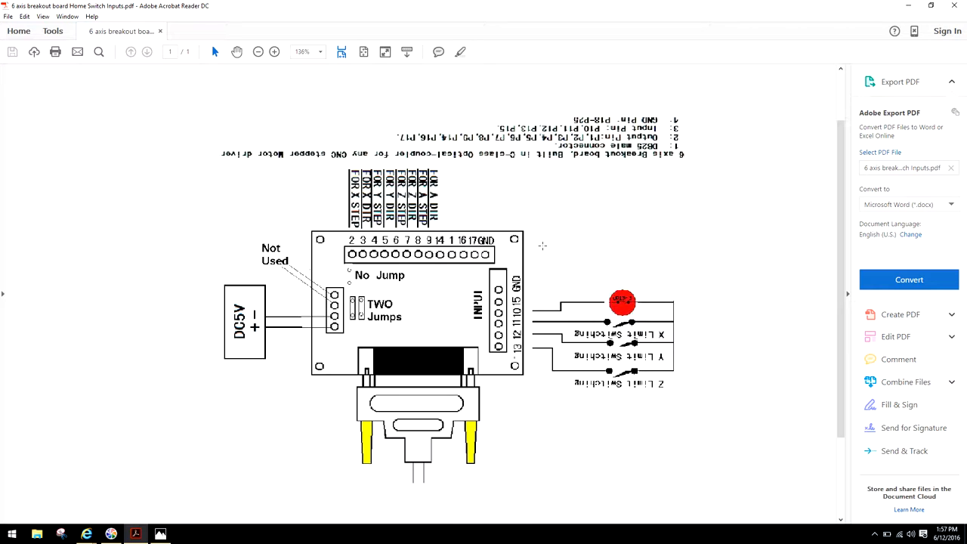
{"action": "mouse_move", "coordinate": [540, 220]}
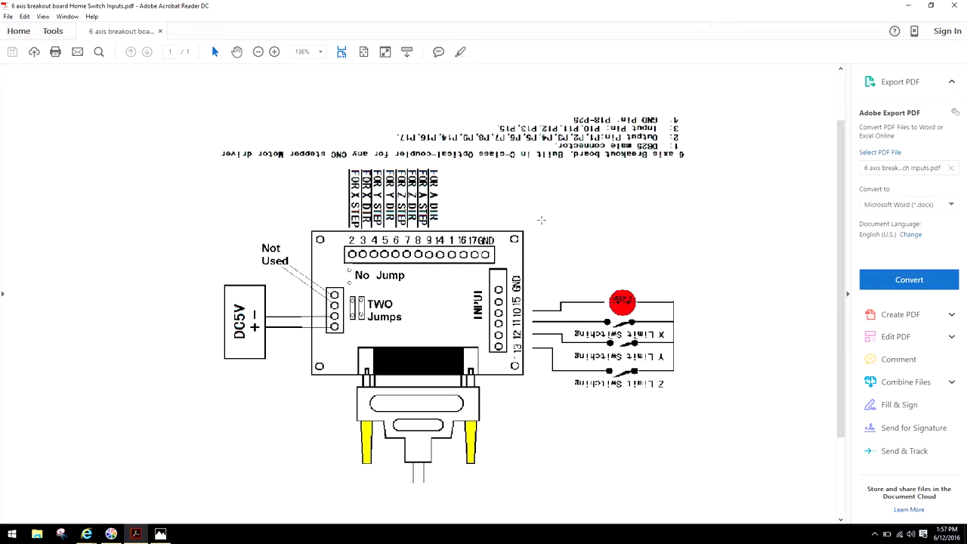
{"action": "mouse_move", "coordinate": [488, 220]}
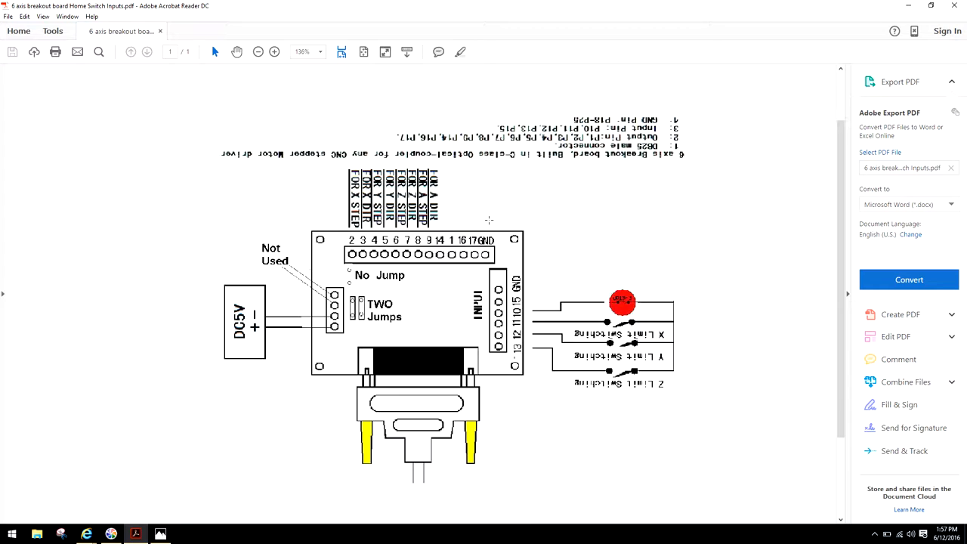
{"action": "mouse_move", "coordinate": [500, 251]}
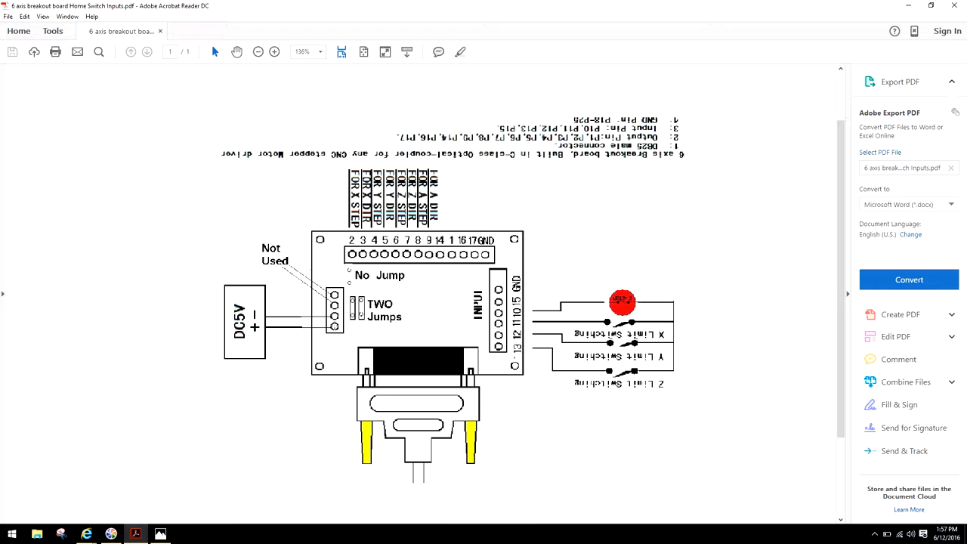
{"action": "mouse_move", "coordinate": [298, 358]}
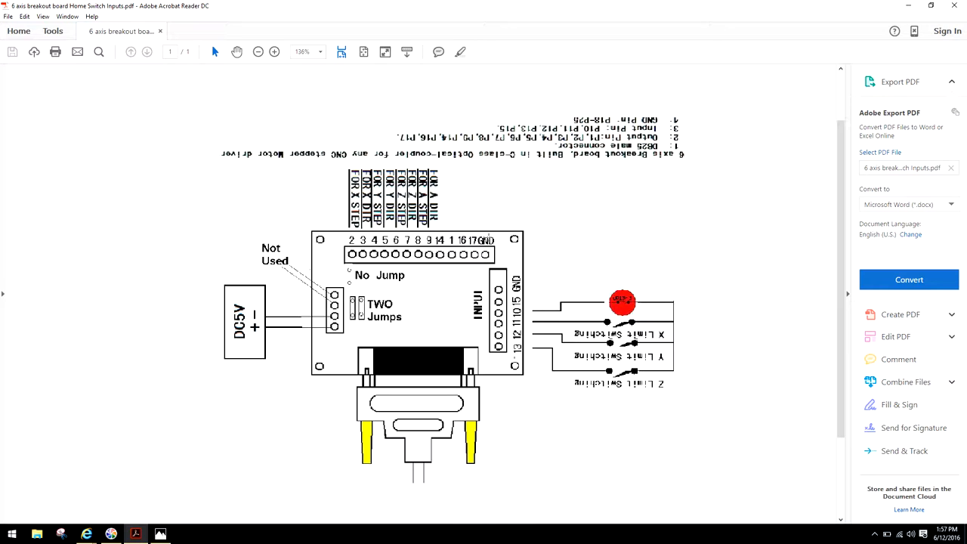
{"action": "mouse_move", "coordinate": [143, 529]}
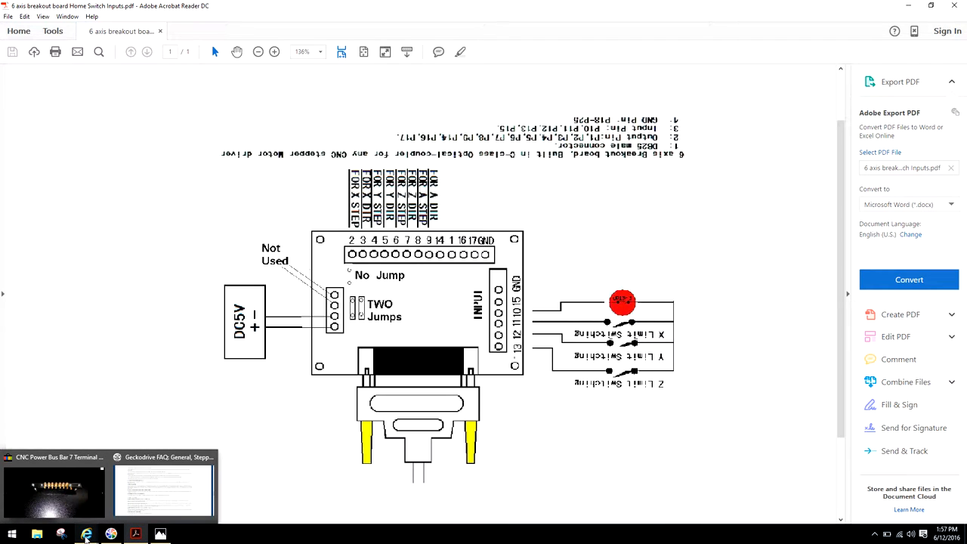
{"action": "mouse_move", "coordinate": [71, 506]}
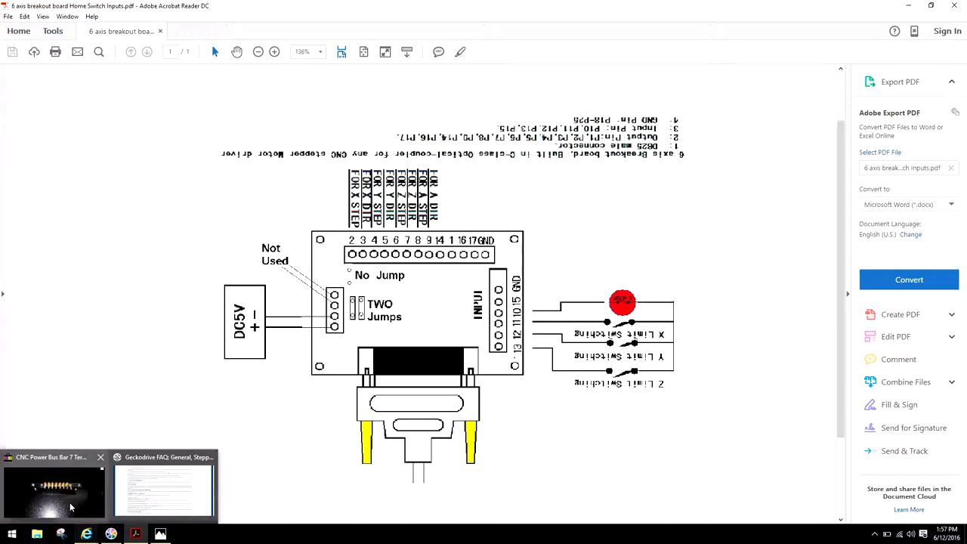
- Open the eBay CNC Power Bus Bar listing showing the 7-terminal bar photo
{"action": "left_click", "coordinate": [53, 487]}
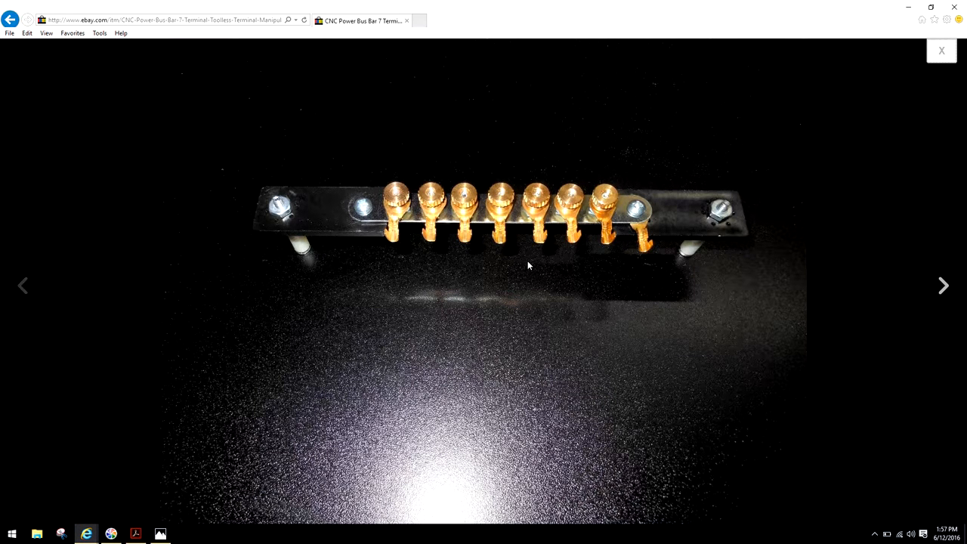
{"action": "mouse_move", "coordinate": [641, 270]}
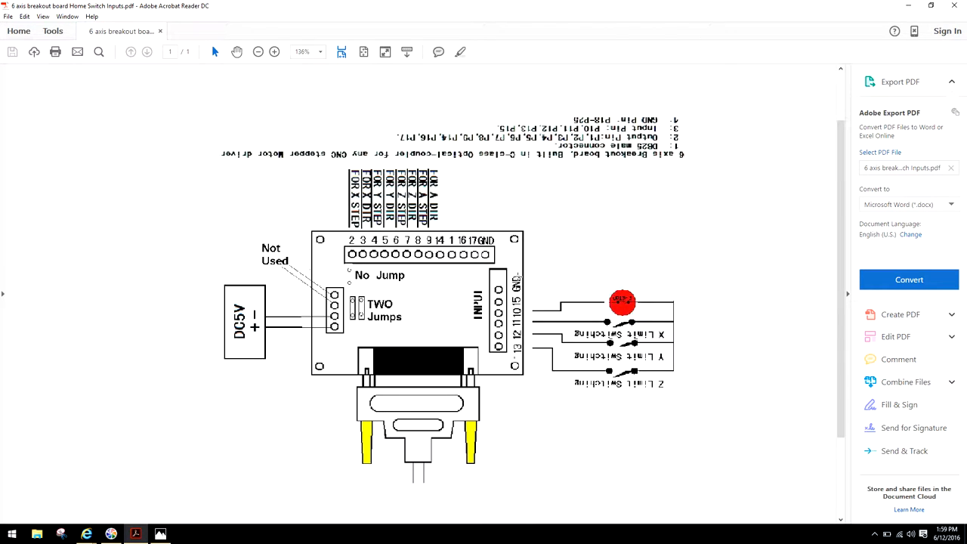
{"action": "mouse_move", "coordinate": [531, 298]}
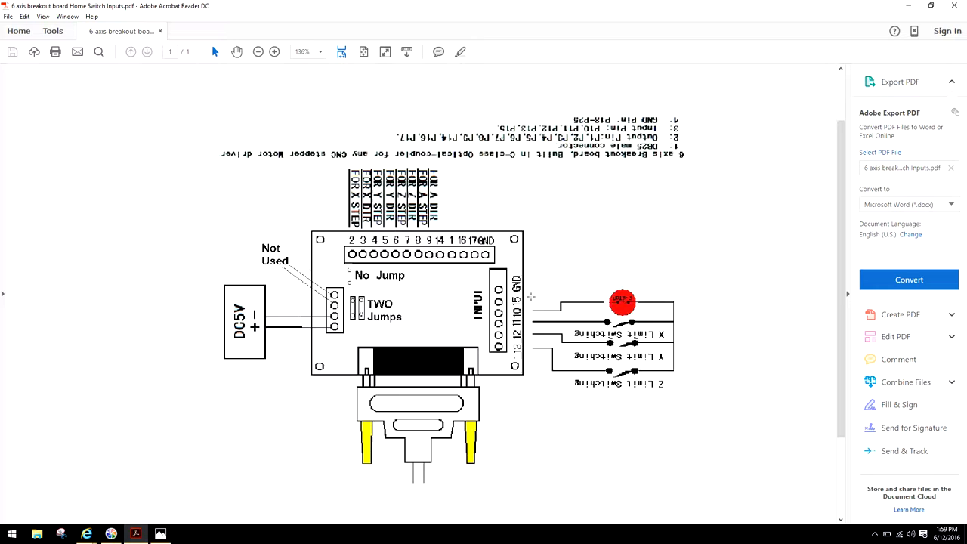
{"action": "mouse_move", "coordinate": [592, 273]}
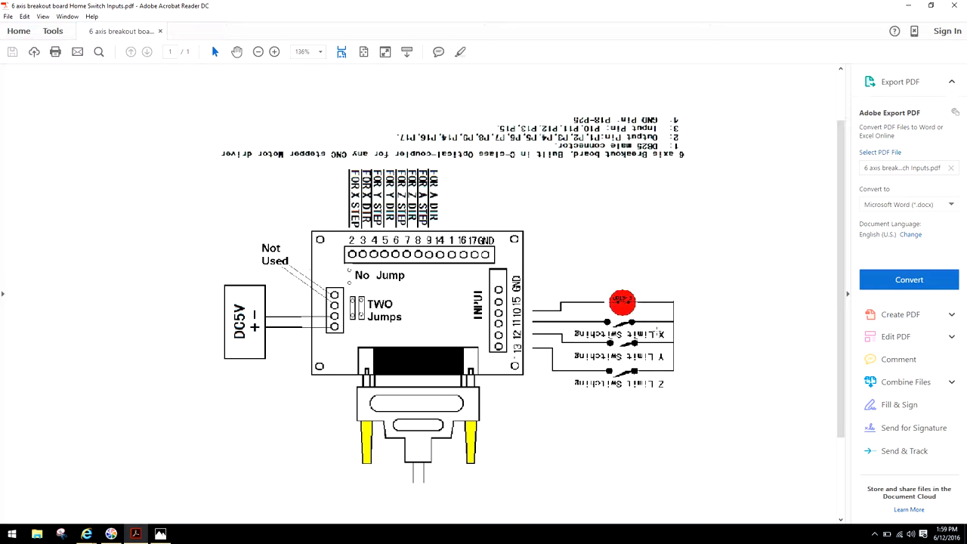
{"action": "mouse_move", "coordinate": [619, 416]}
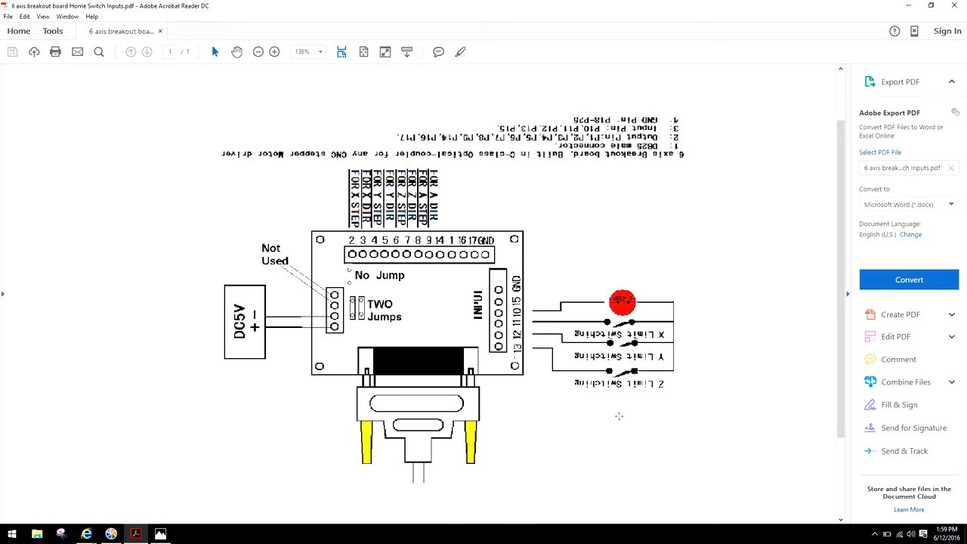
{"action": "mouse_move", "coordinate": [683, 356]}
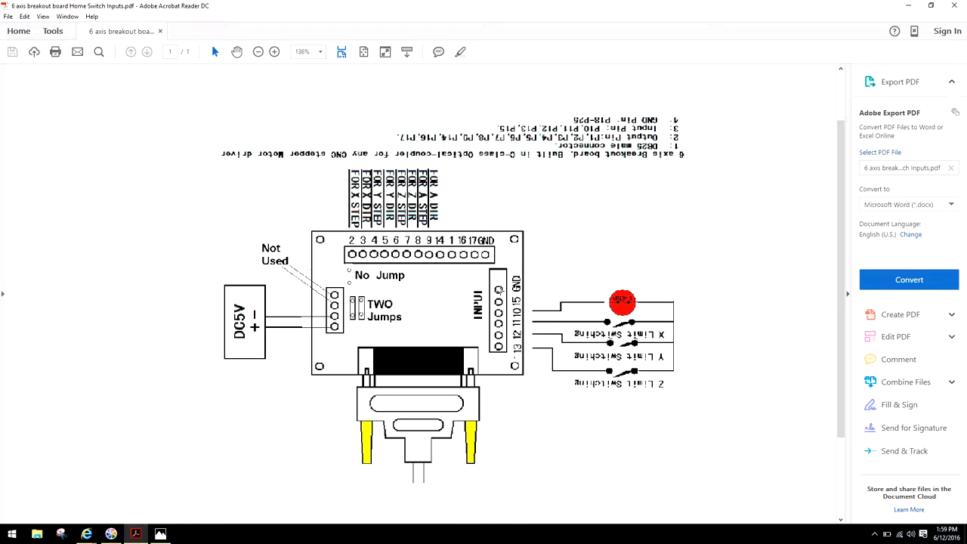
{"action": "mouse_move", "coordinate": [599, 293]}
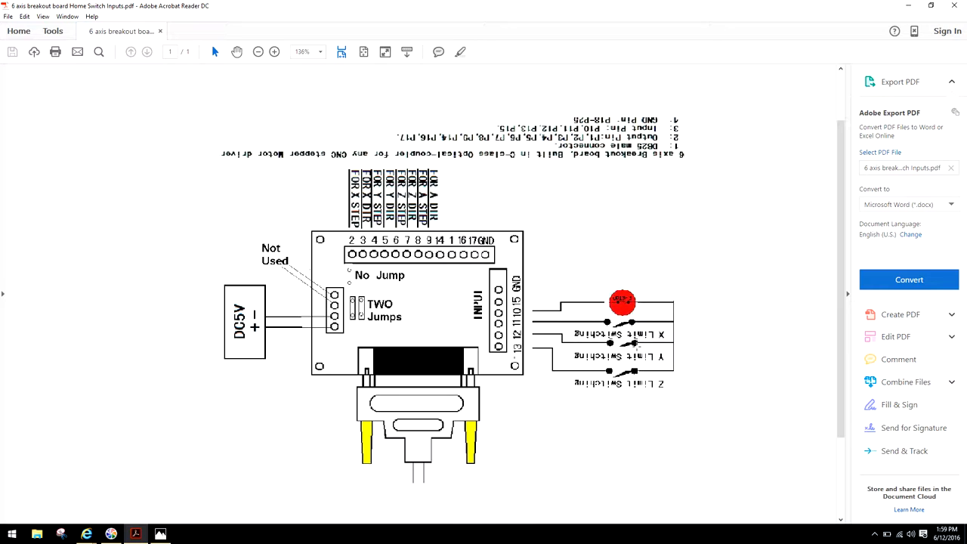
{"action": "mouse_move", "coordinate": [636, 325]}
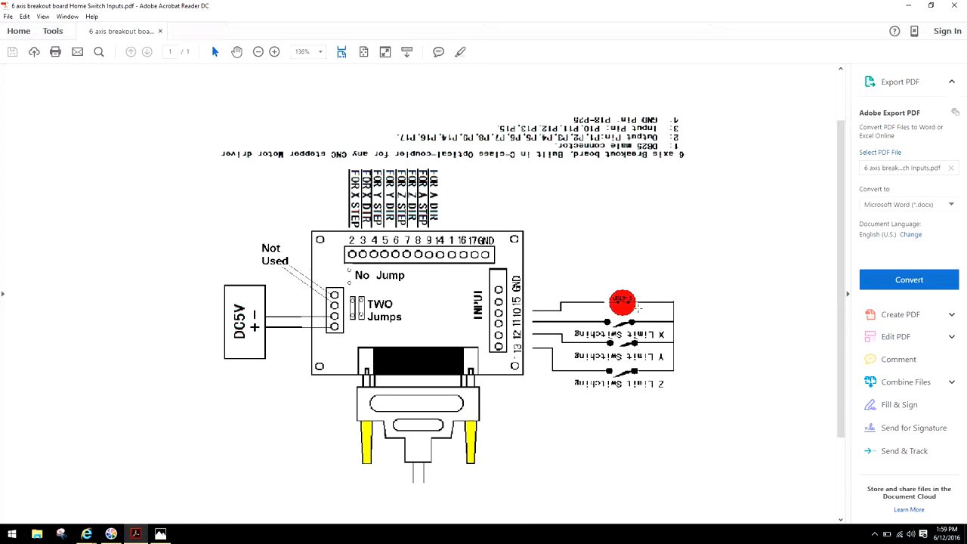
{"action": "mouse_move", "coordinate": [633, 308]}
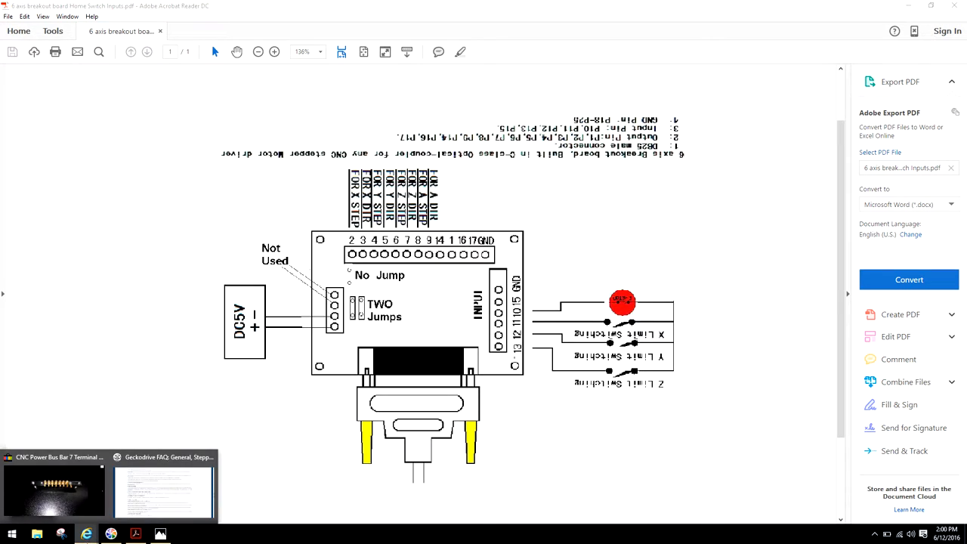
{"action": "left_click", "coordinate": [53, 488]}
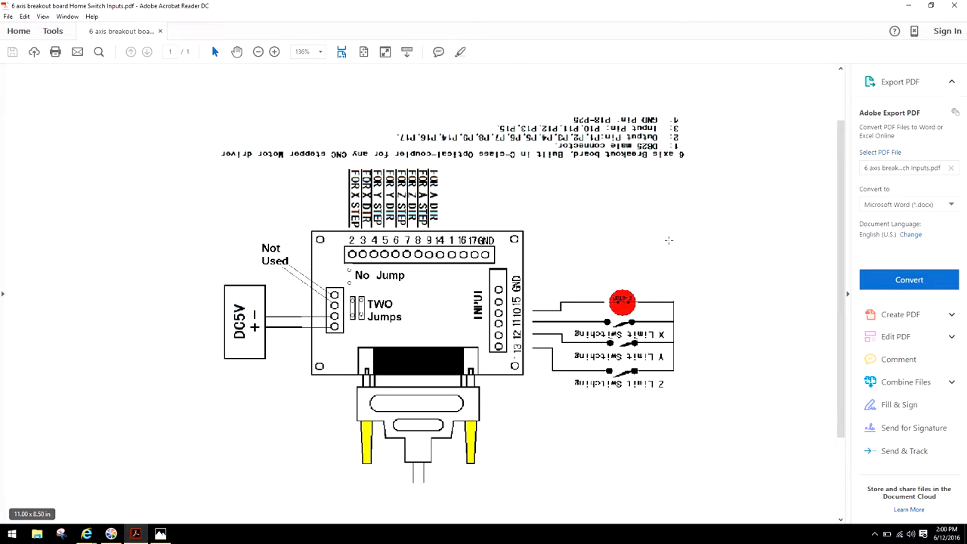
{"action": "mouse_move", "coordinate": [572, 272]}
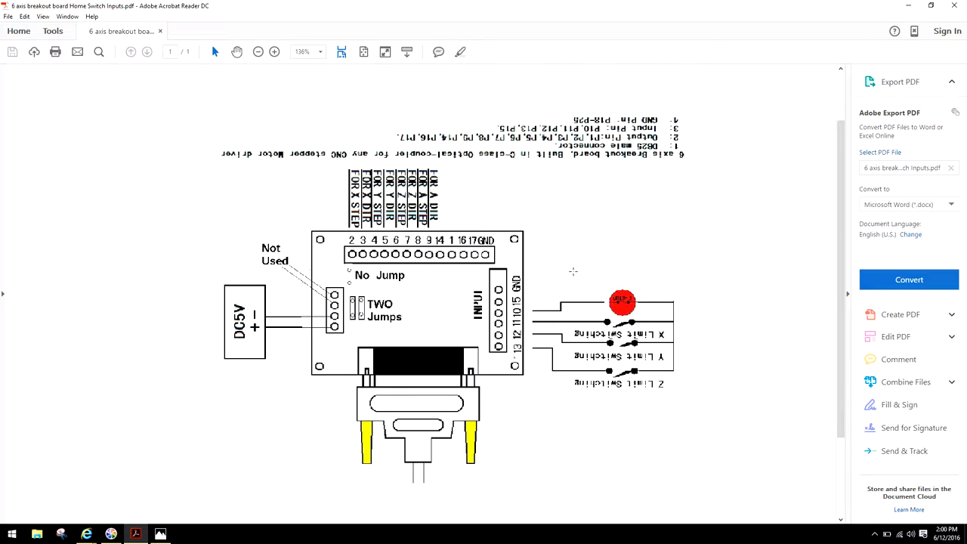
{"action": "mouse_move", "coordinate": [504, 182]}
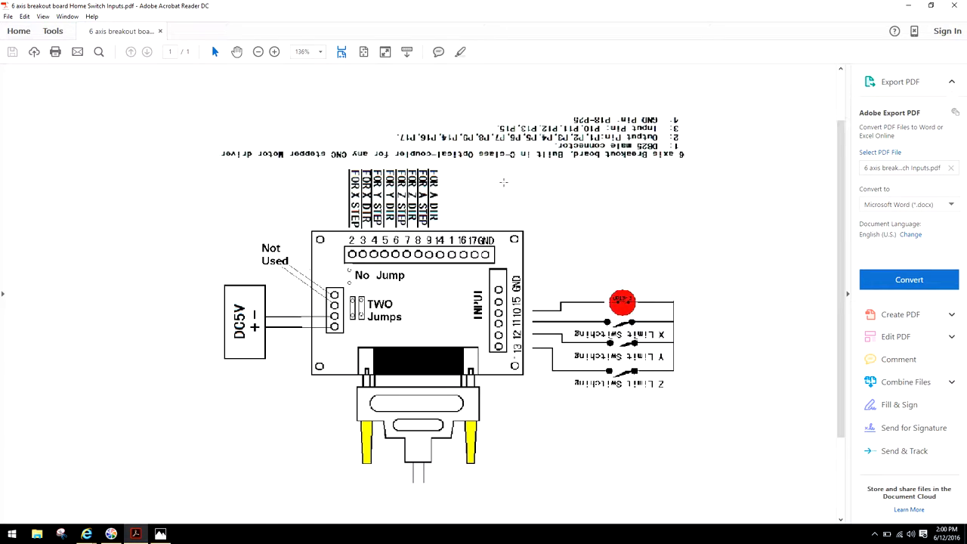
{"action": "mouse_move", "coordinate": [554, 238]}
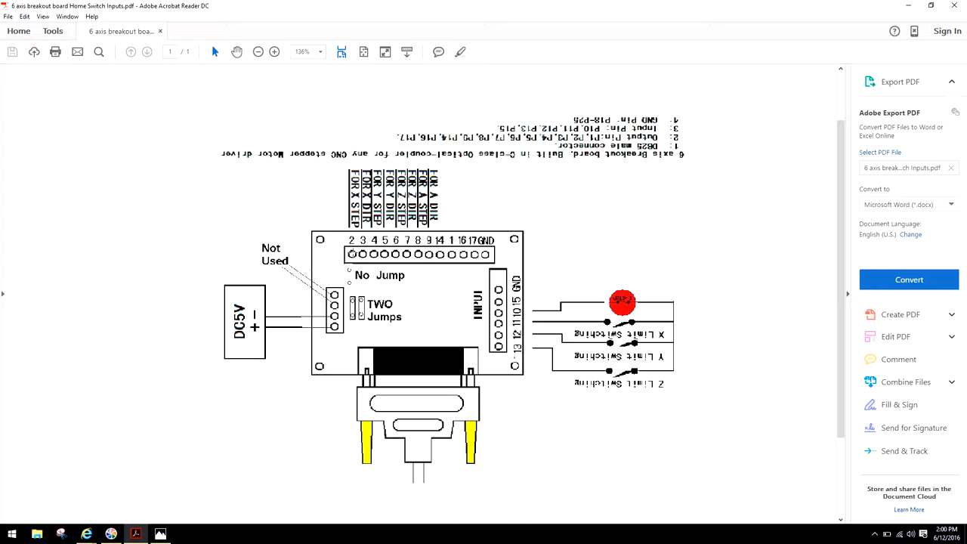
{"action": "mouse_move", "coordinate": [166, 193]}
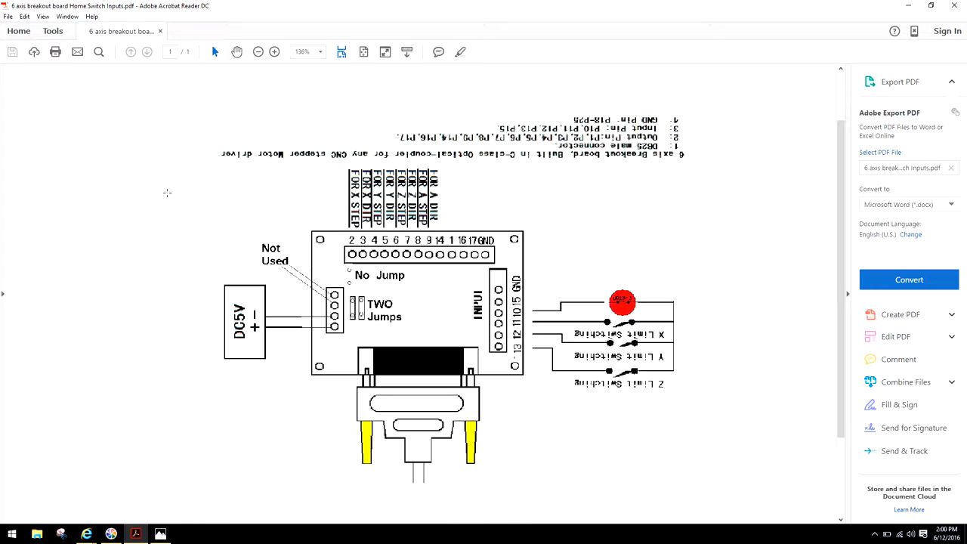
{"action": "mouse_move", "coordinate": [207, 209]}
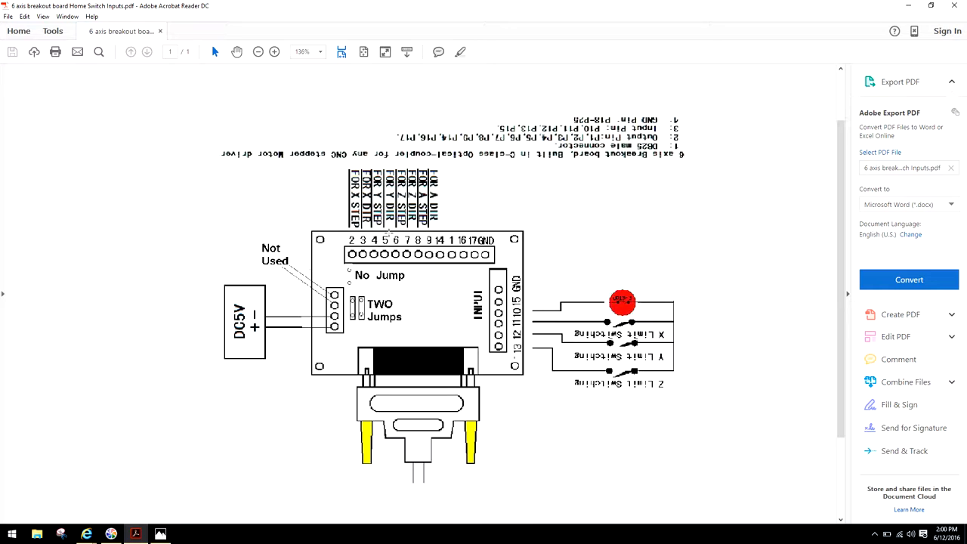
{"action": "mouse_move", "coordinate": [557, 188]}
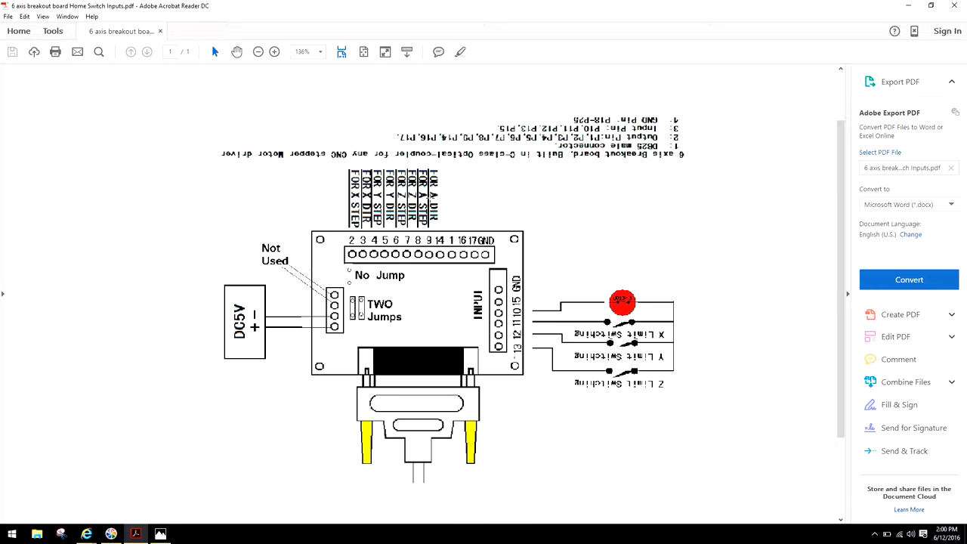
{"action": "mouse_move", "coordinate": [510, 215]}
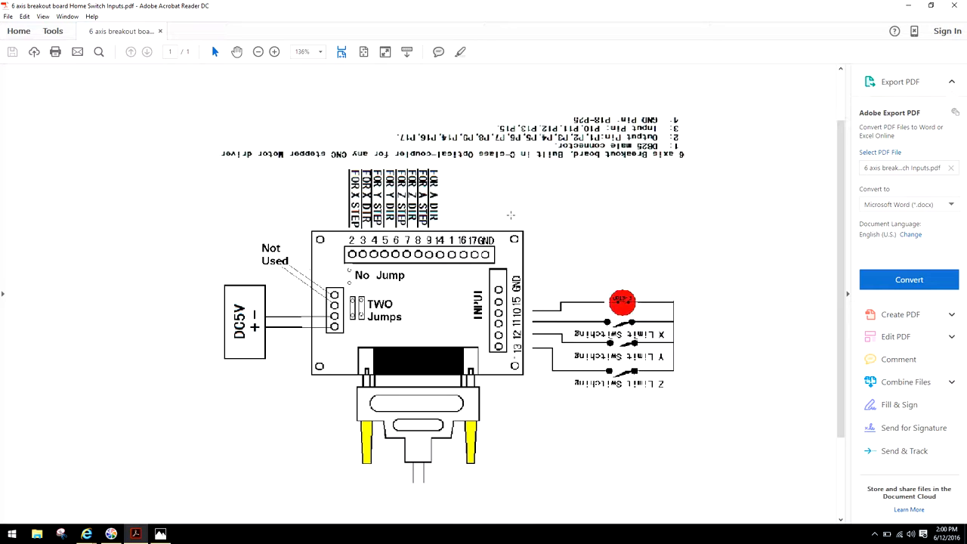
{"action": "mouse_move", "coordinate": [336, 212]}
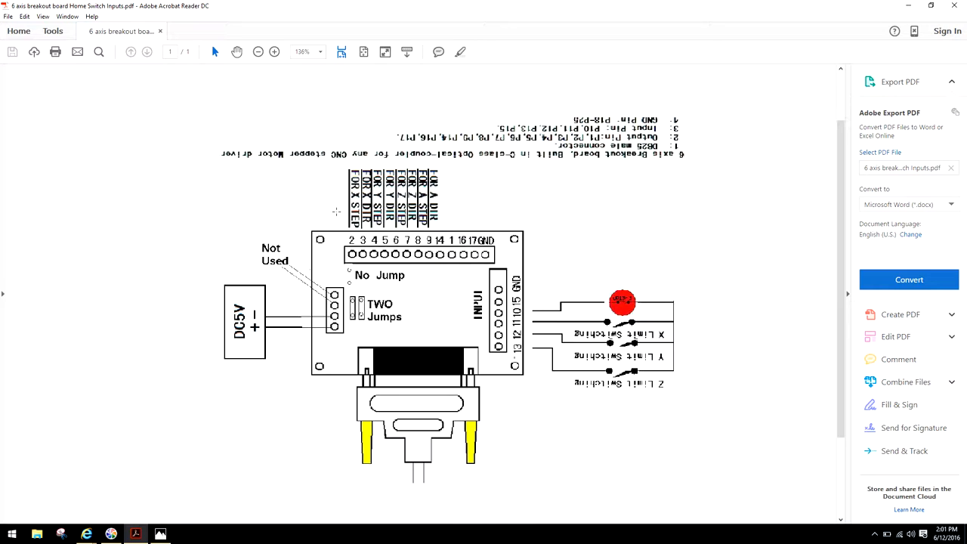
{"action": "mouse_move", "coordinate": [503, 208]}
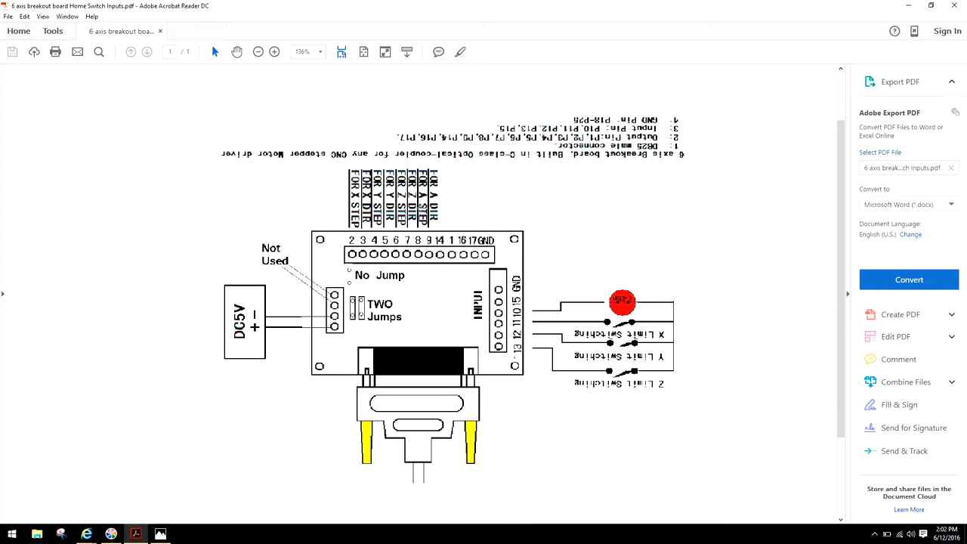
{"action": "mouse_move", "coordinate": [471, 205]}
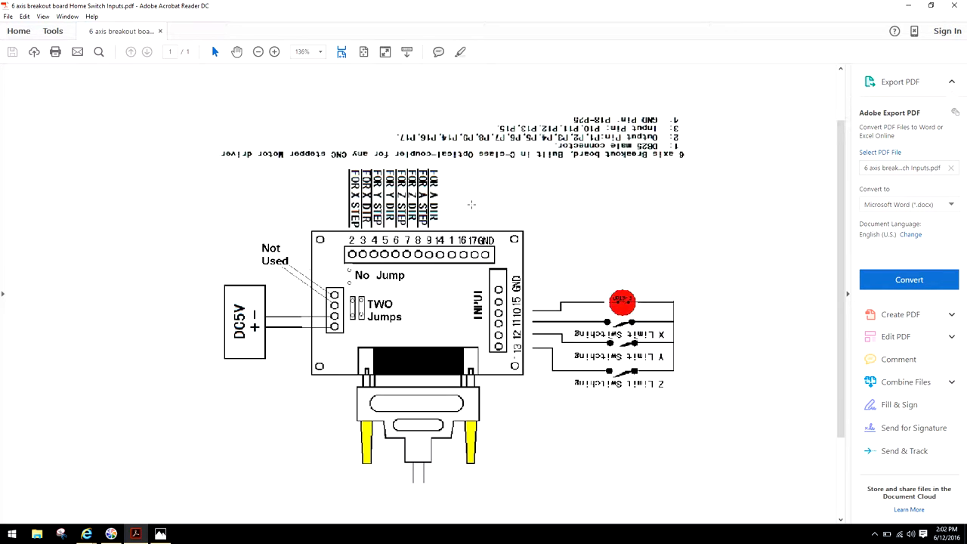
{"action": "mouse_move", "coordinate": [514, 214]}
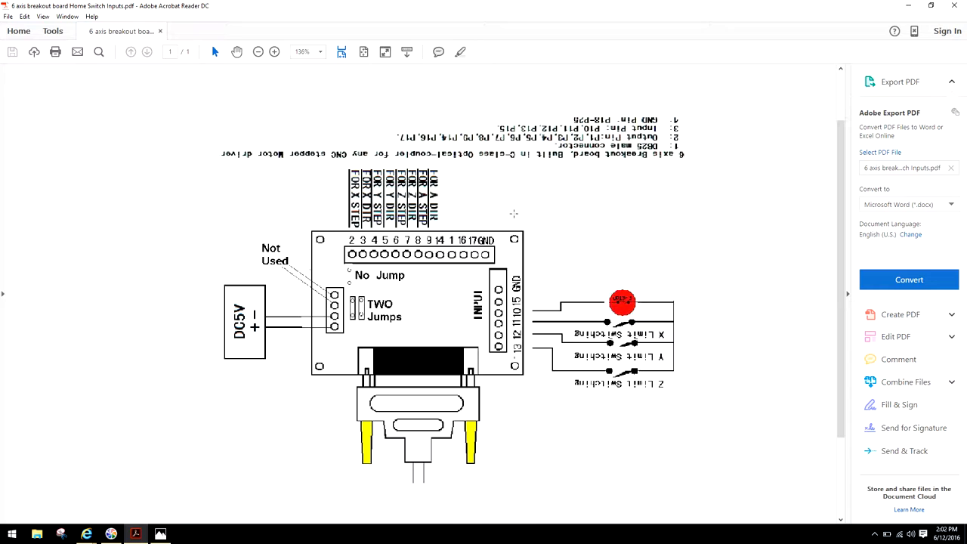
{"action": "mouse_move", "coordinate": [550, 234]}
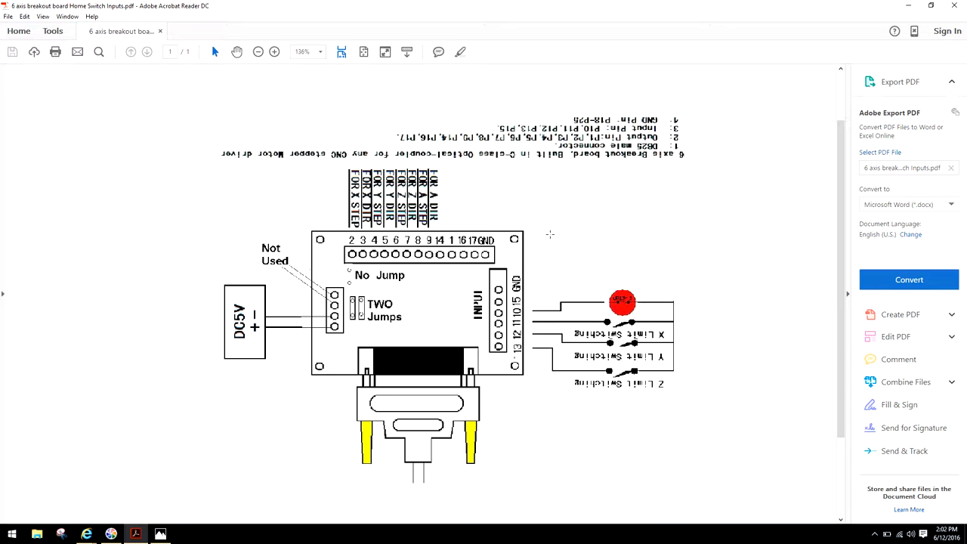
{"action": "mouse_move", "coordinate": [463, 179]}
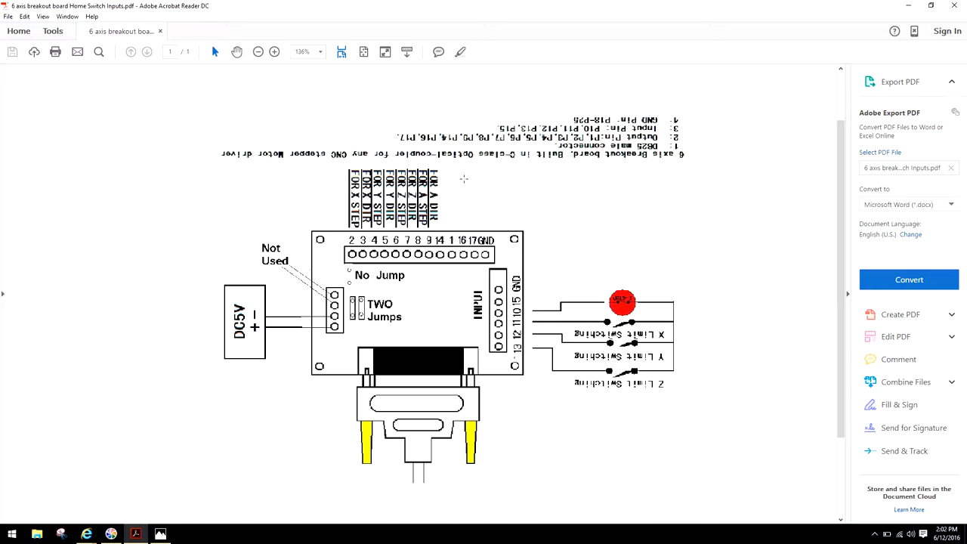
{"action": "mouse_move", "coordinate": [564, 228]}
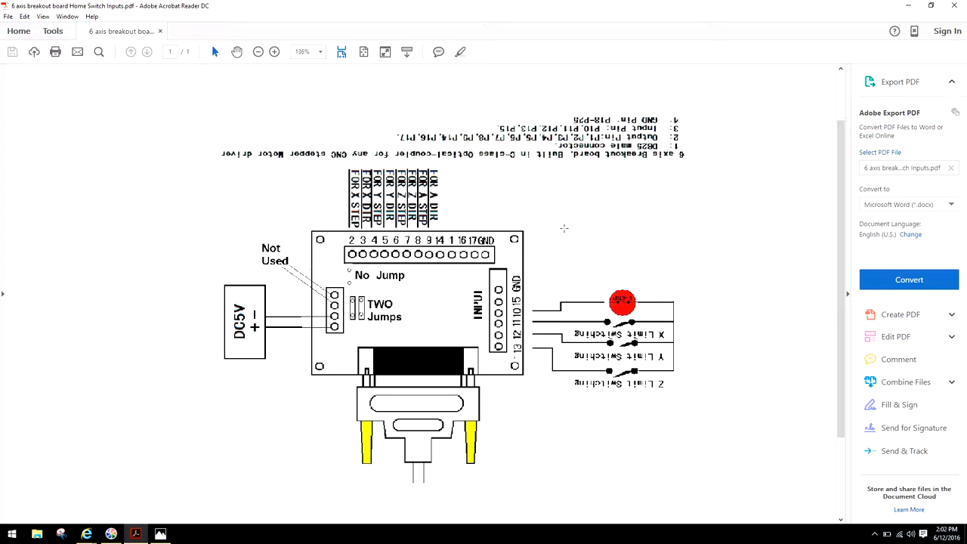
{"action": "mouse_move", "coordinate": [581, 232]}
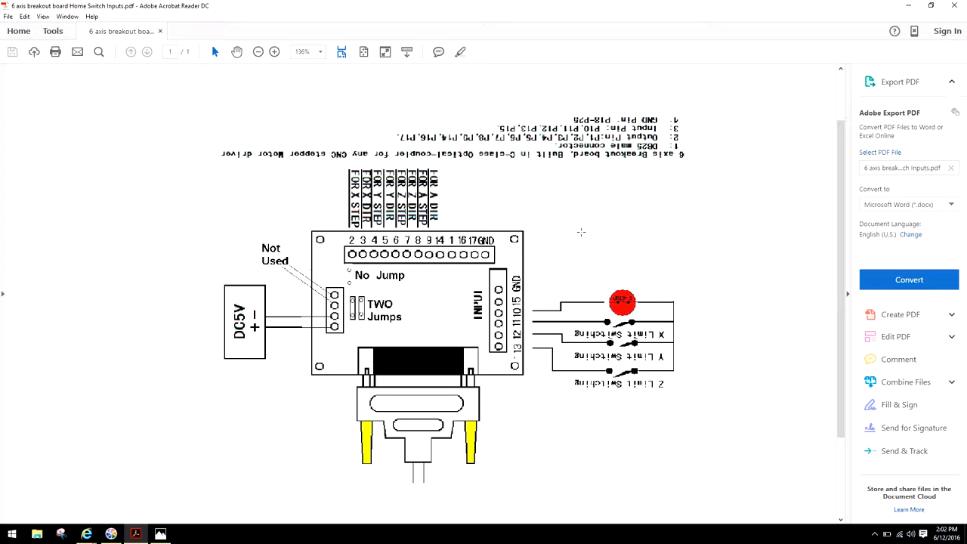
{"action": "mouse_move", "coordinate": [117, 521]}
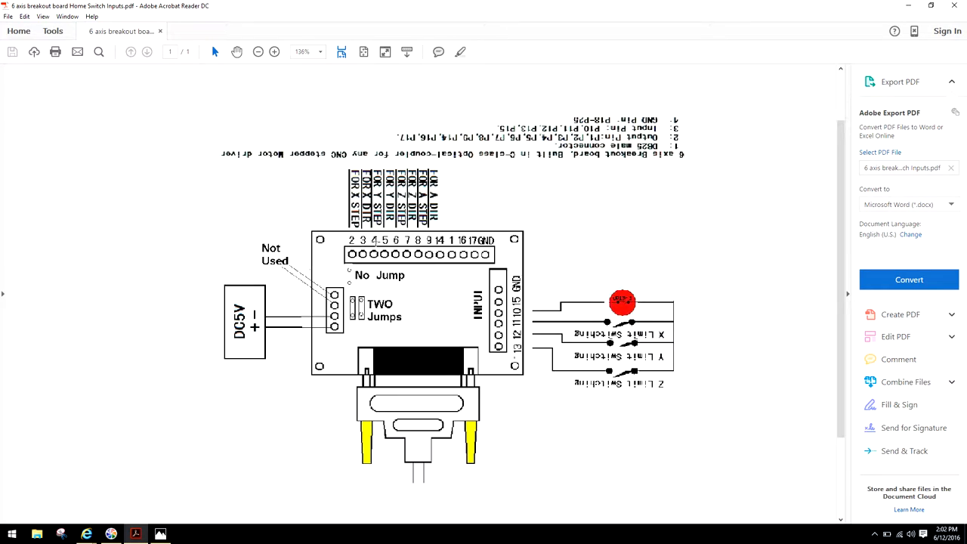
{"action": "mouse_move", "coordinate": [547, 182]}
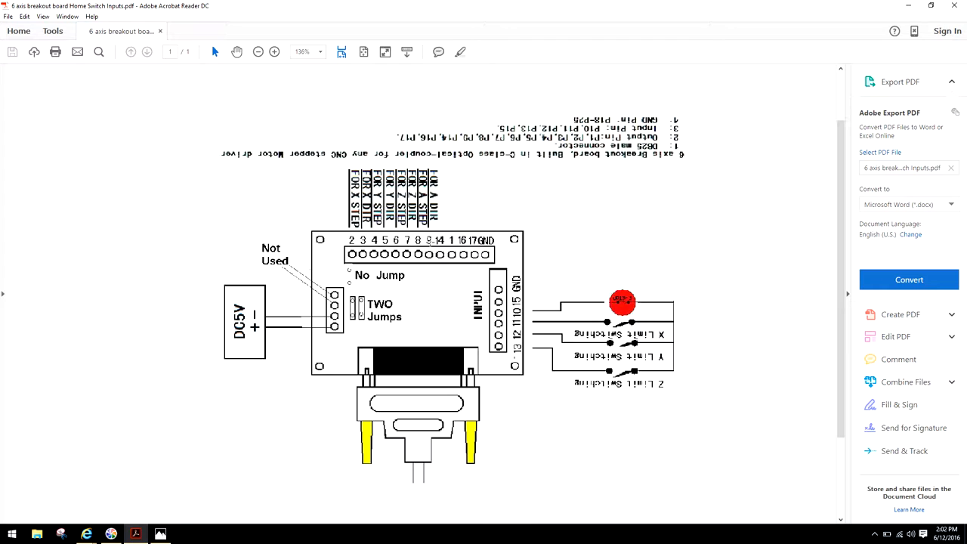
{"action": "mouse_move", "coordinate": [456, 295]}
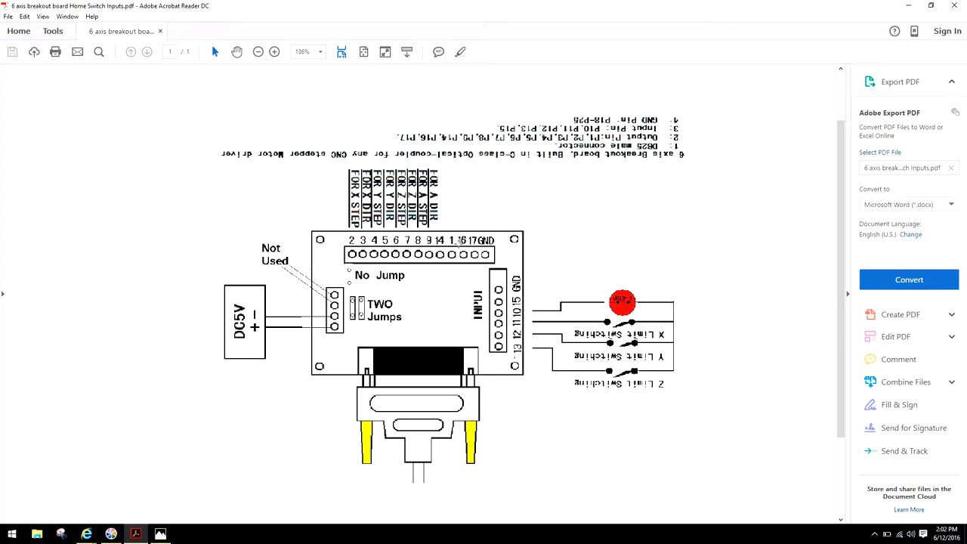
{"action": "mouse_move", "coordinate": [454, 274]}
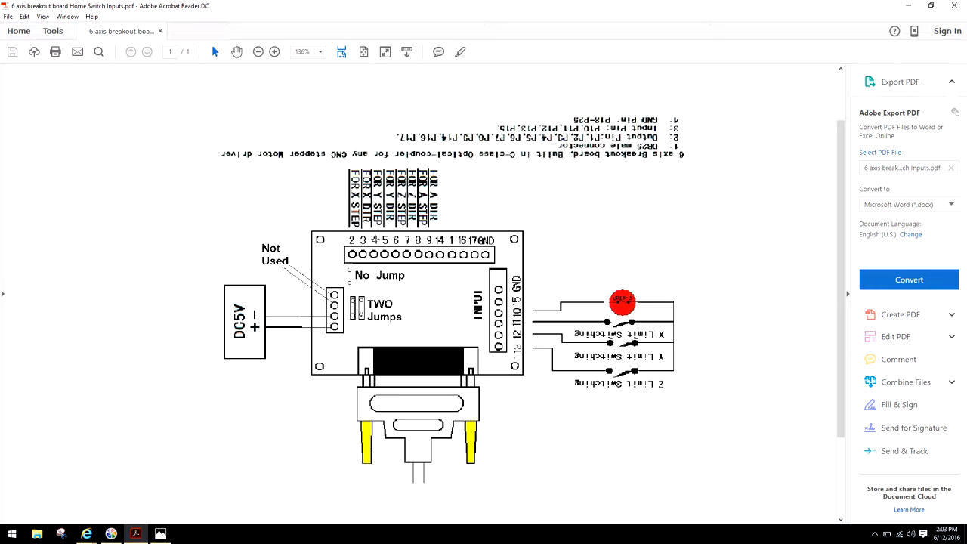
{"action": "mouse_move", "coordinate": [438, 285]}
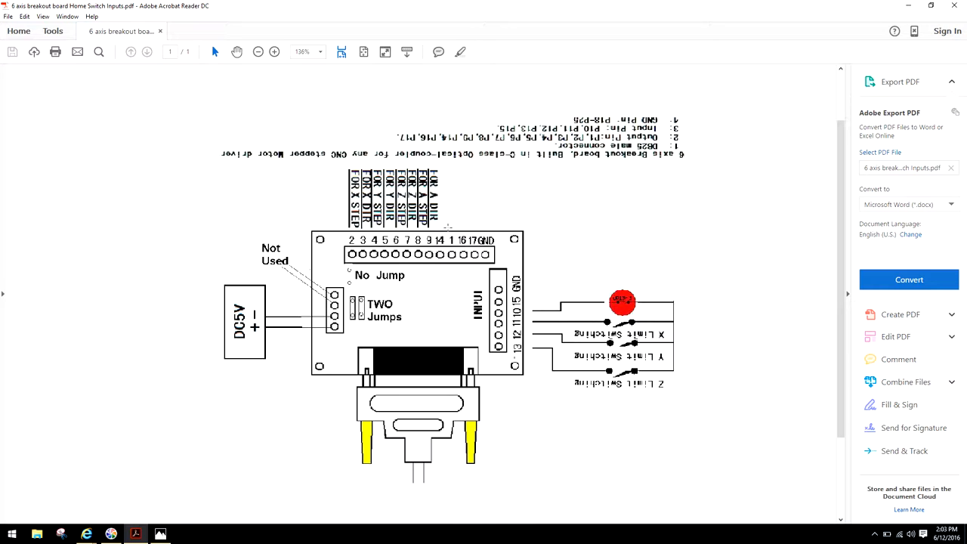
{"action": "mouse_move", "coordinate": [537, 259]}
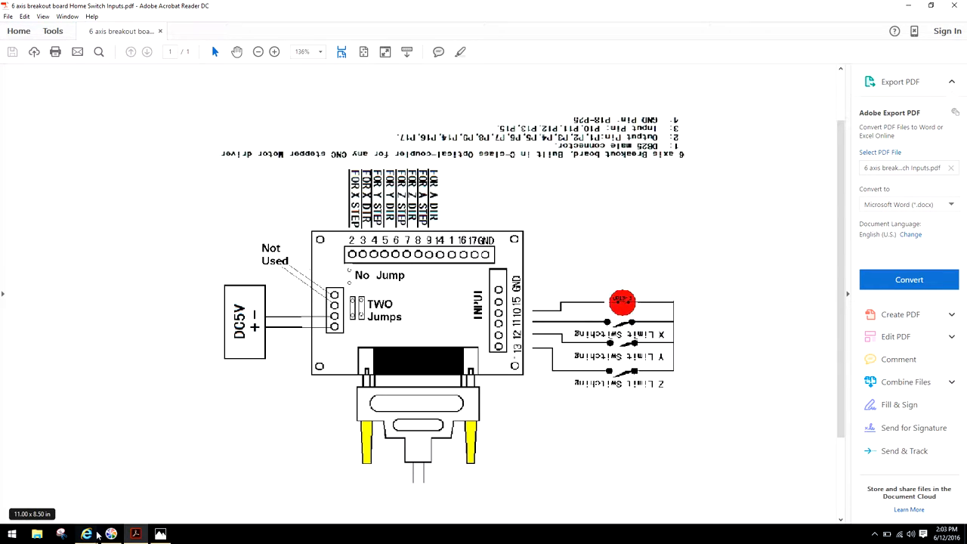
{"action": "mouse_move", "coordinate": [573, 177]}
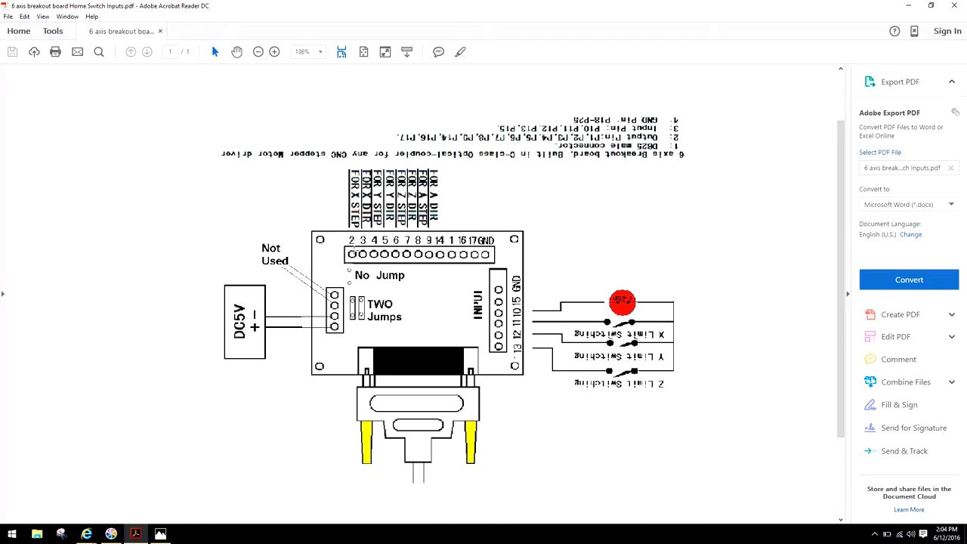
{"action": "mouse_move", "coordinate": [184, 476]}
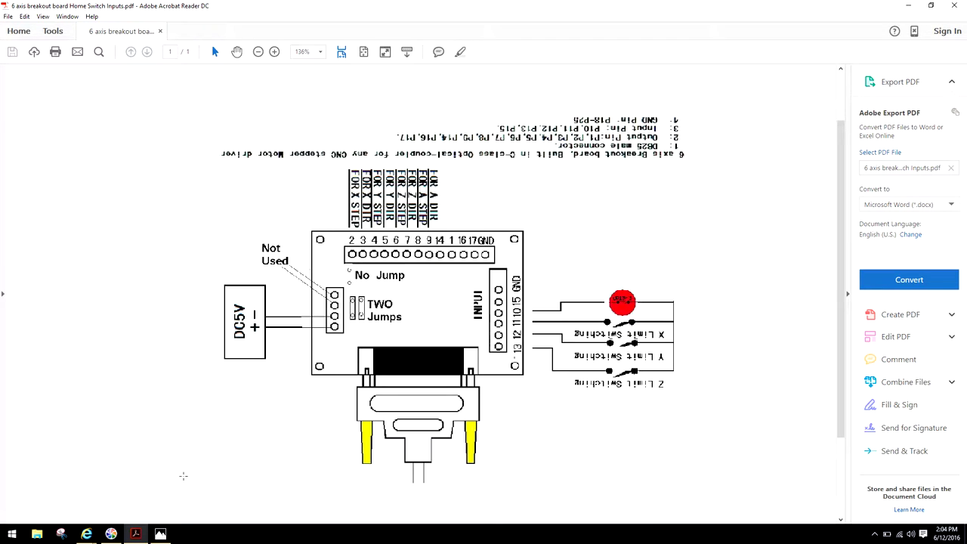
{"action": "mouse_move", "coordinate": [87, 534]}
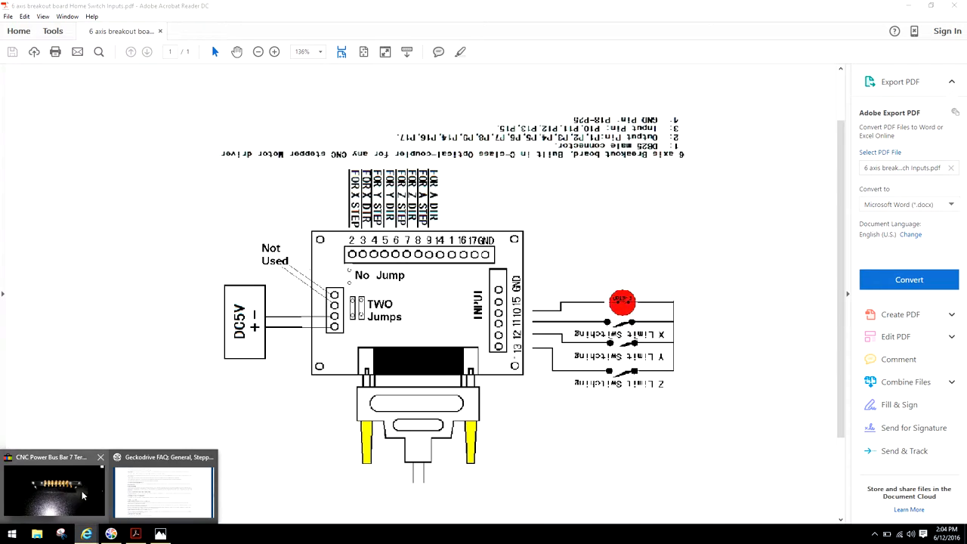
{"action": "left_click", "coordinate": [53, 487]}
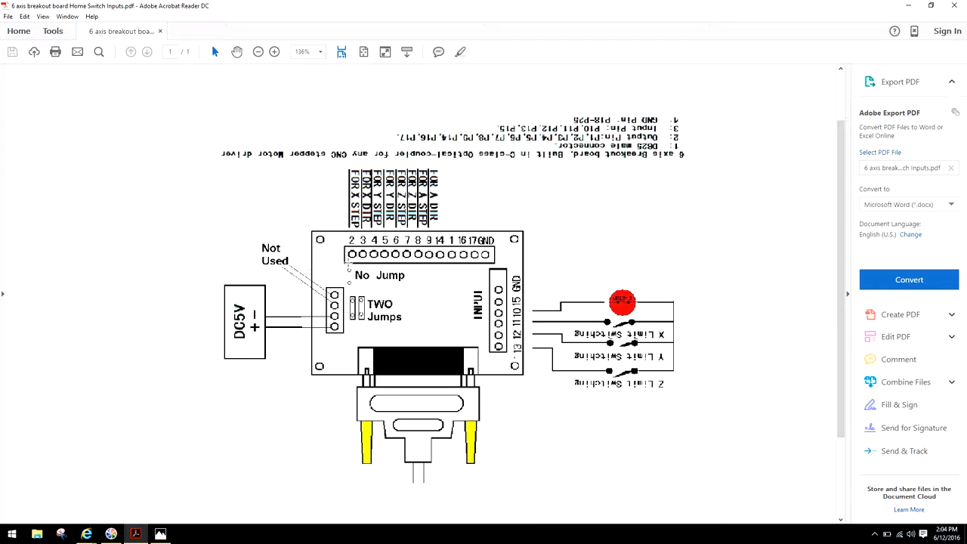
{"action": "mouse_move", "coordinate": [453, 185]}
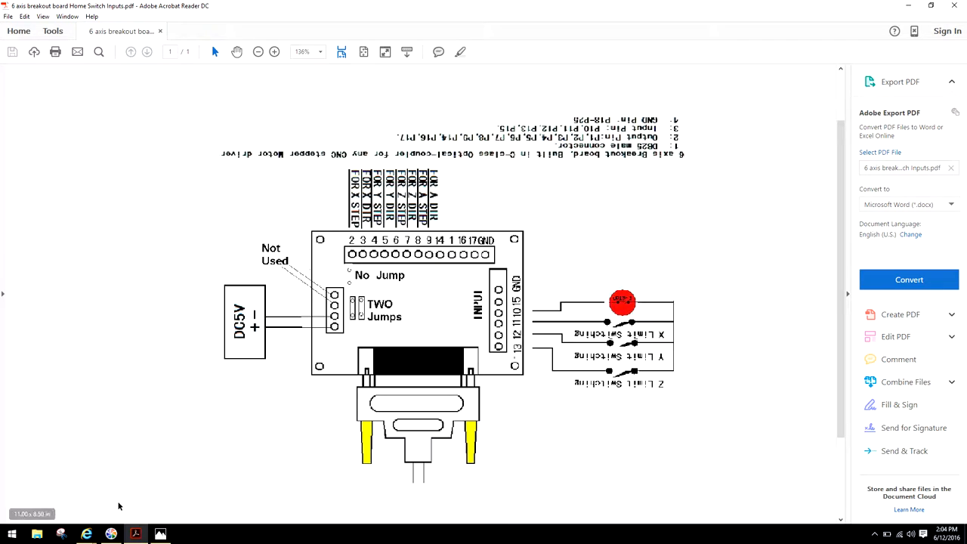
{"action": "mouse_move", "coordinate": [539, 273]}
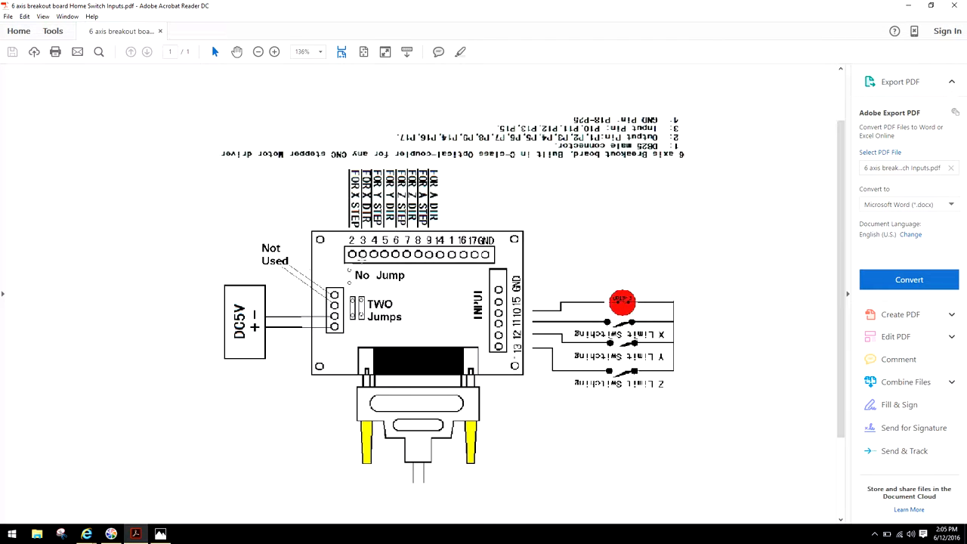
{"action": "mouse_move", "coordinate": [344, 179]}
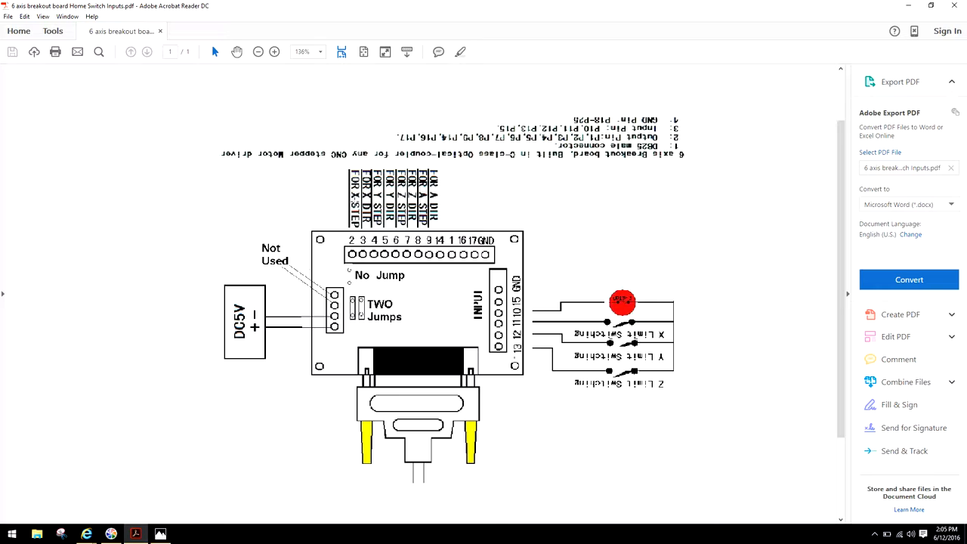
{"action": "mouse_move", "coordinate": [337, 204]}
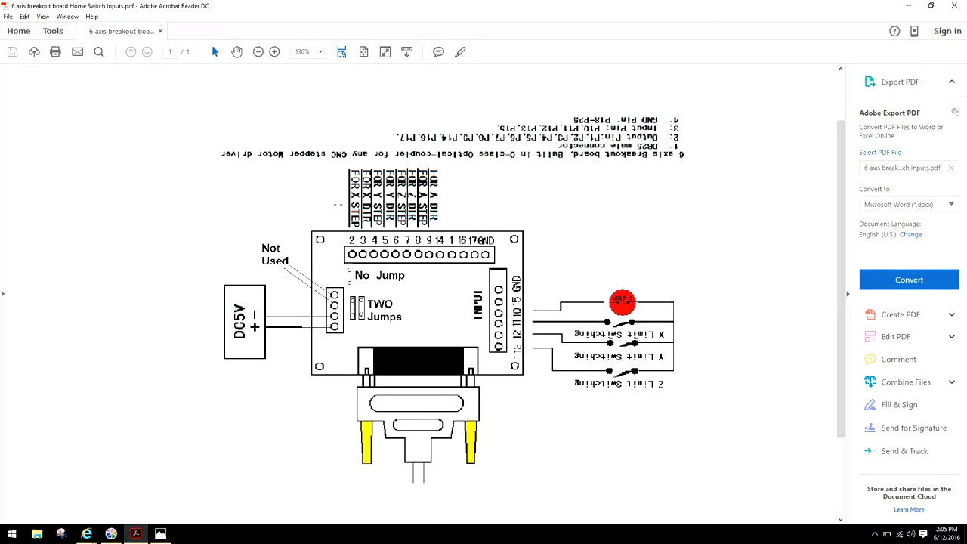
{"action": "mouse_move", "coordinate": [188, 330]}
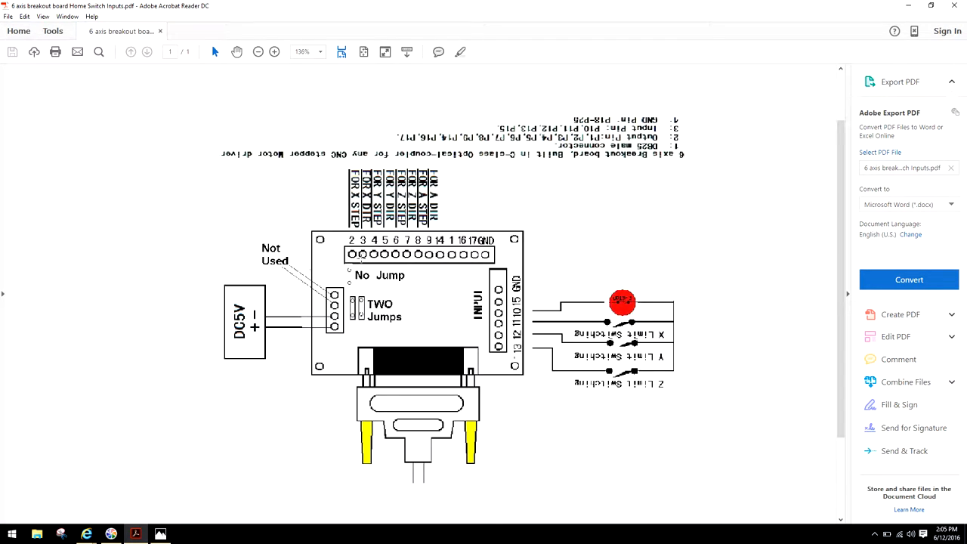
{"action": "mouse_move", "coordinate": [120, 321]}
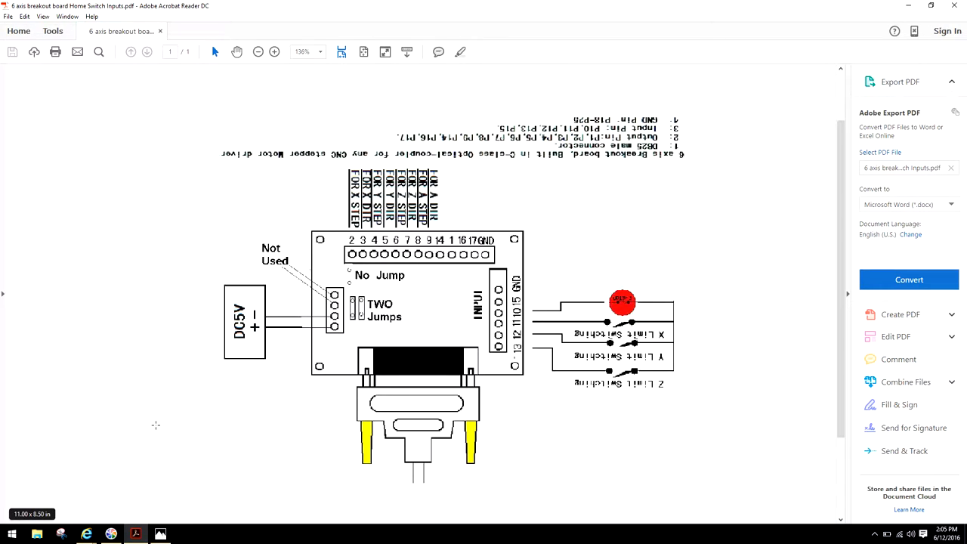
{"action": "mouse_move", "coordinate": [452, 338]}
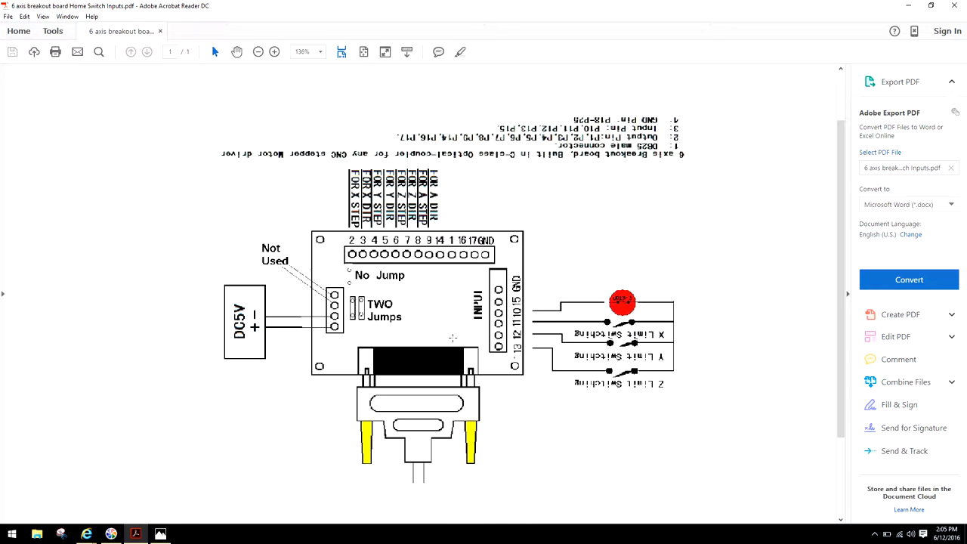
{"action": "mouse_move", "coordinate": [546, 260]}
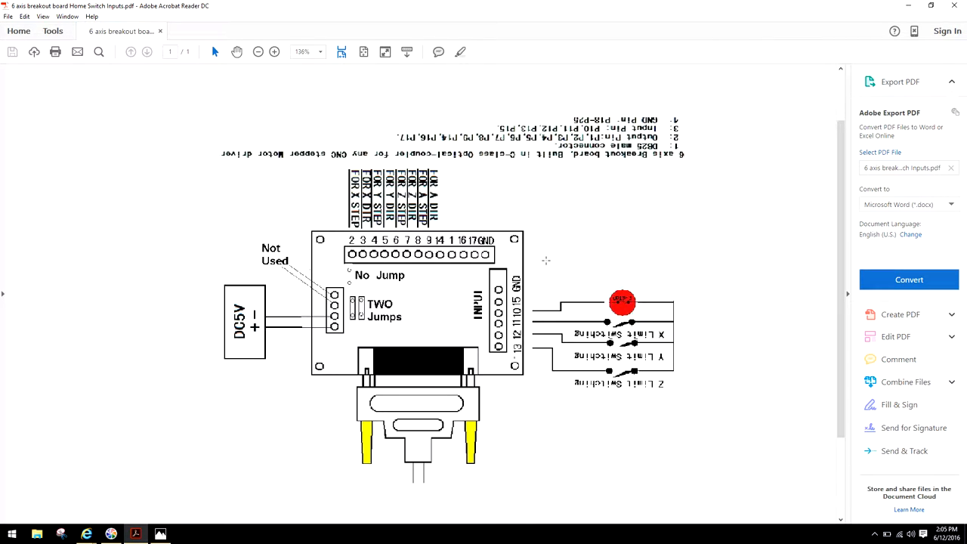
{"action": "mouse_move", "coordinate": [455, 349]}
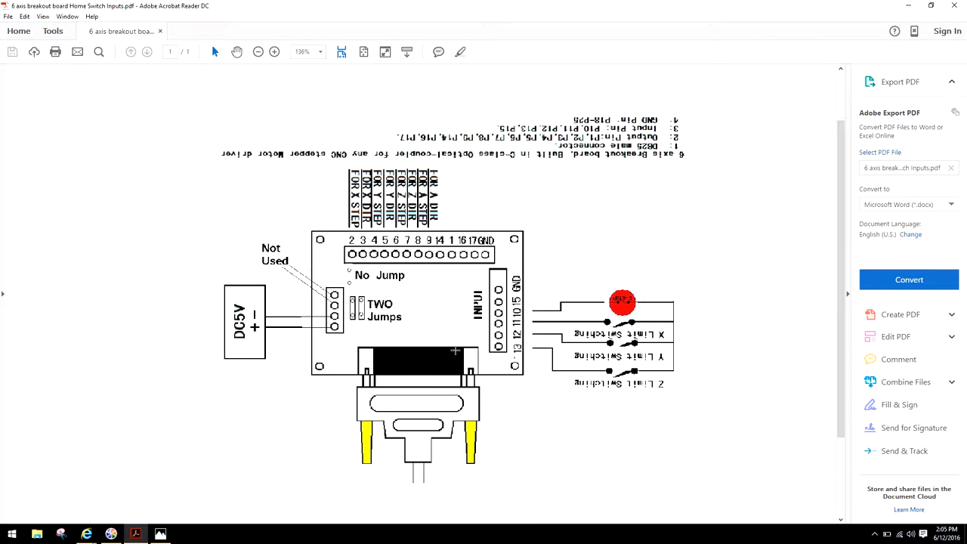
{"action": "mouse_move", "coordinate": [525, 399]}
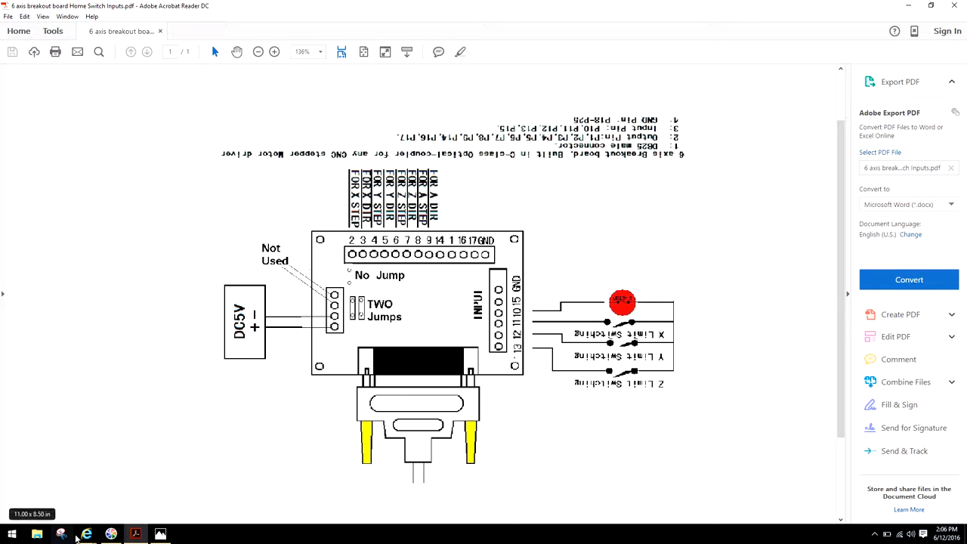
{"action": "mouse_move", "coordinate": [60, 534]}
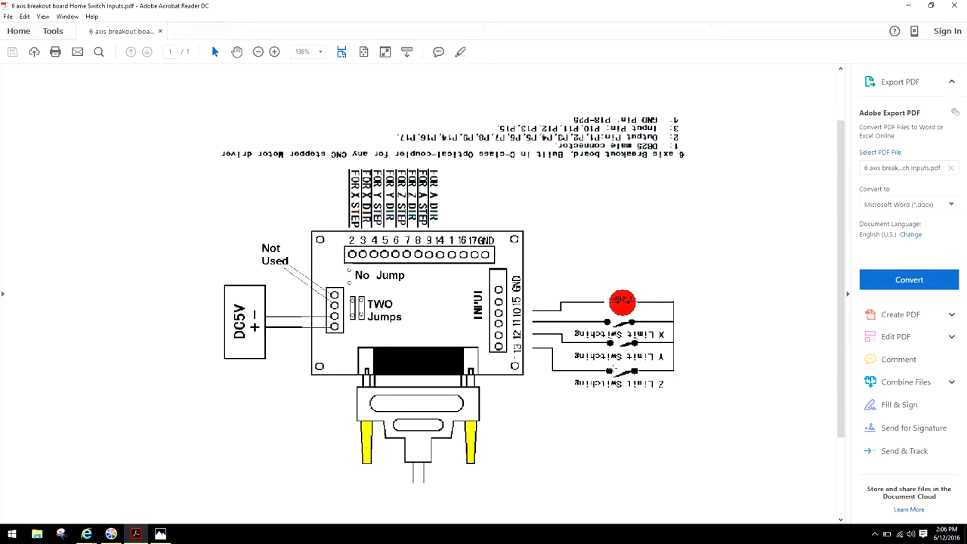
{"action": "mouse_move", "coordinate": [136, 533]}
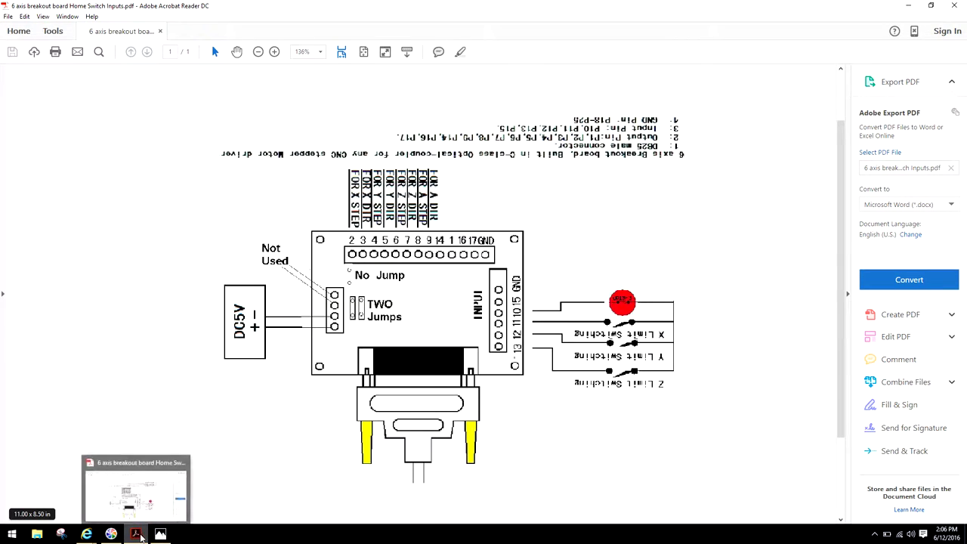
- Switch to 'G540 wiring diagram.jpg' in Photos
{"action": "left_click", "coordinate": [160, 534]}
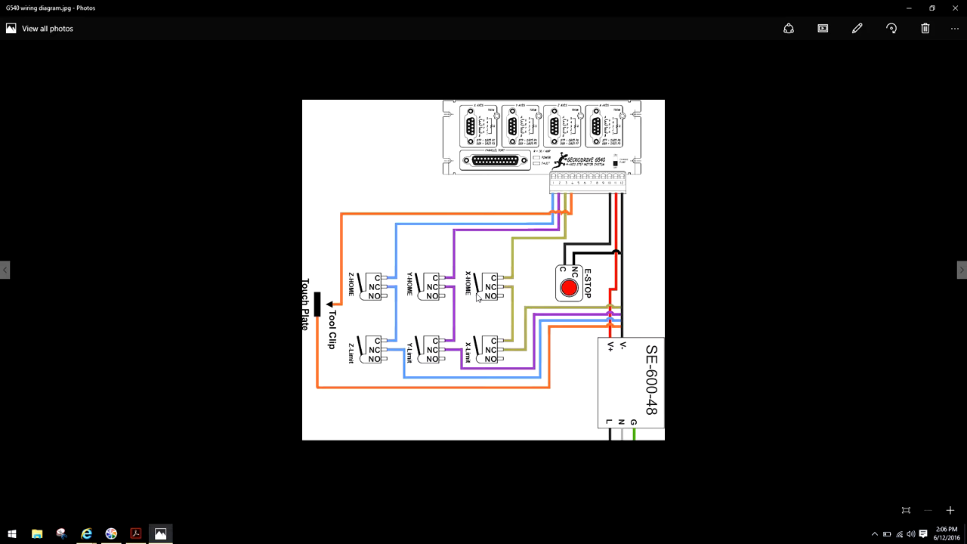
{"action": "mouse_move", "coordinate": [559, 193]}
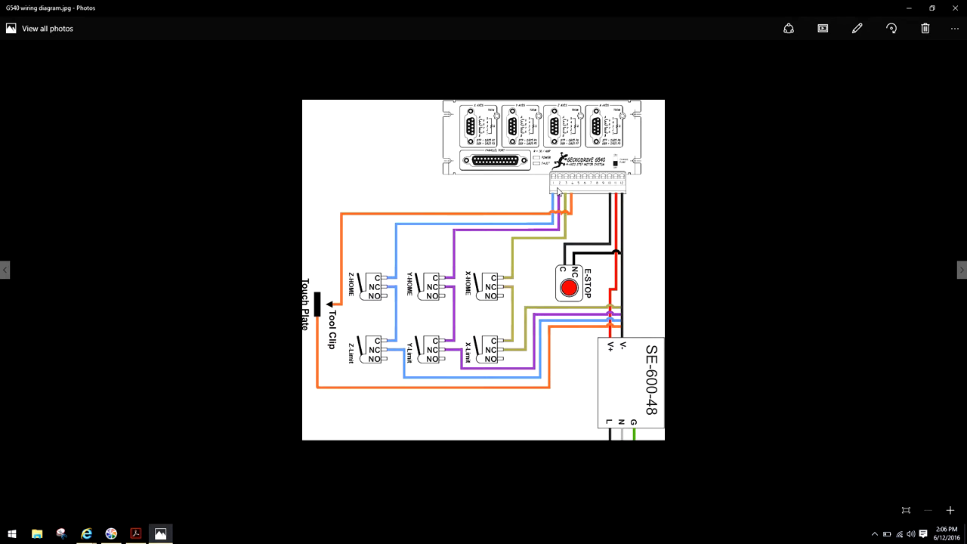
{"action": "mouse_move", "coordinate": [574, 189]}
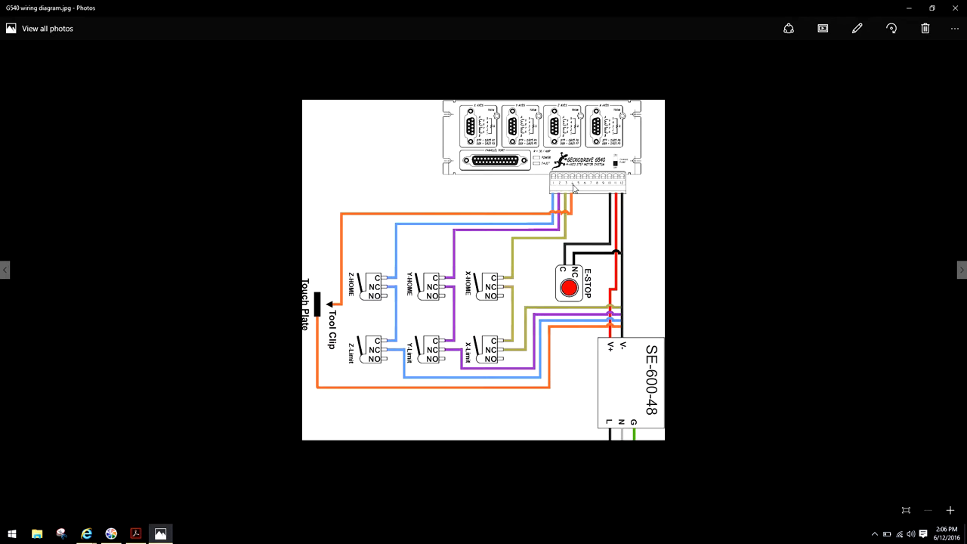
{"action": "mouse_move", "coordinate": [312, 322]}
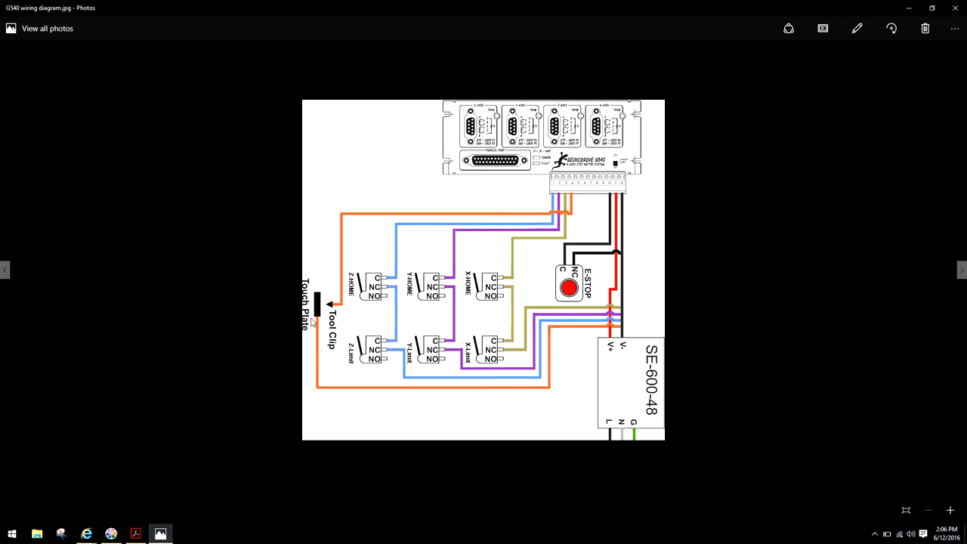
{"action": "mouse_move", "coordinate": [571, 207]}
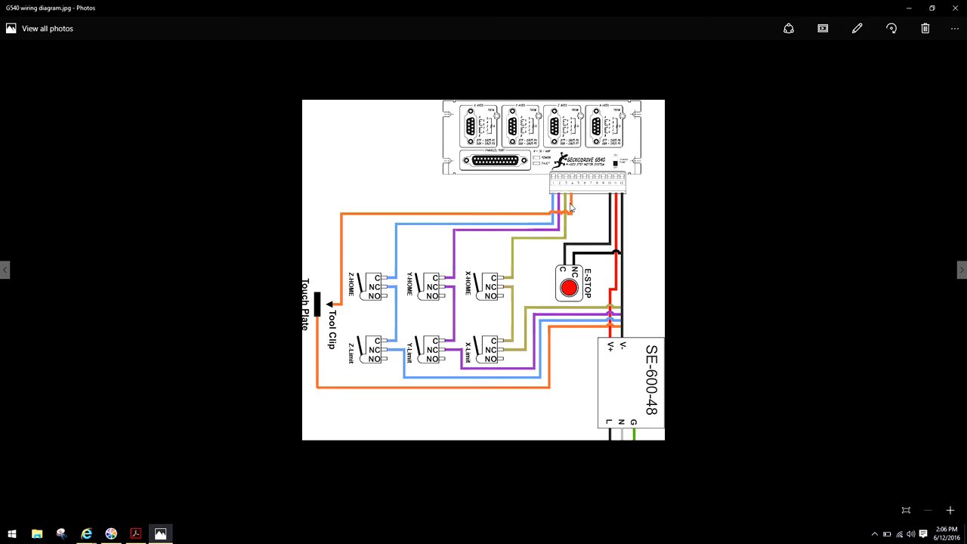
{"action": "mouse_move", "coordinate": [579, 198]}
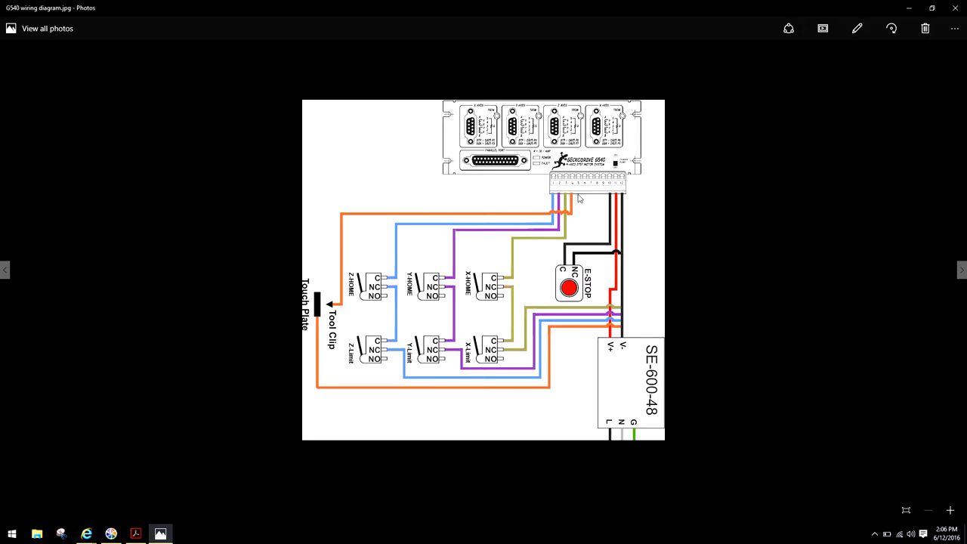
{"action": "mouse_move", "coordinate": [557, 189]}
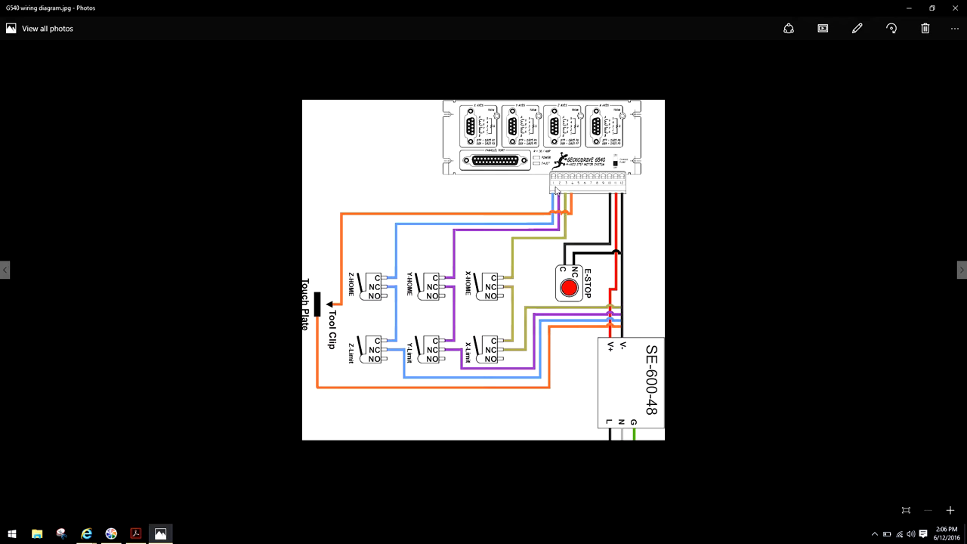
{"action": "mouse_move", "coordinate": [332, 200]}
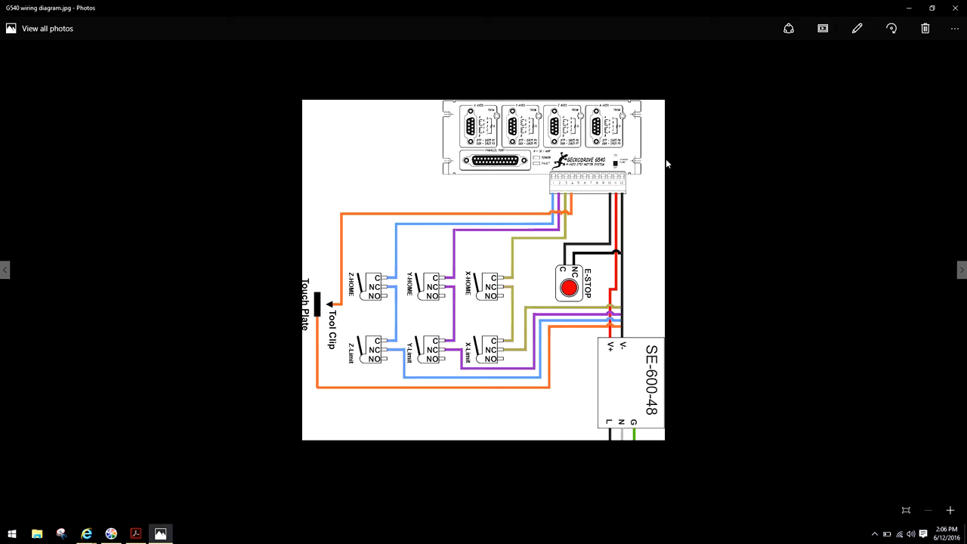
{"action": "mouse_move", "coordinate": [614, 241]}
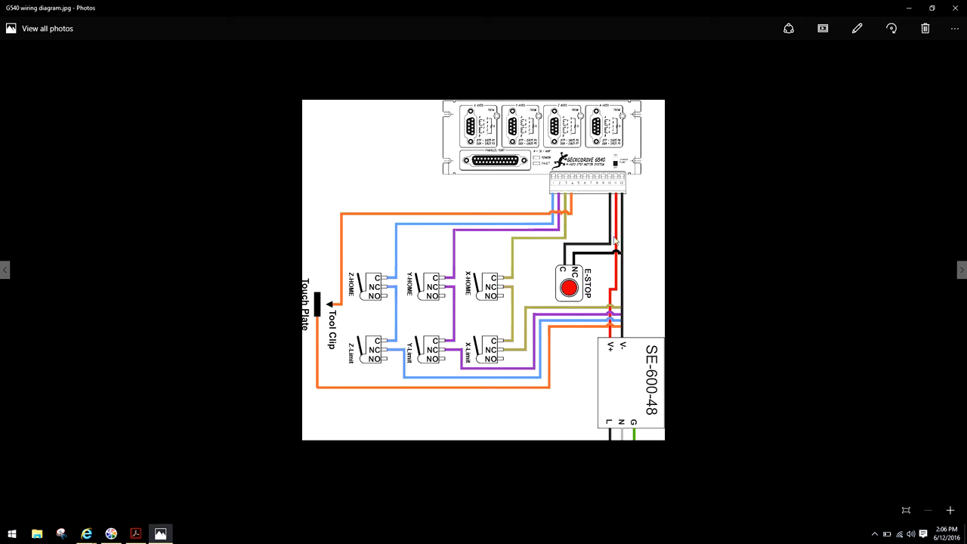
{"action": "mouse_move", "coordinate": [625, 340]}
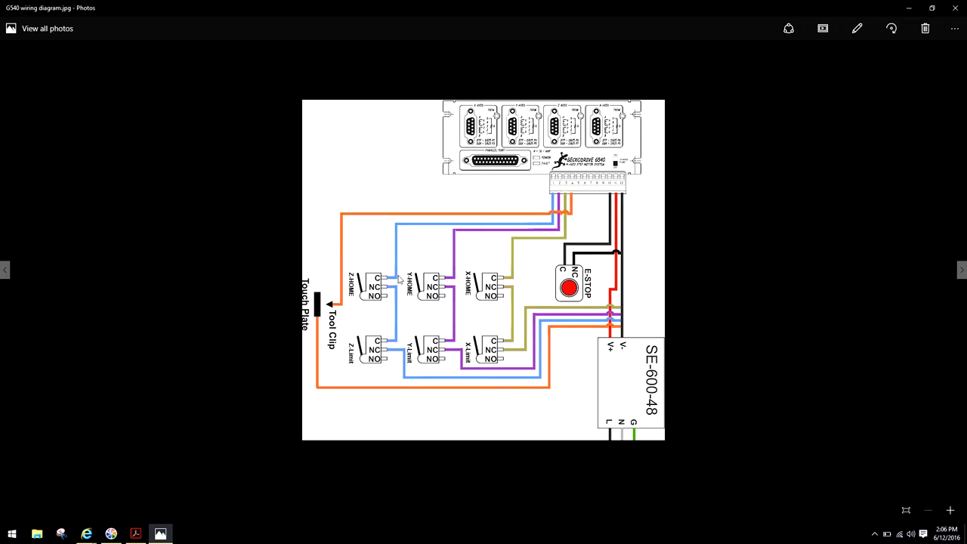
{"action": "mouse_move", "coordinate": [561, 185]}
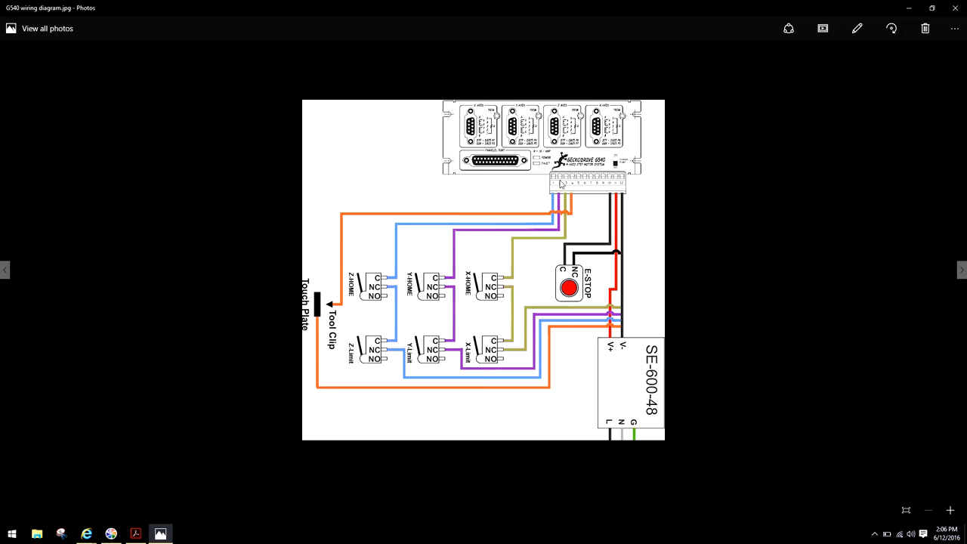
{"action": "mouse_move", "coordinate": [586, 206]}
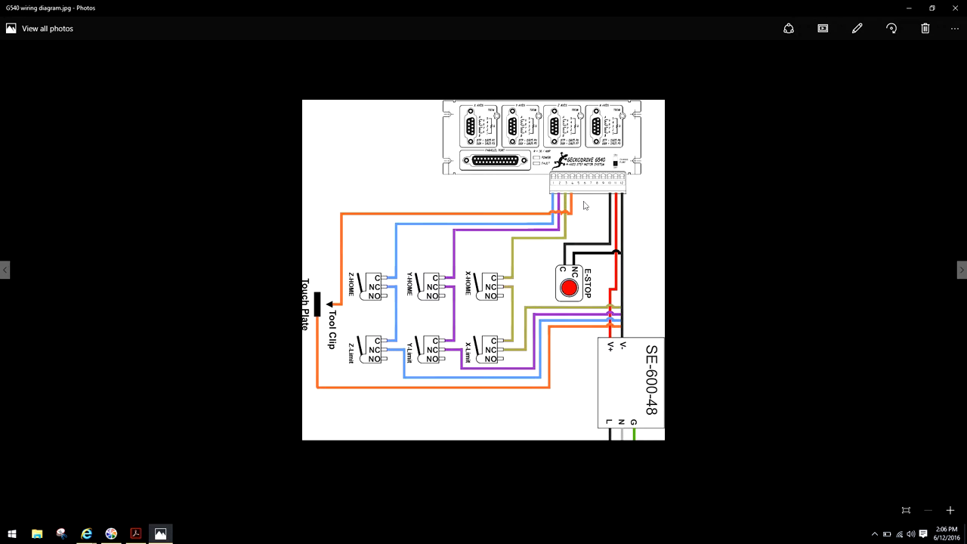
{"action": "mouse_move", "coordinate": [574, 193]}
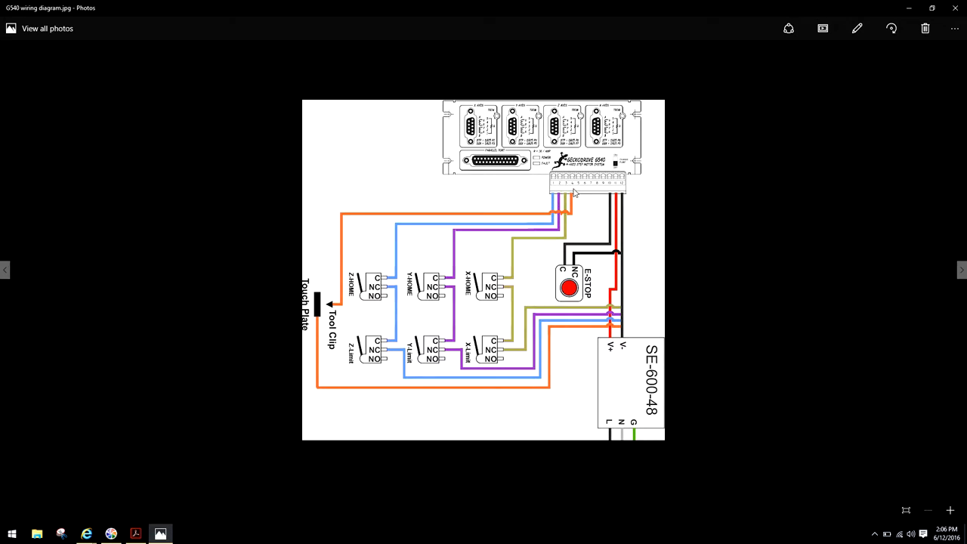
{"action": "mouse_move", "coordinate": [584, 202]}
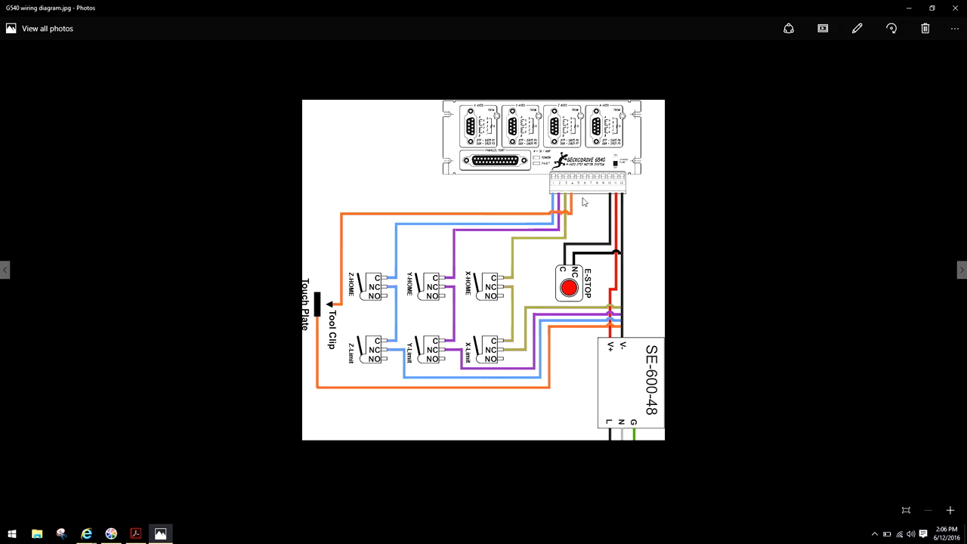
{"action": "mouse_move", "coordinate": [636, 207]}
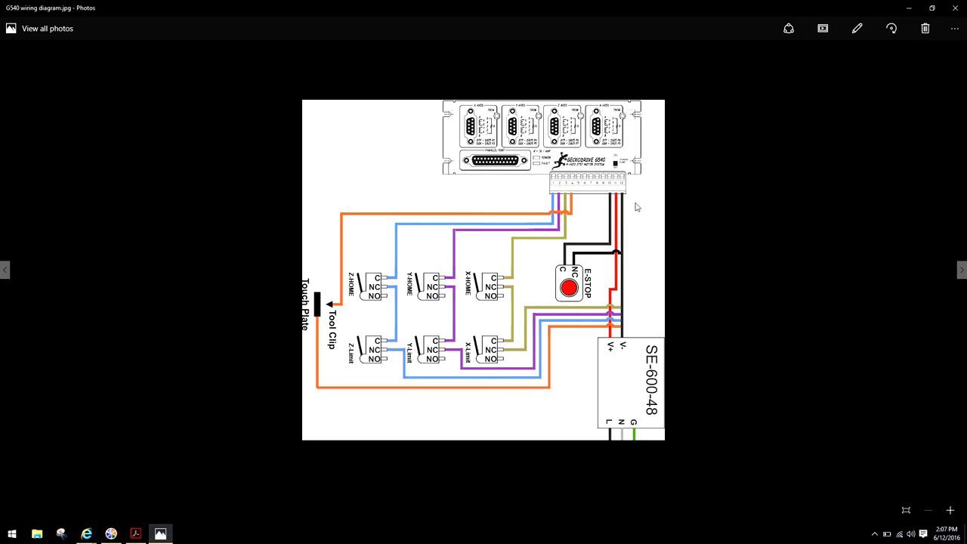
{"action": "mouse_move", "coordinate": [532, 253]}
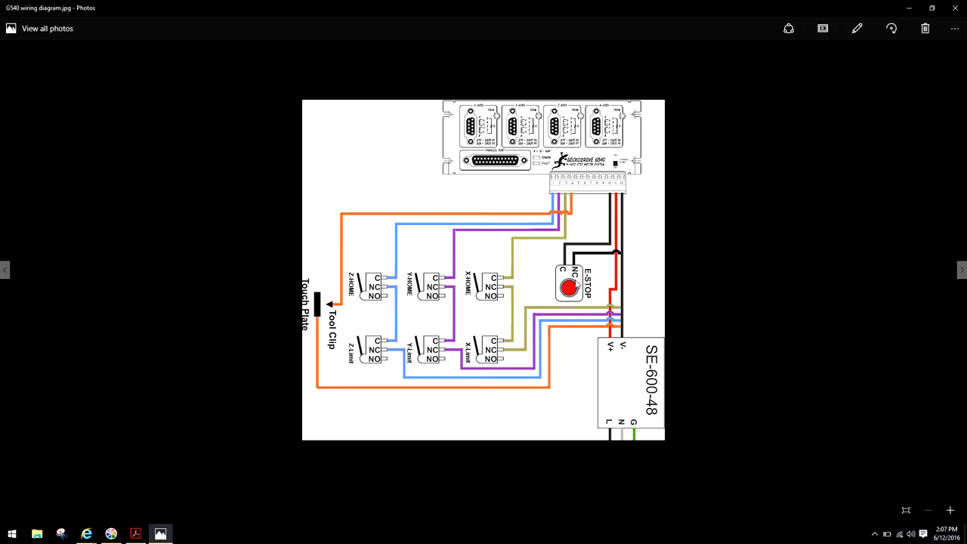
{"action": "mouse_move", "coordinate": [608, 188]}
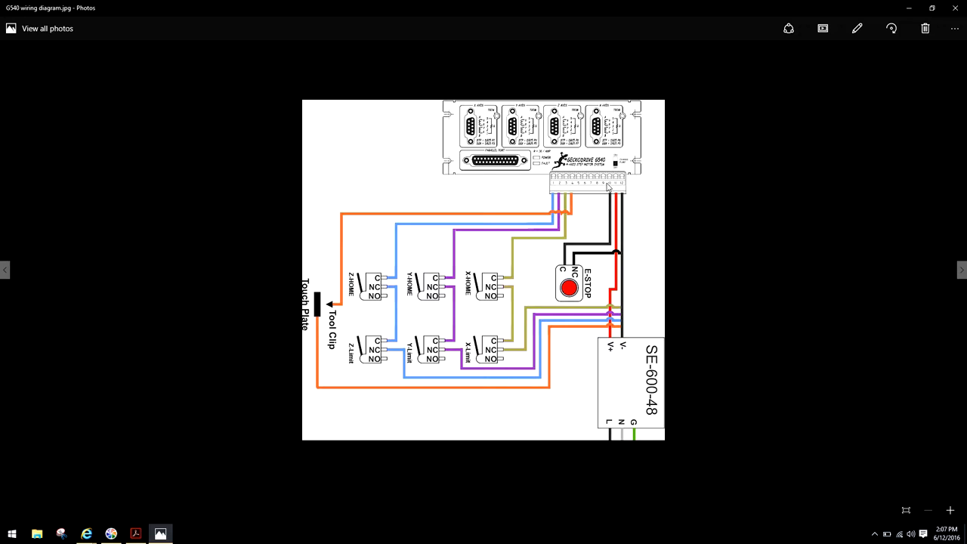
{"action": "mouse_move", "coordinate": [609, 231]}
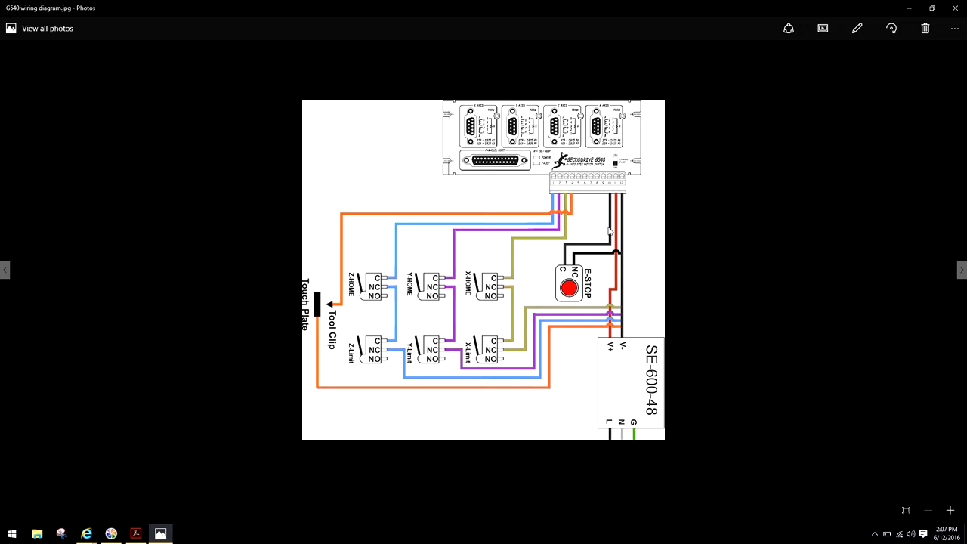
{"action": "mouse_move", "coordinate": [612, 187]}
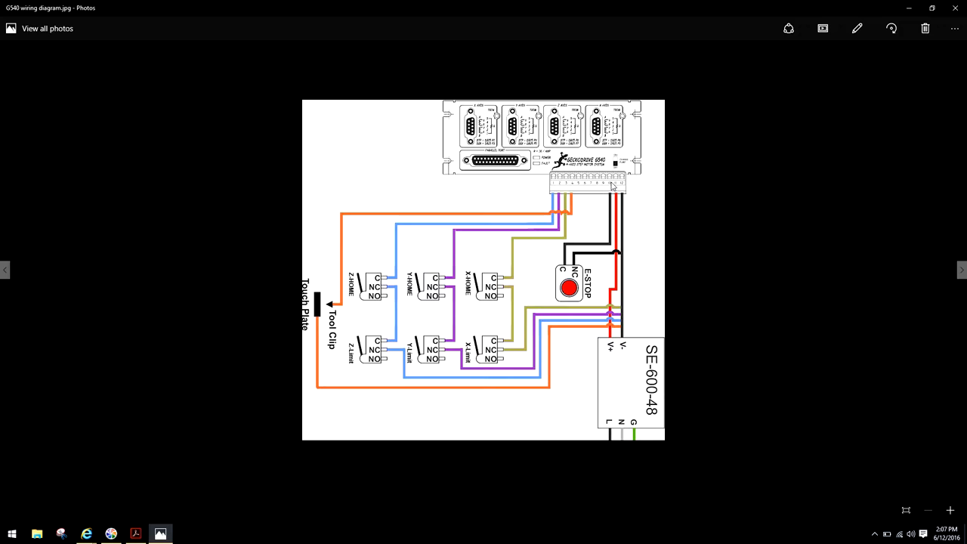
{"action": "mouse_move", "coordinate": [170, 492]}
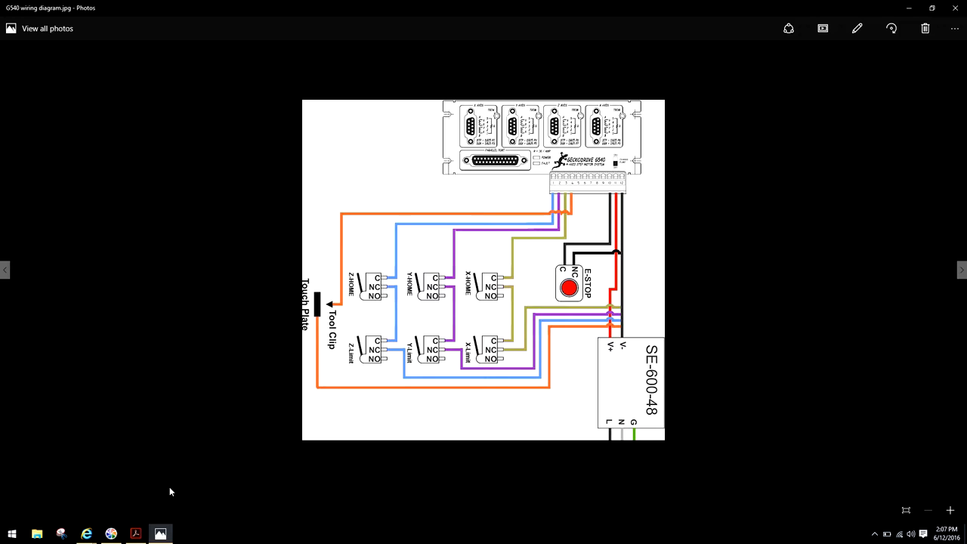
{"action": "mouse_move", "coordinate": [359, 378]}
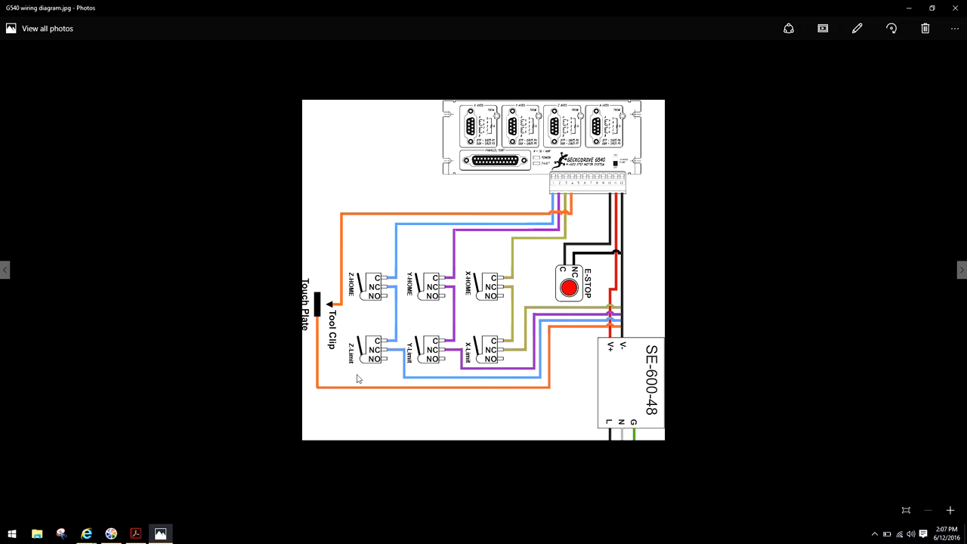
{"action": "mouse_move", "coordinate": [623, 353]}
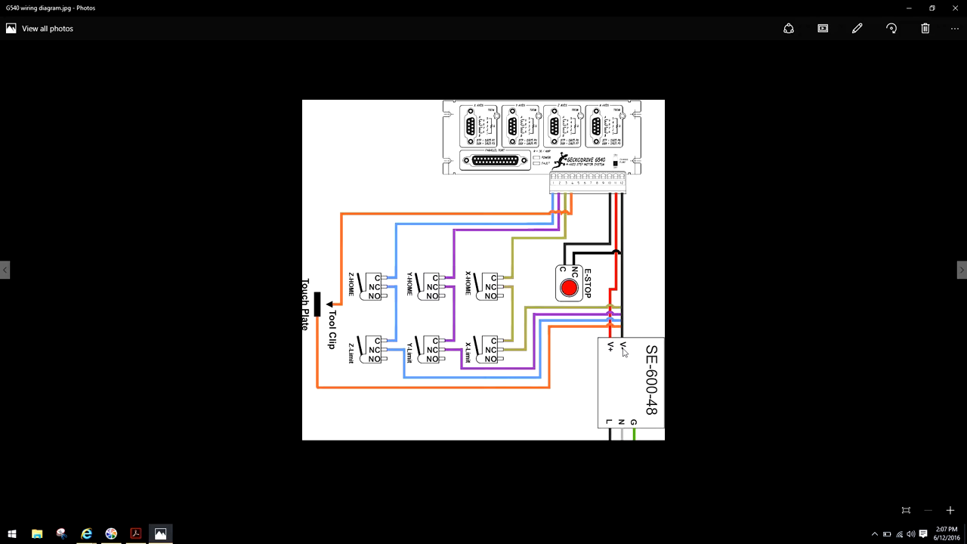
{"action": "mouse_move", "coordinate": [603, 237]}
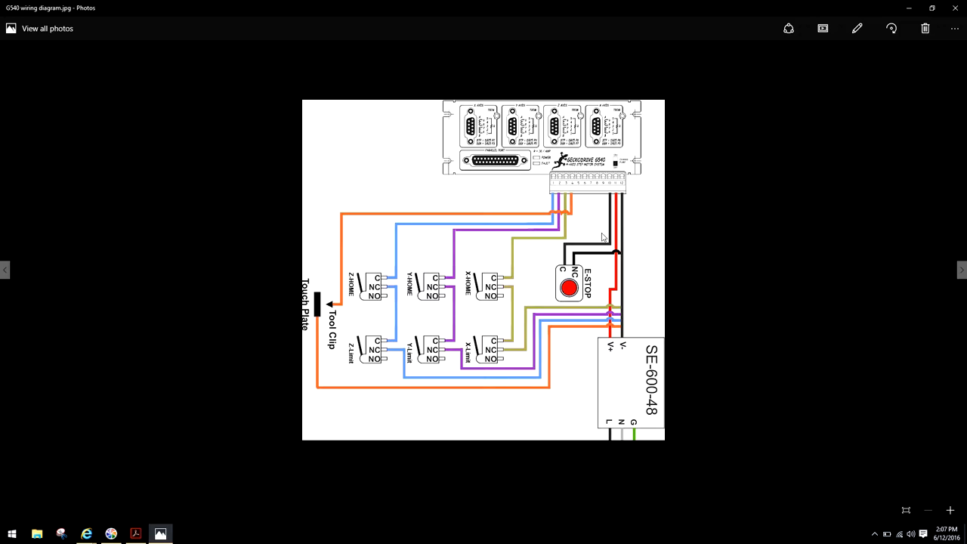
{"action": "mouse_move", "coordinate": [530, 232]}
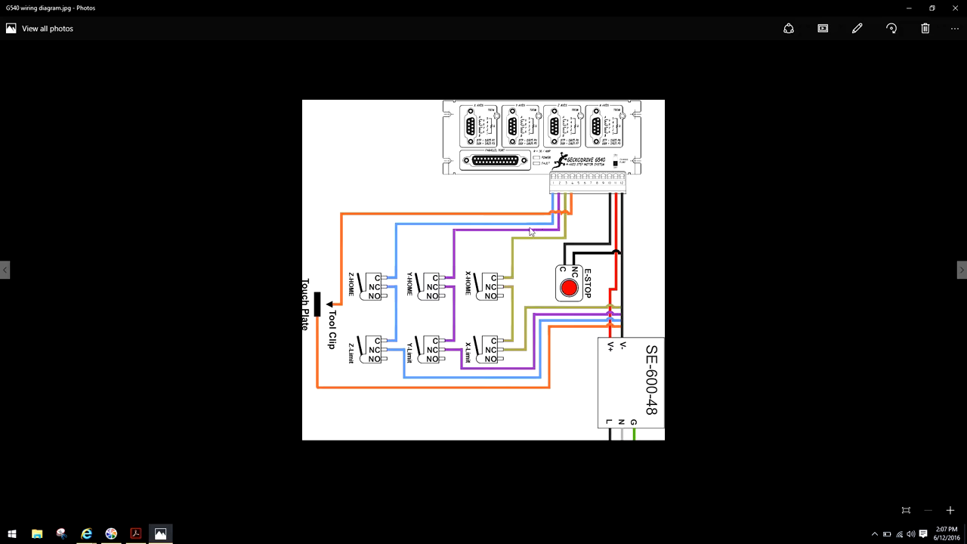
{"action": "mouse_move", "coordinate": [377, 204]}
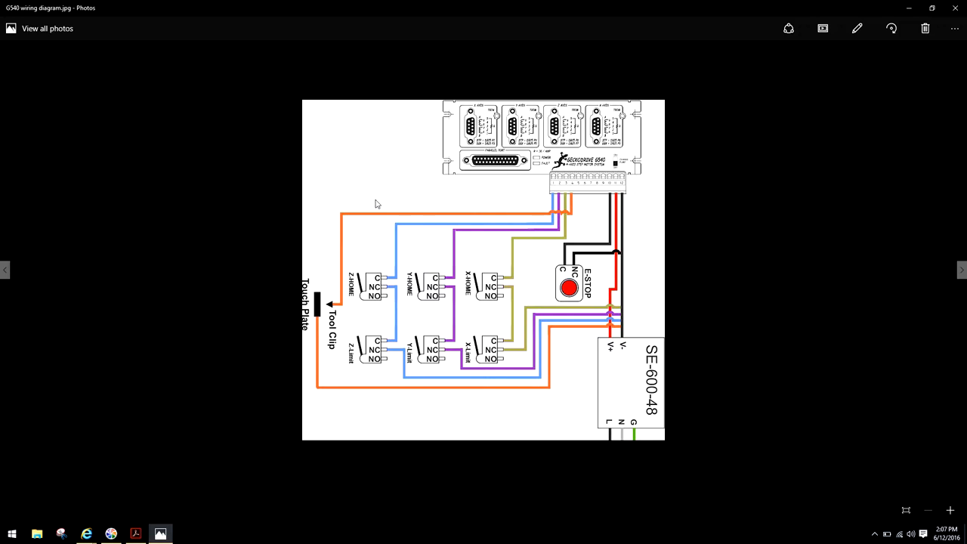
{"action": "mouse_move", "coordinate": [685, 201]}
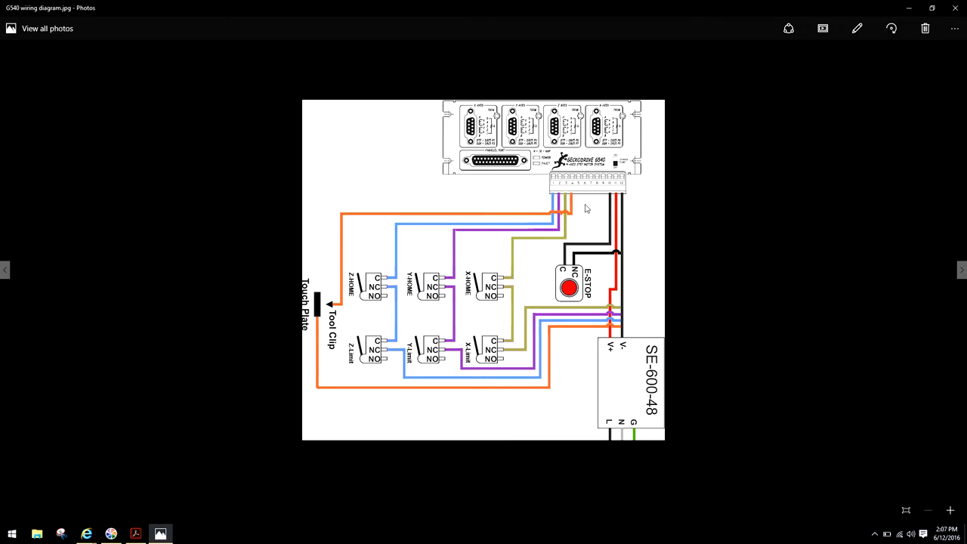
{"action": "mouse_move", "coordinate": [533, 214]}
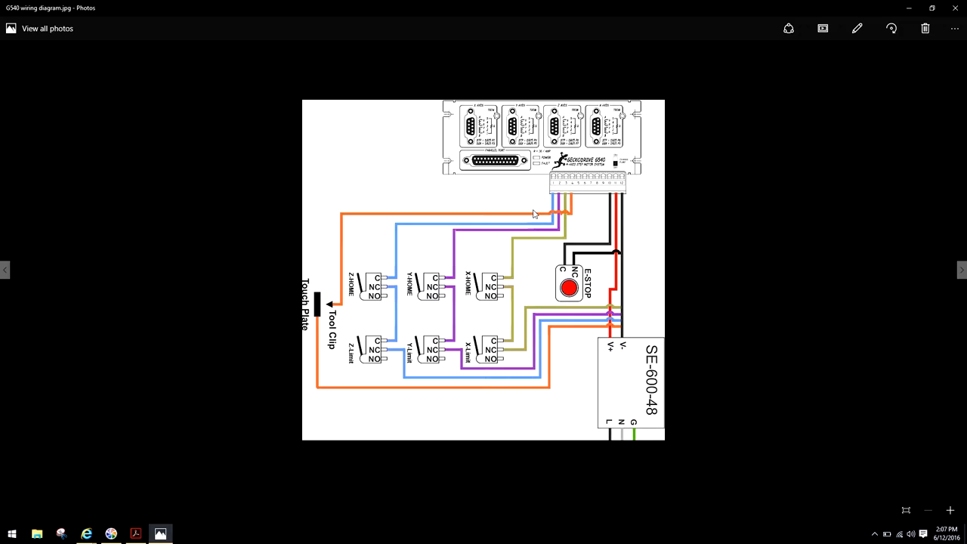
{"action": "mouse_move", "coordinate": [551, 293]}
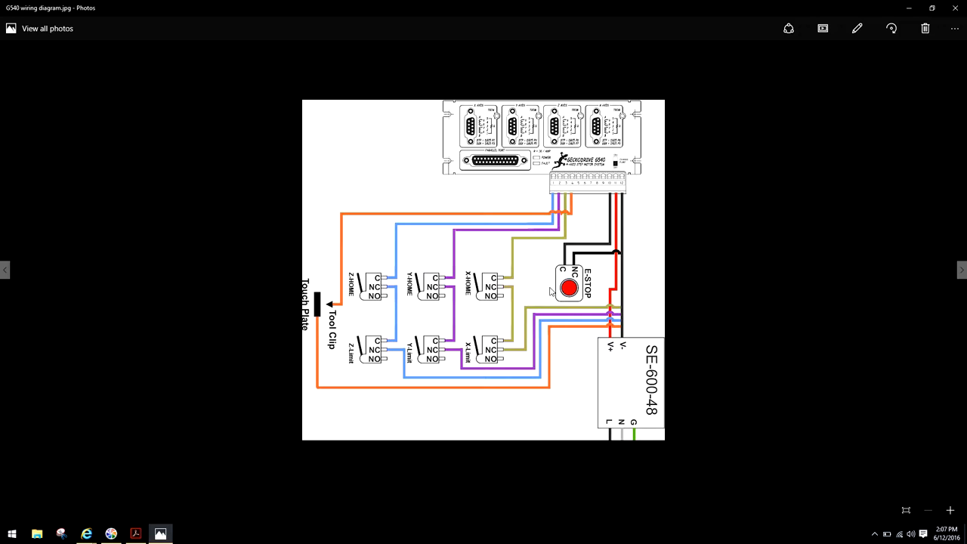
{"action": "mouse_move", "coordinate": [569, 362]}
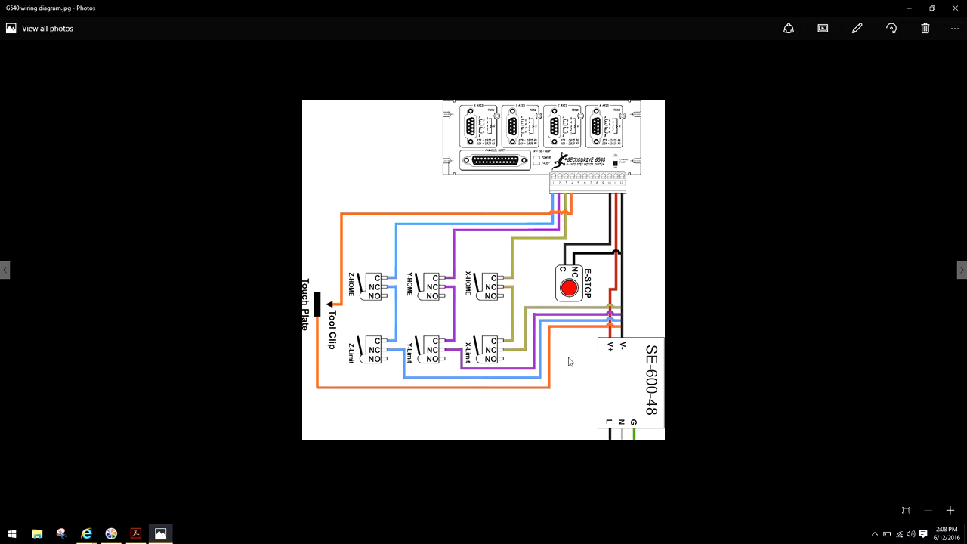
{"action": "mouse_move", "coordinate": [446, 374]}
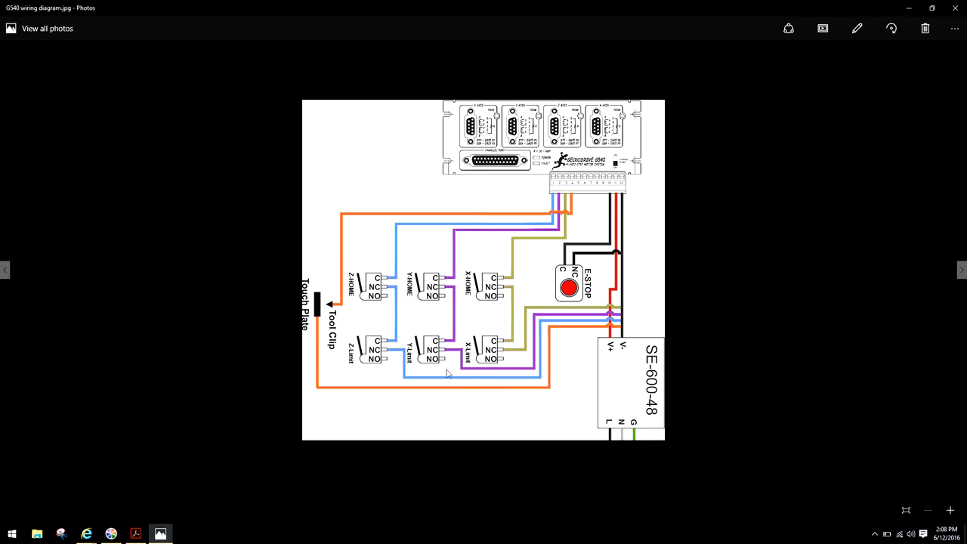
{"action": "mouse_move", "coordinate": [555, 209]}
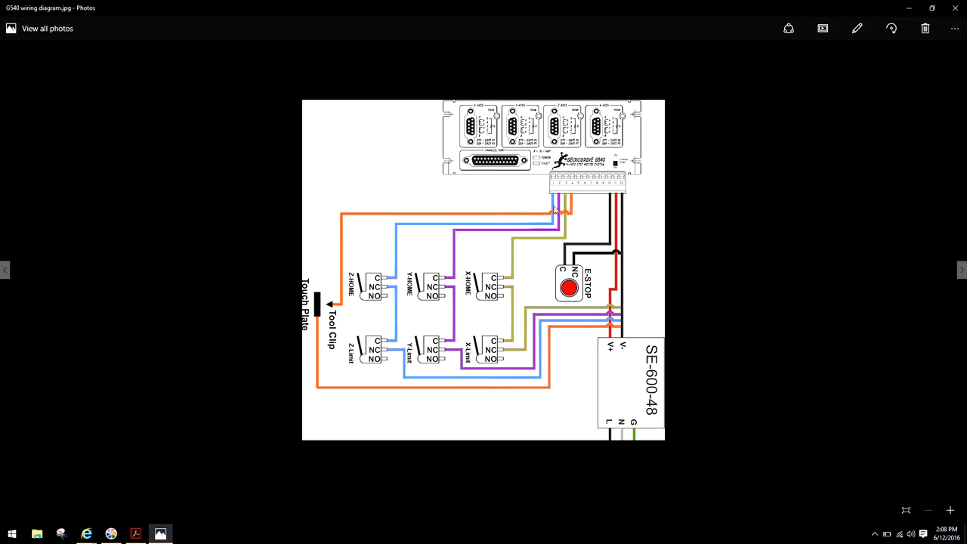
{"action": "mouse_move", "coordinate": [552, 195]}
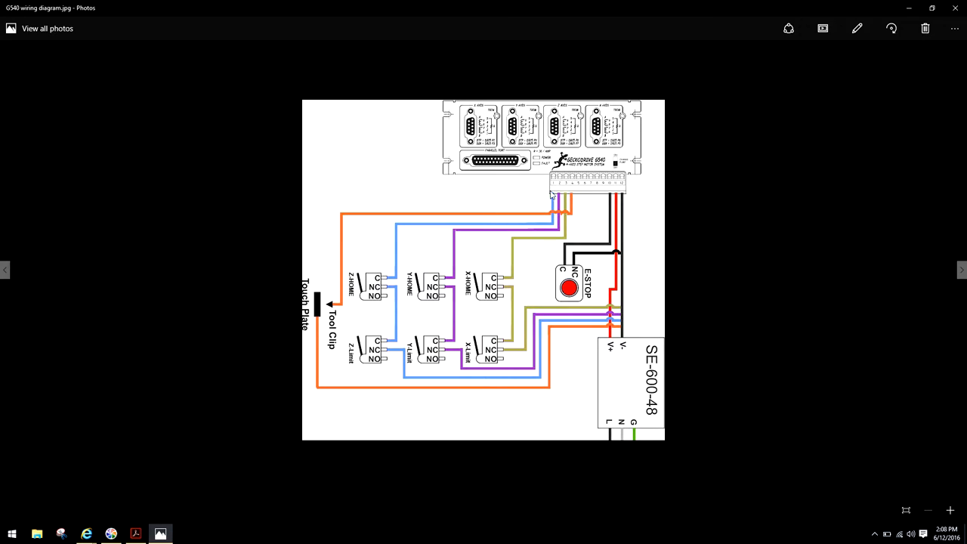
{"action": "mouse_move", "coordinate": [550, 221]}
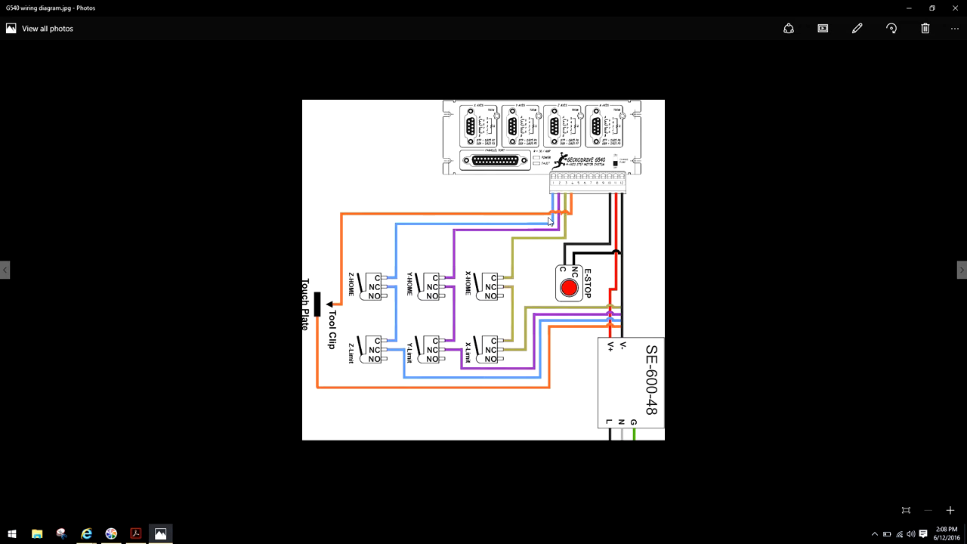
{"action": "mouse_move", "coordinate": [499, 363]}
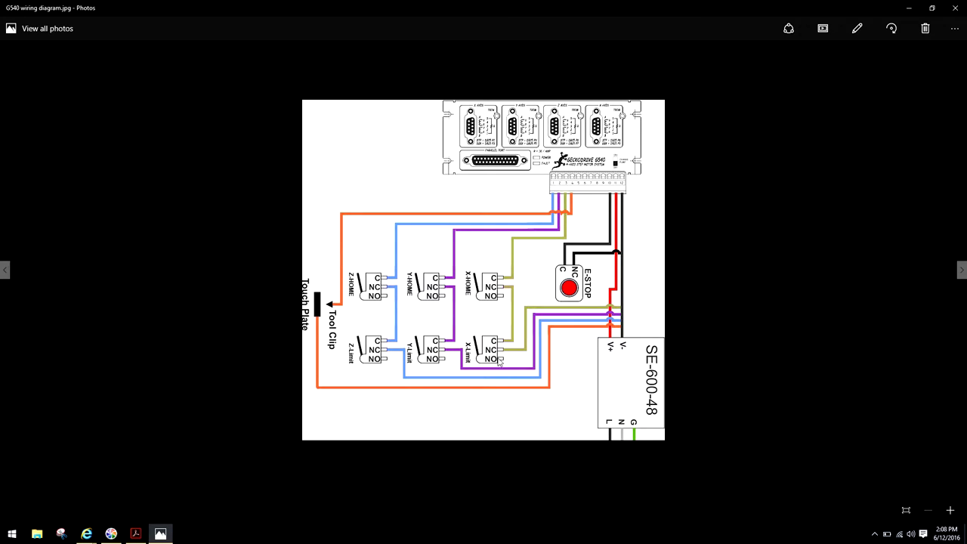
{"action": "mouse_move", "coordinate": [549, 229]}
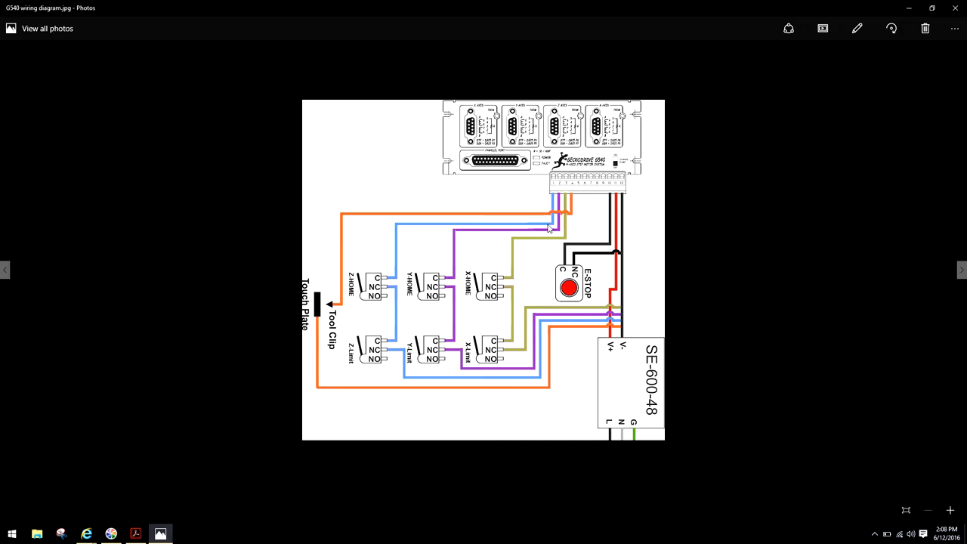
{"action": "mouse_move", "coordinate": [588, 221]}
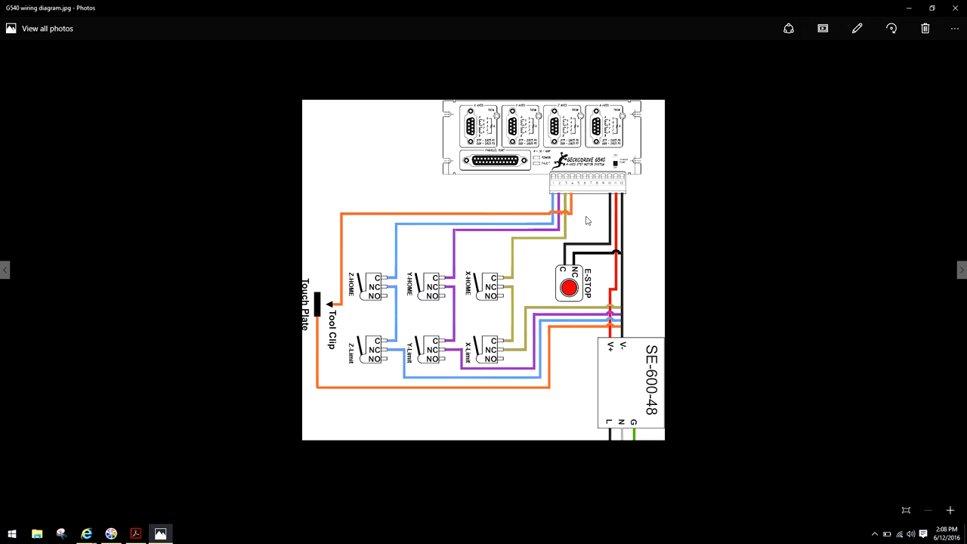
{"action": "mouse_move", "coordinate": [538, 222]}
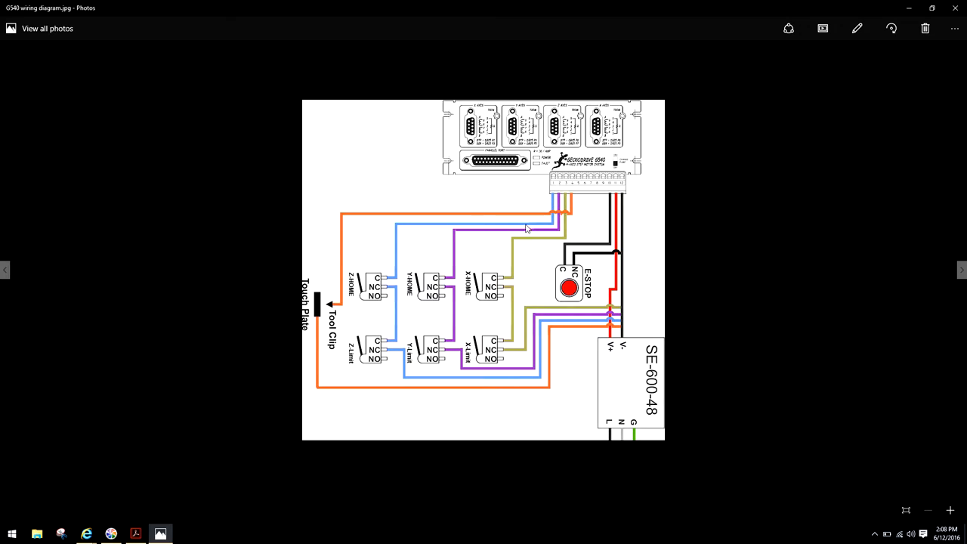
{"action": "mouse_move", "coordinate": [442, 232]}
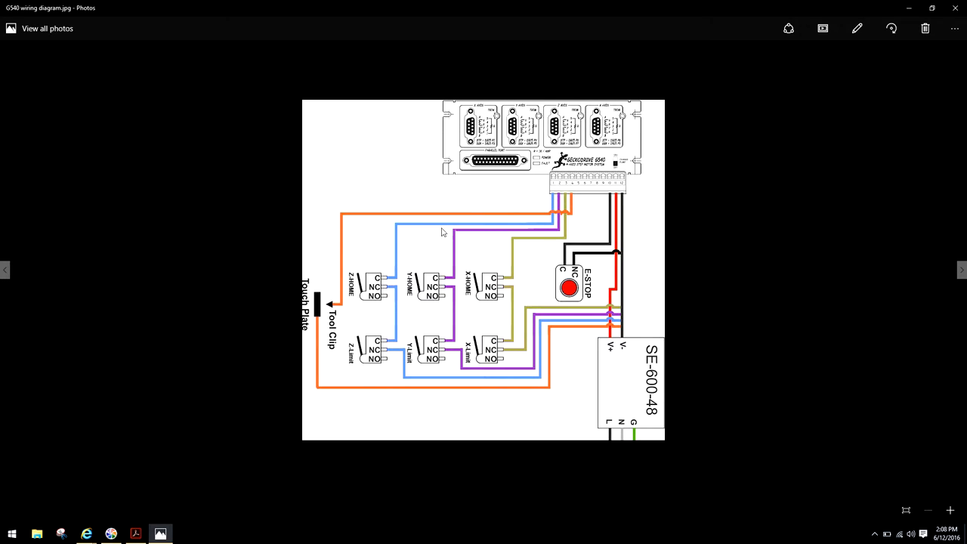
{"action": "mouse_move", "coordinate": [571, 187]}
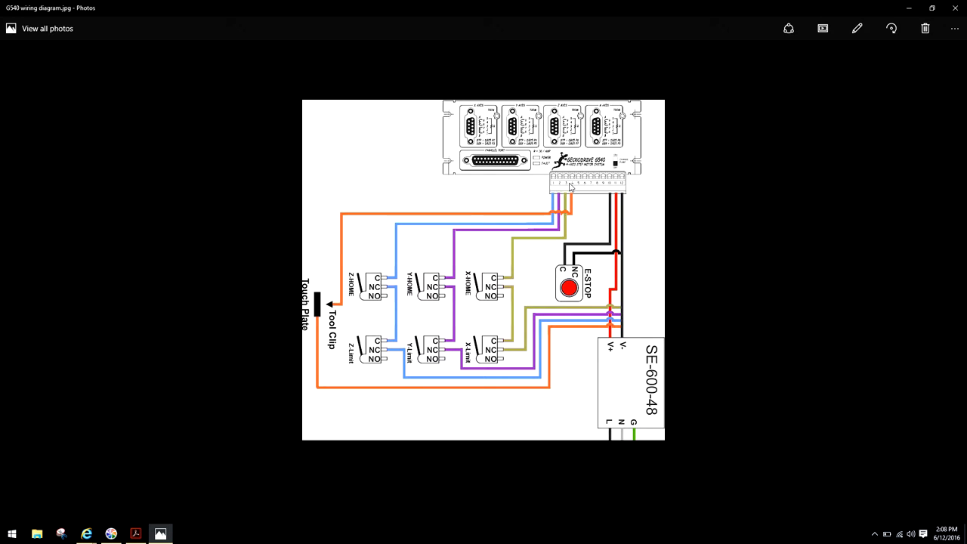
{"action": "mouse_move", "coordinate": [760, 167]}
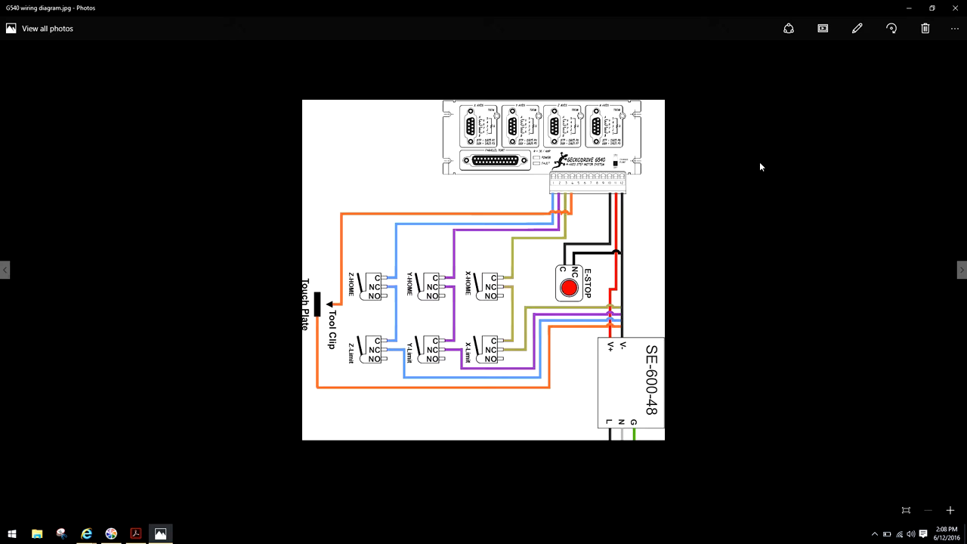
{"action": "mouse_move", "coordinate": [954, 9]}
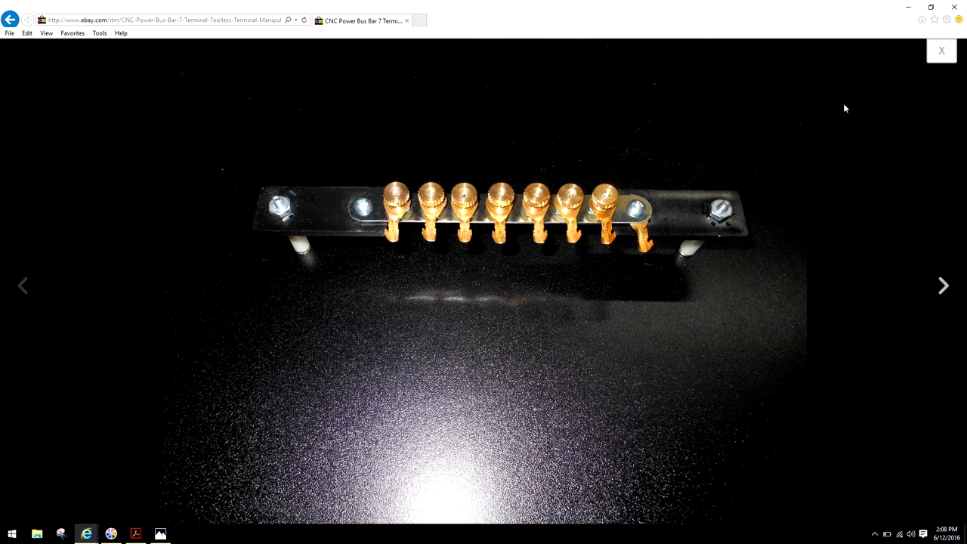
{"action": "mouse_move", "coordinate": [518, 239]}
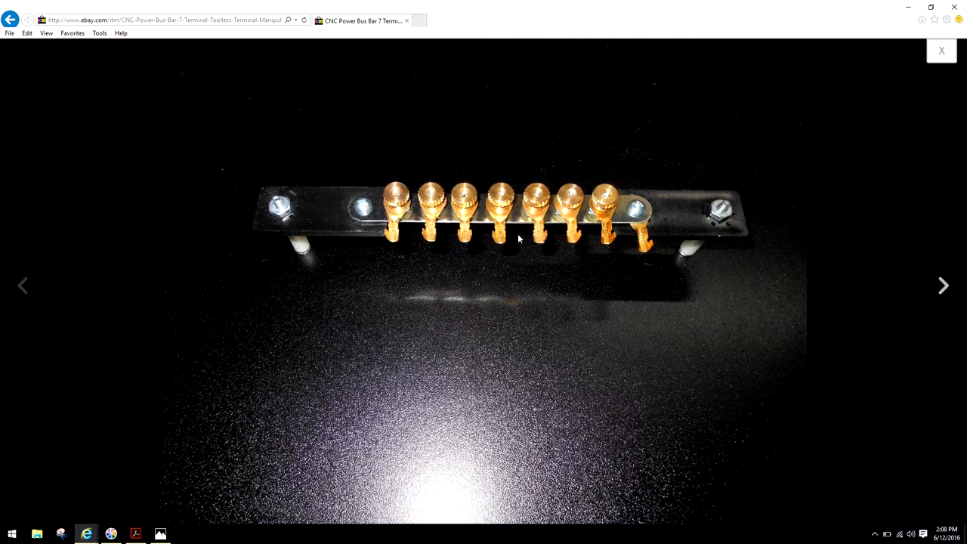
{"action": "mouse_move", "coordinate": [909, 10]}
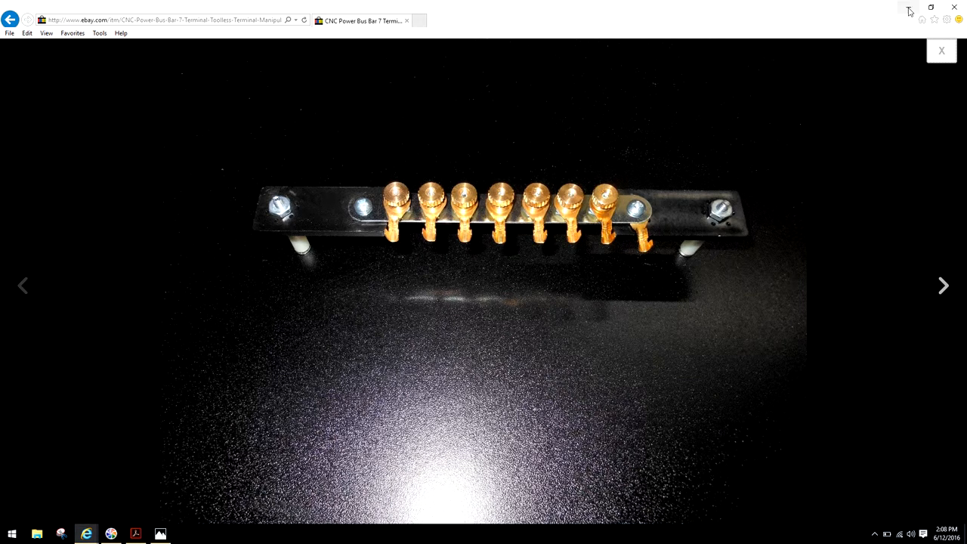
- Minimize Internet Explorer to reveal the G540 wiring diagram in Photos
{"action": "left_click", "coordinate": [159, 533]}
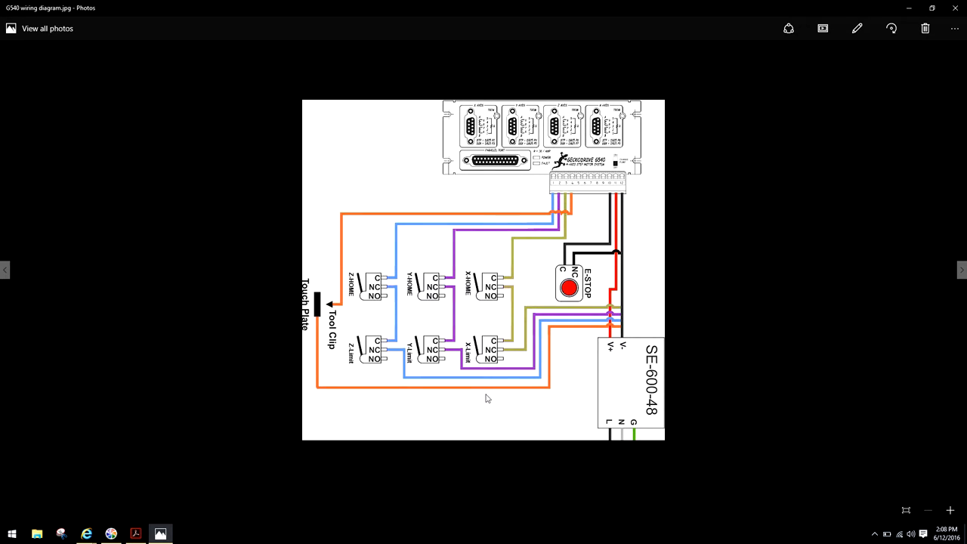
{"action": "mouse_move", "coordinate": [571, 191]}
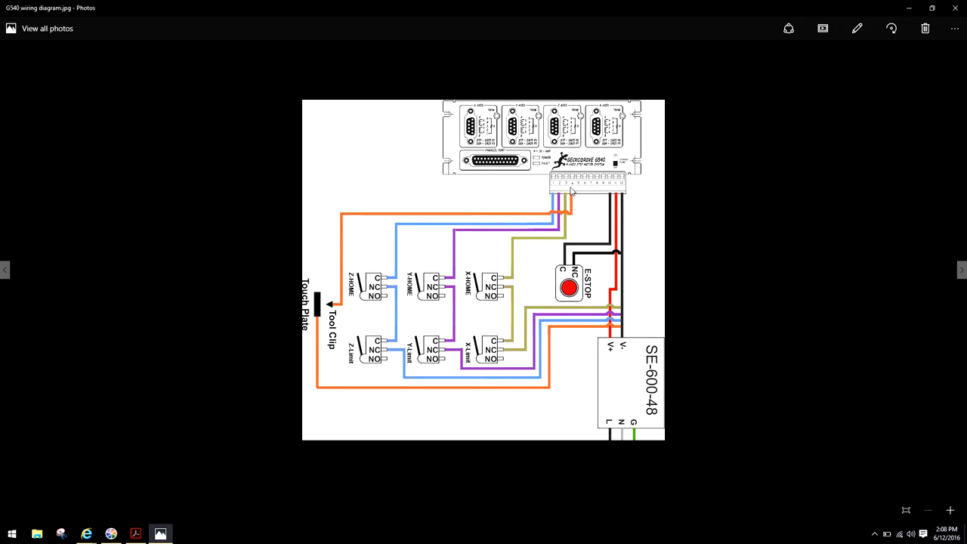
{"action": "mouse_move", "coordinate": [508, 288]}
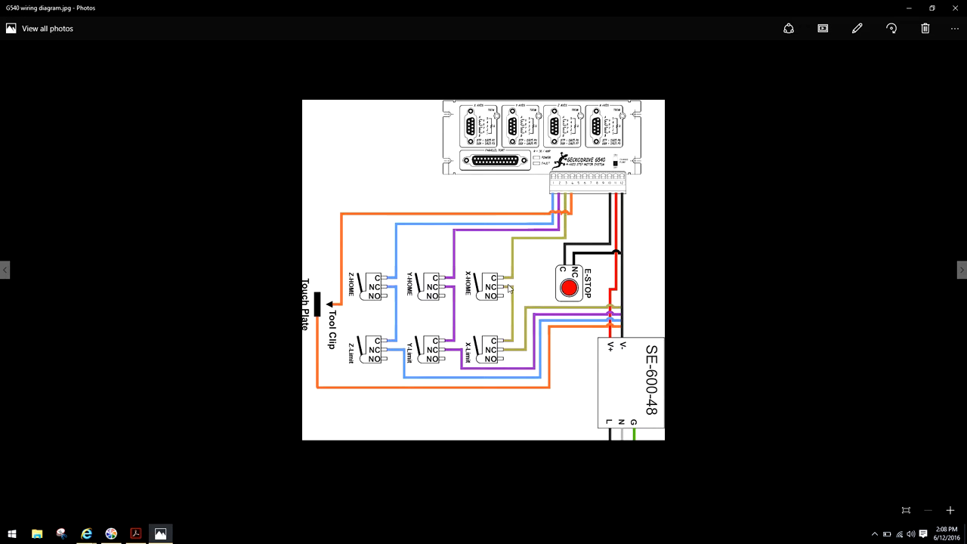
{"action": "mouse_move", "coordinate": [562, 183]}
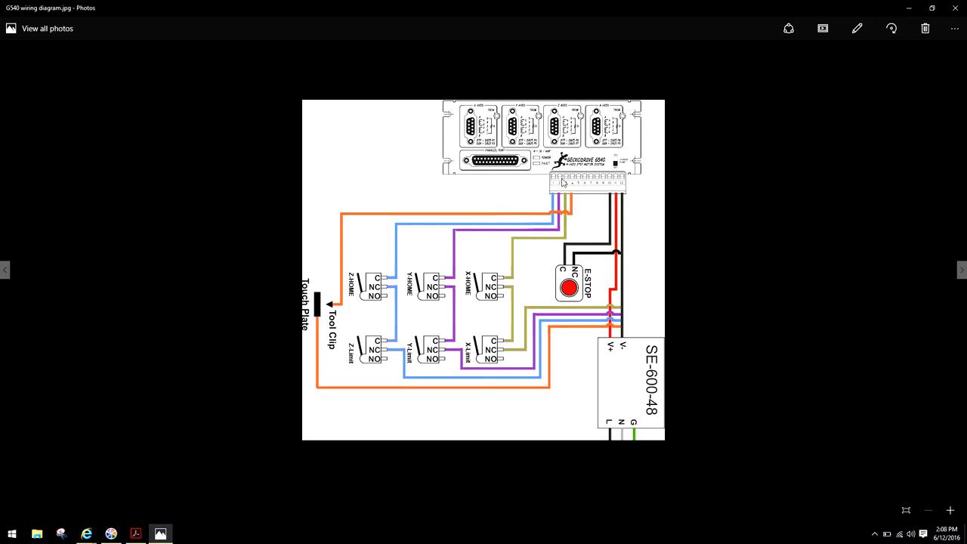
{"action": "mouse_move", "coordinate": [497, 300]}
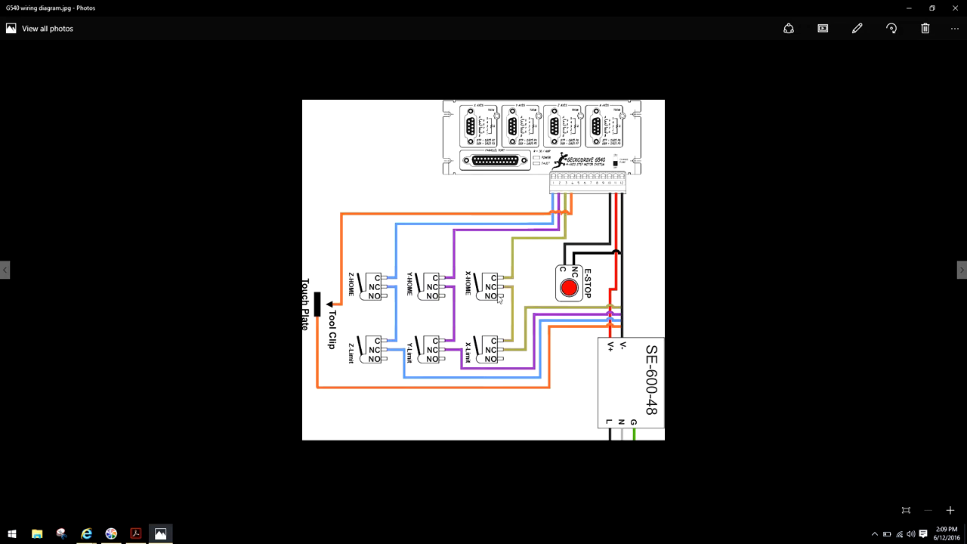
{"action": "mouse_move", "coordinate": [491, 259]}
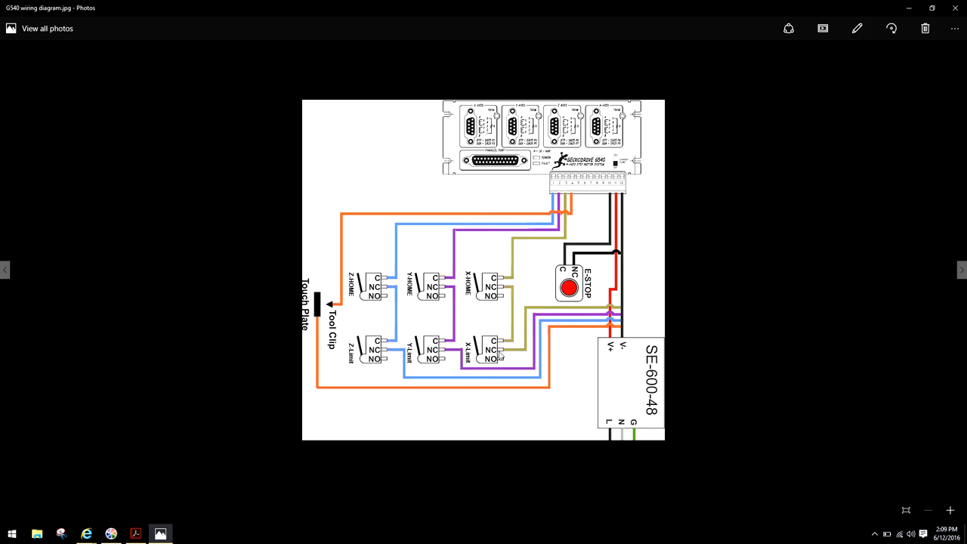
{"action": "mouse_move", "coordinate": [540, 178]}
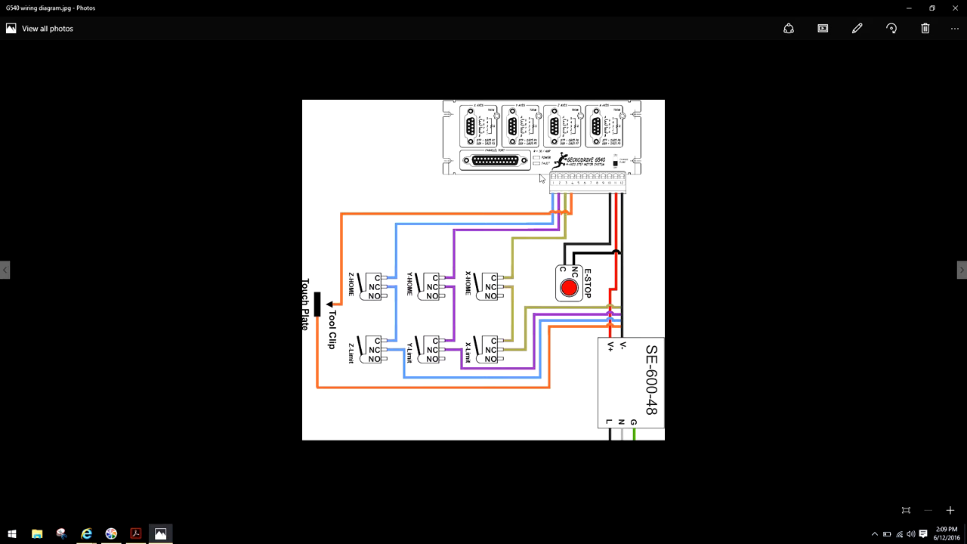
{"action": "mouse_move", "coordinate": [122, 485]}
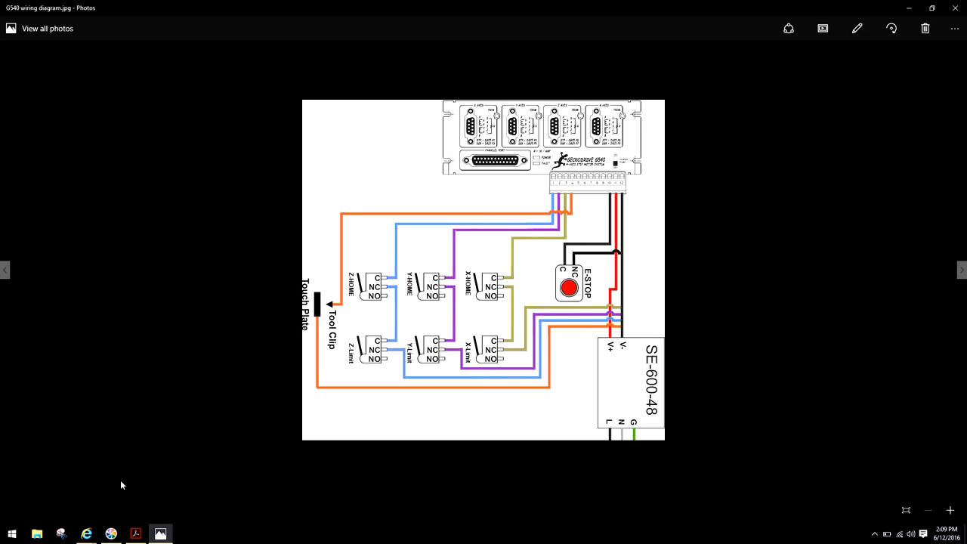
{"action": "left_click", "coordinate": [87, 533]}
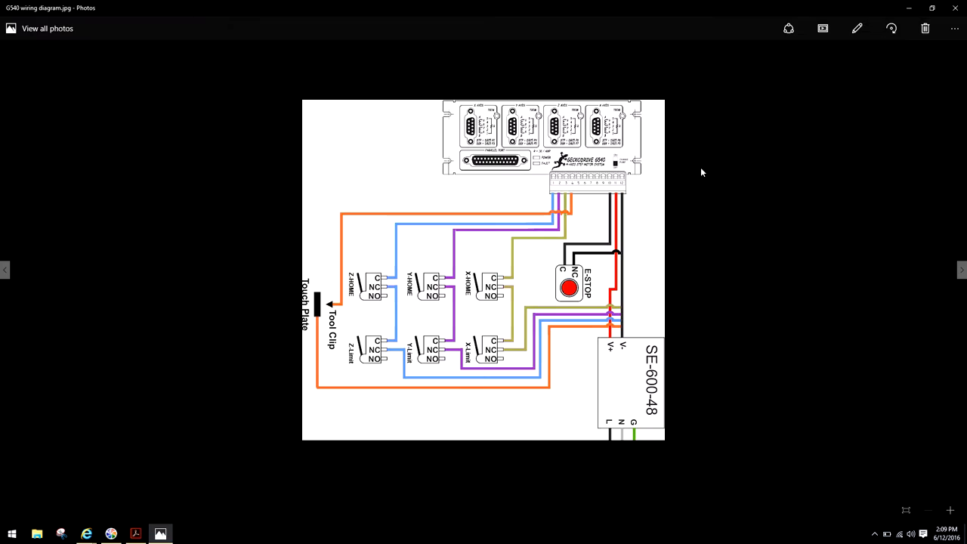
{"action": "mouse_move", "coordinate": [500, 288]}
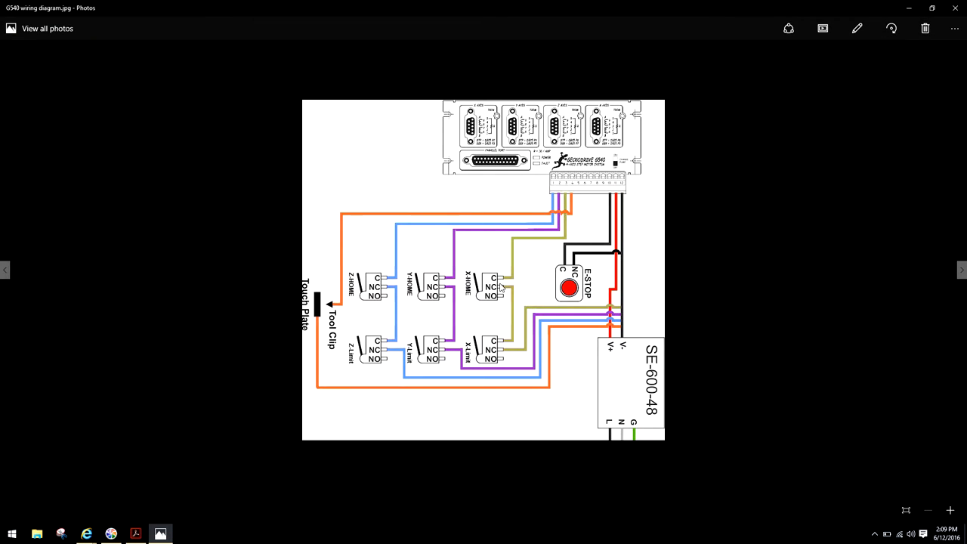
{"action": "mouse_move", "coordinate": [504, 333]}
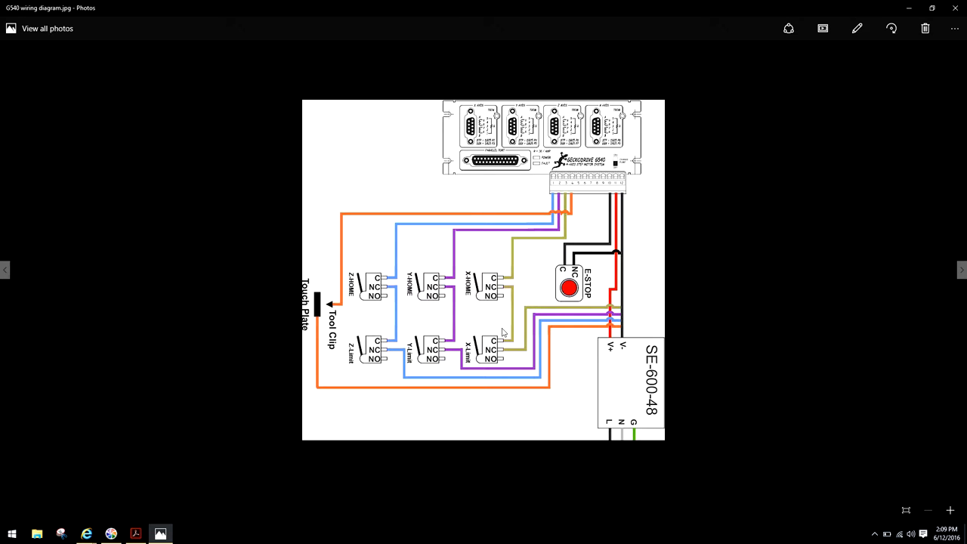
{"action": "mouse_move", "coordinate": [529, 306]}
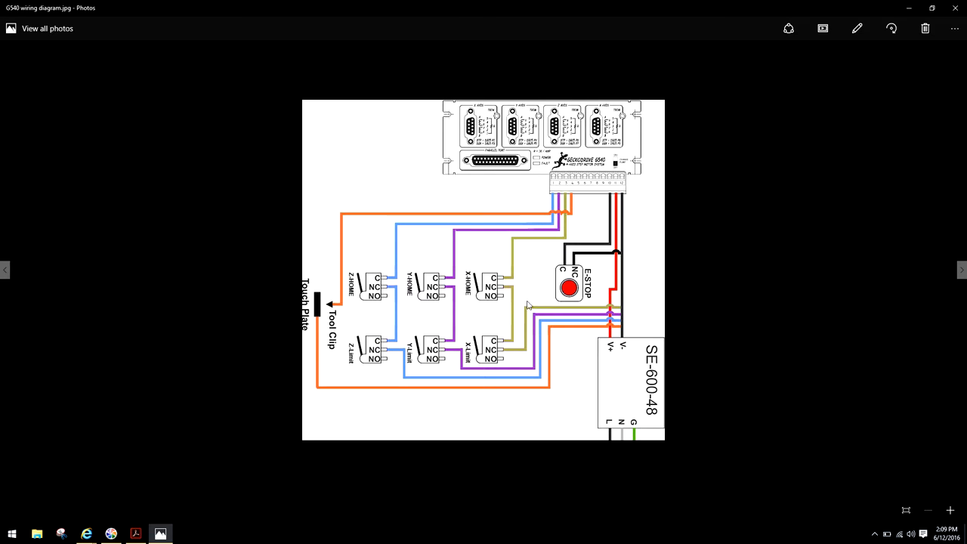
{"action": "mouse_move", "coordinate": [959, 8]}
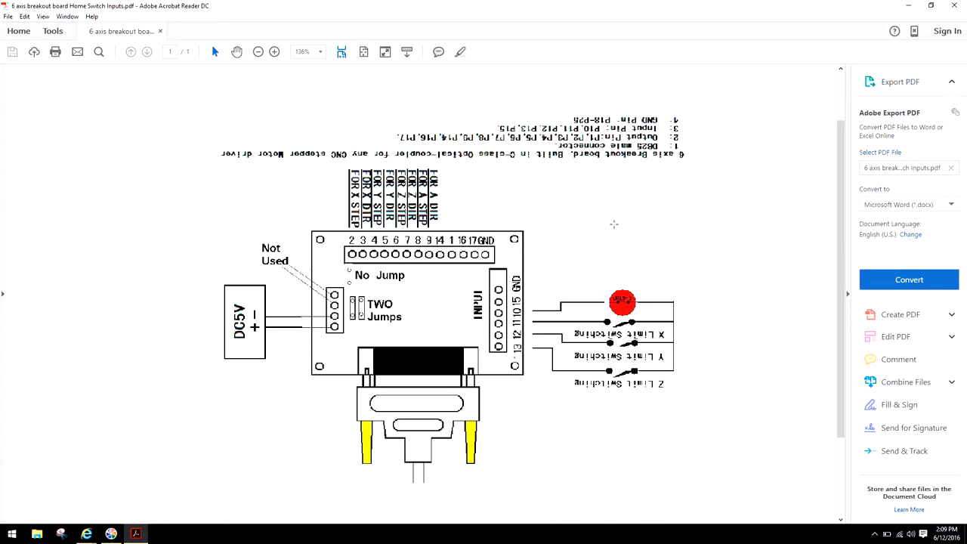
{"action": "mouse_move", "coordinate": [548, 405]}
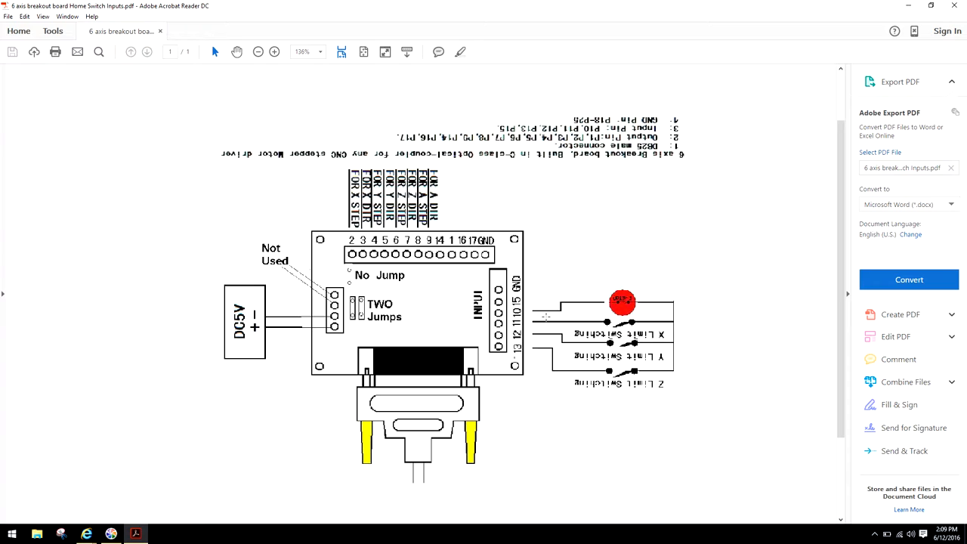
{"action": "mouse_move", "coordinate": [768, 463]}
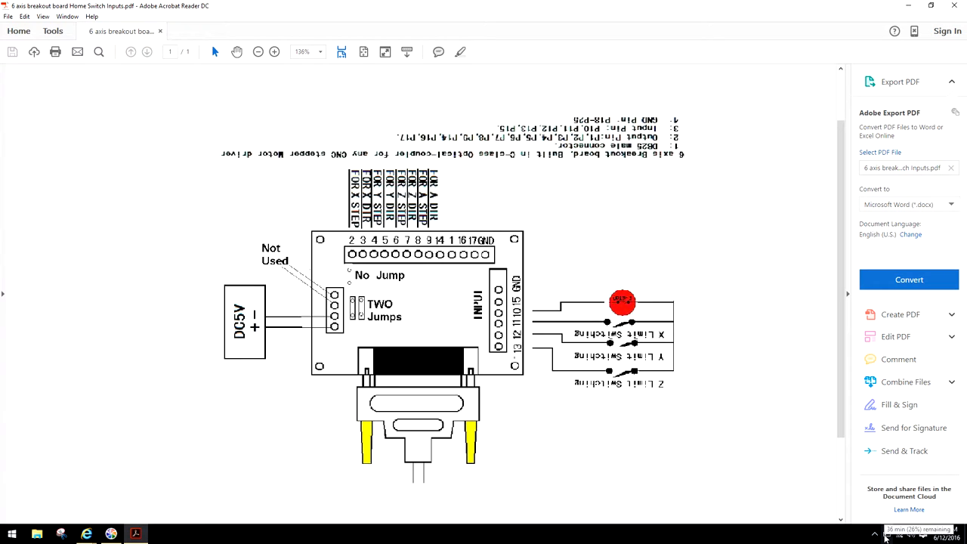
{"action": "mouse_move", "coordinate": [707, 360]}
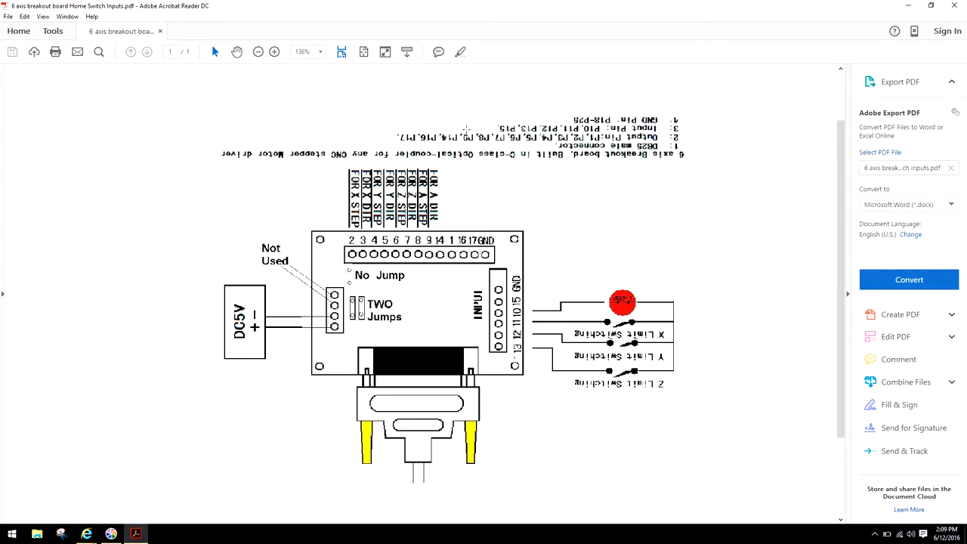
{"action": "mouse_move", "coordinate": [511, 406]}
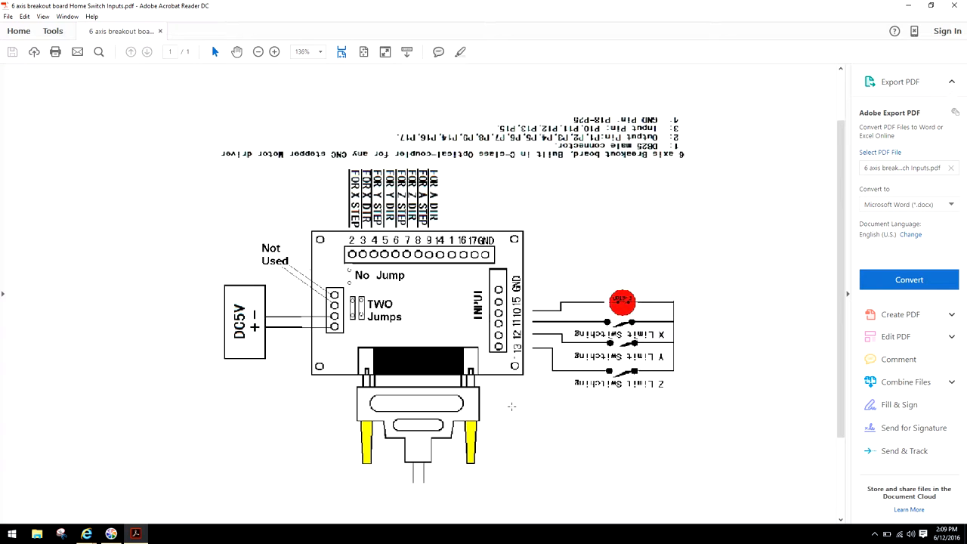
{"action": "mouse_move", "coordinate": [597, 236]}
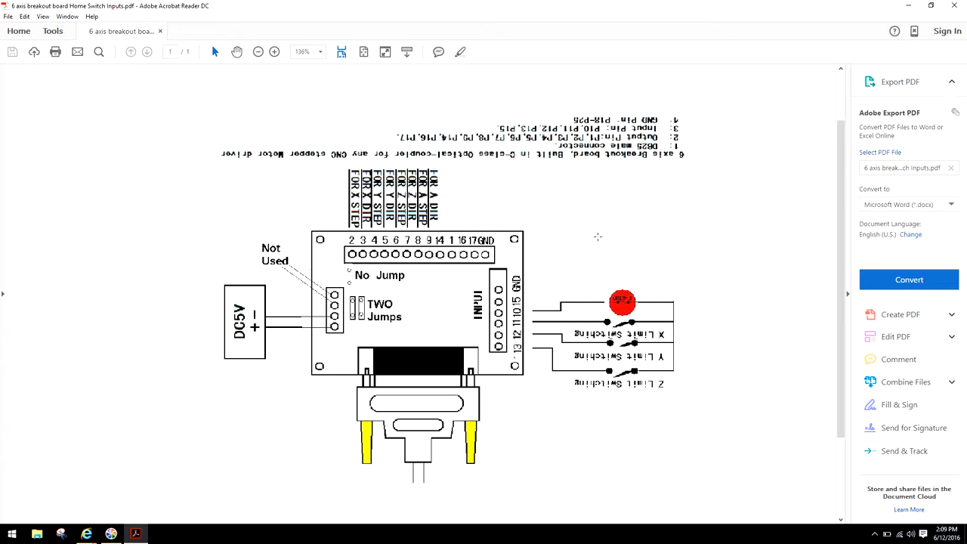
{"action": "mouse_move", "coordinate": [555, 250]}
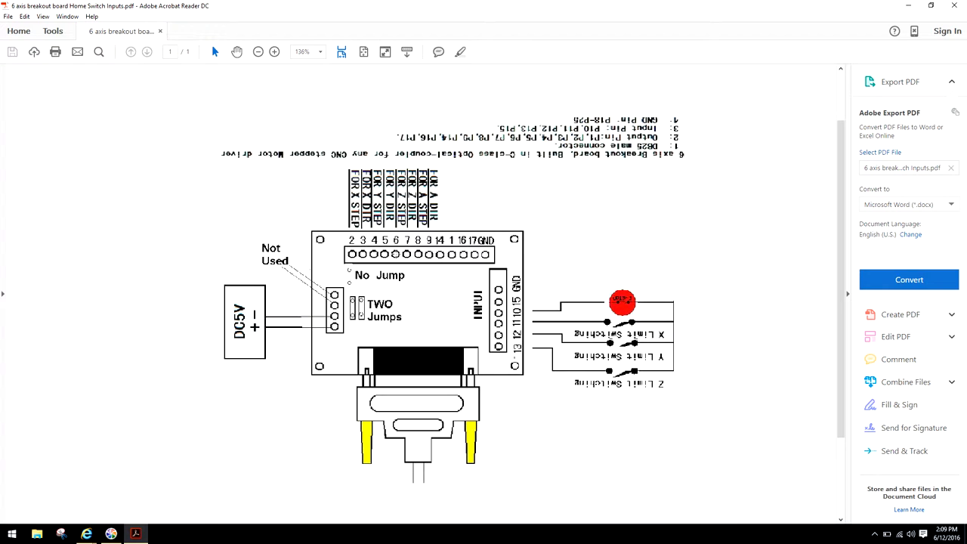
{"action": "mouse_move", "coordinate": [436, 318]}
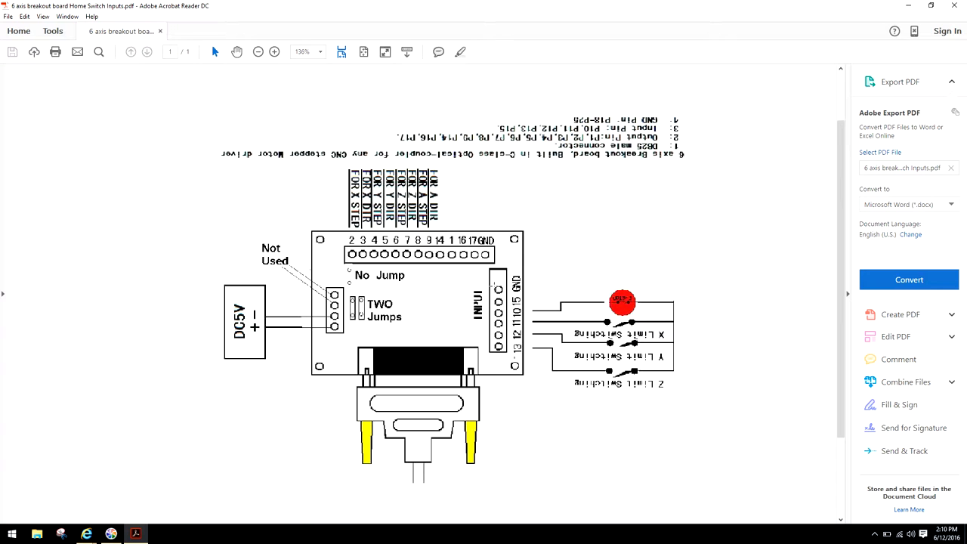
{"action": "mouse_move", "coordinate": [585, 231]}
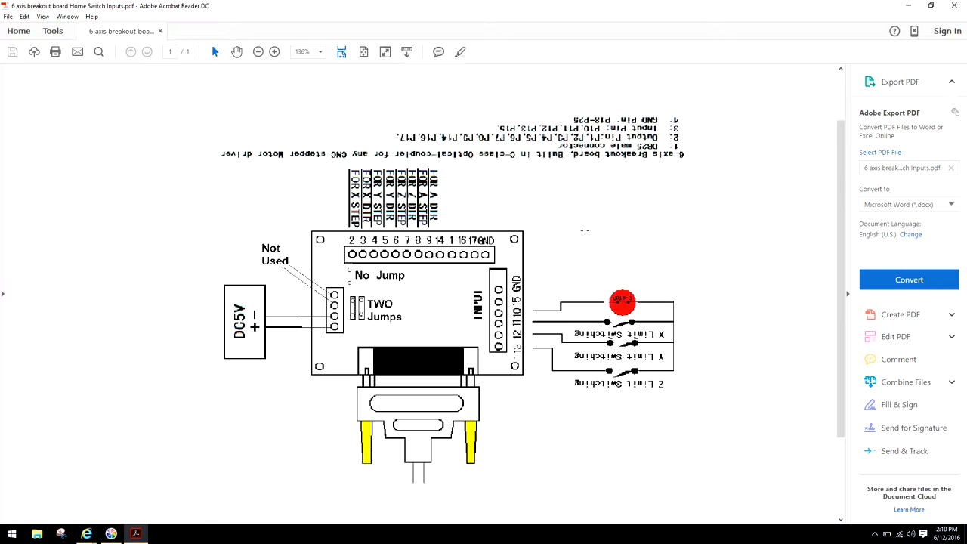
{"action": "mouse_move", "coordinate": [669, 258]}
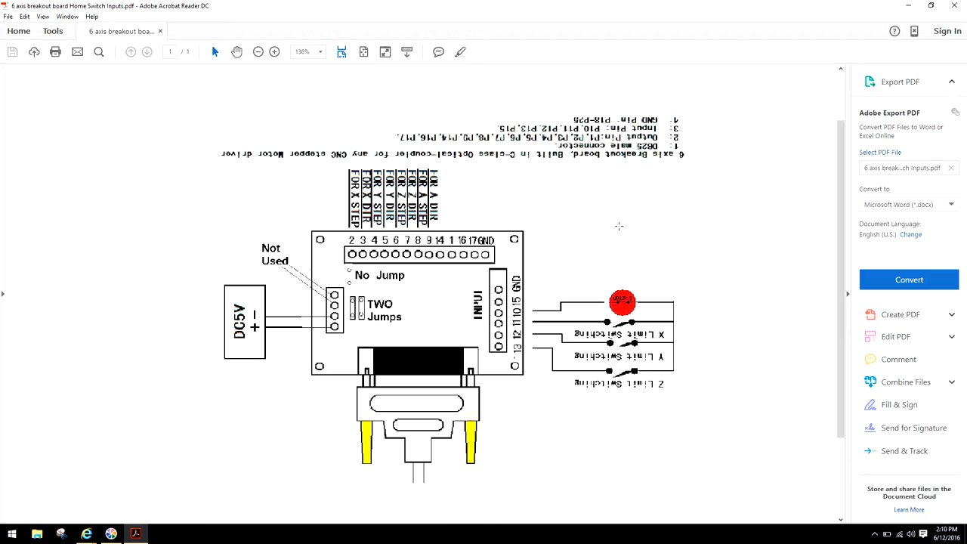
{"action": "mouse_move", "coordinate": [567, 229]}
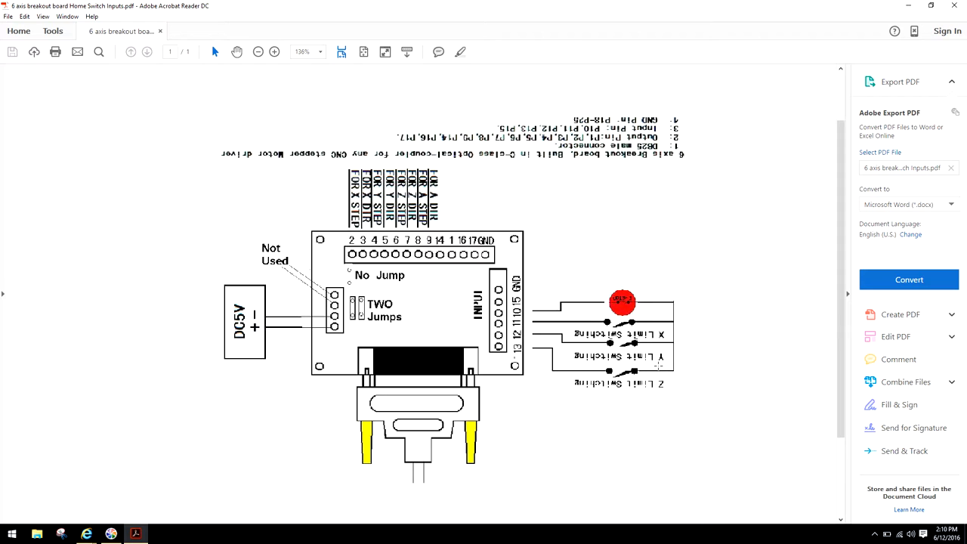
{"action": "mouse_move", "coordinate": [684, 366]}
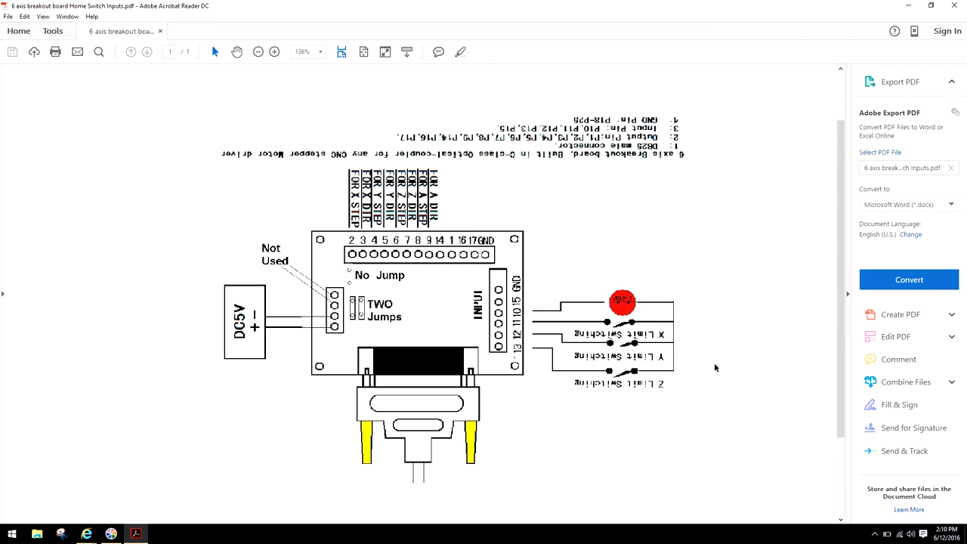
{"action": "mouse_move", "coordinate": [707, 361]}
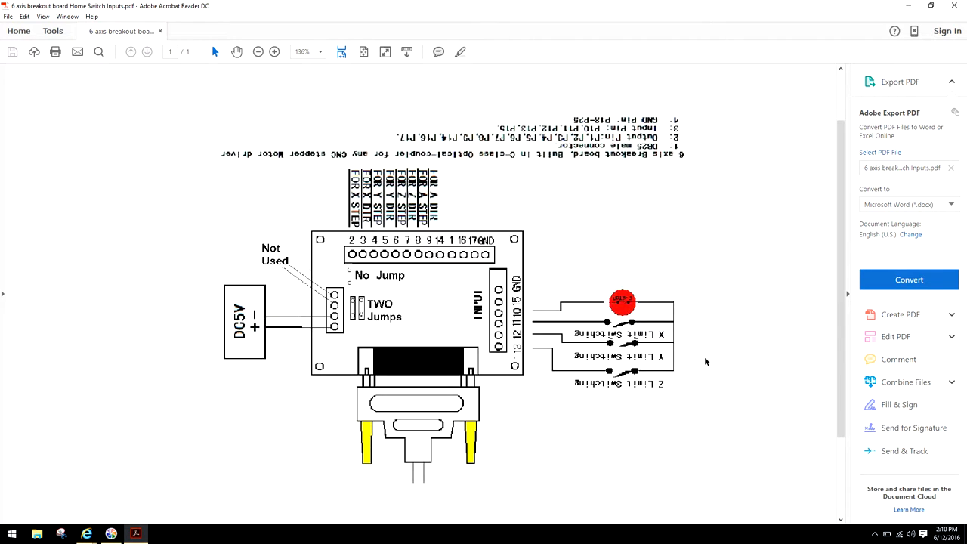
{"action": "mouse_move", "coordinate": [728, 372]}
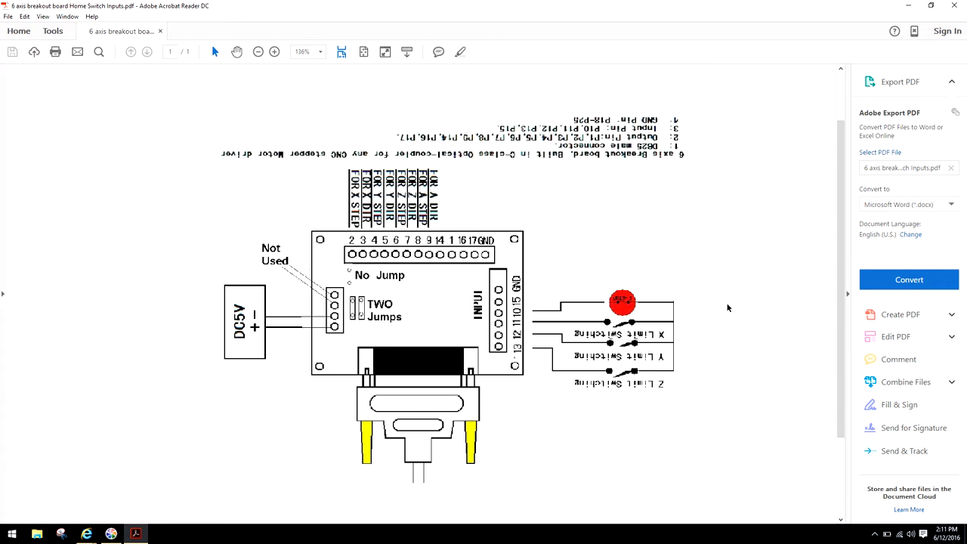
{"action": "mouse_move", "coordinate": [670, 231]}
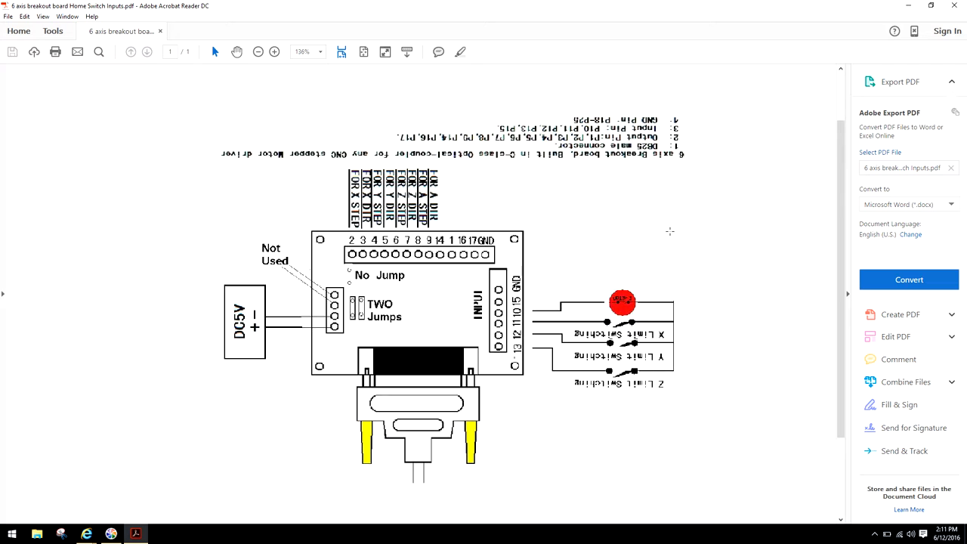
{"action": "mouse_move", "coordinate": [113, 522]}
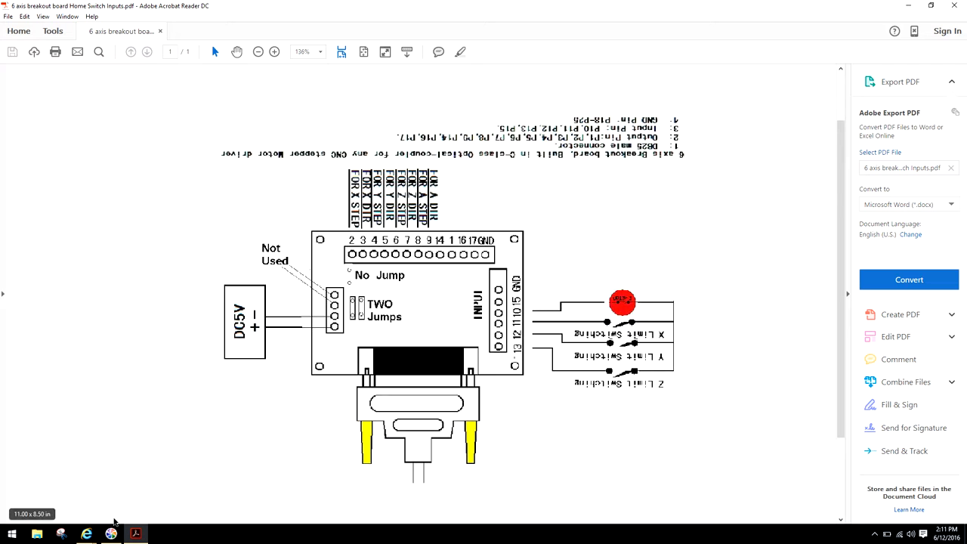
{"action": "left_click", "coordinate": [87, 534]}
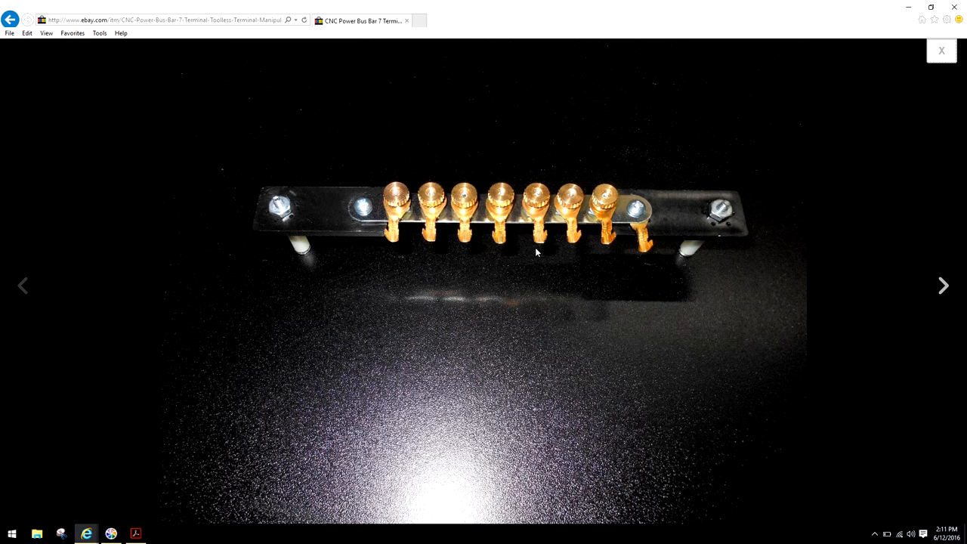
{"action": "mouse_move", "coordinate": [618, 257]}
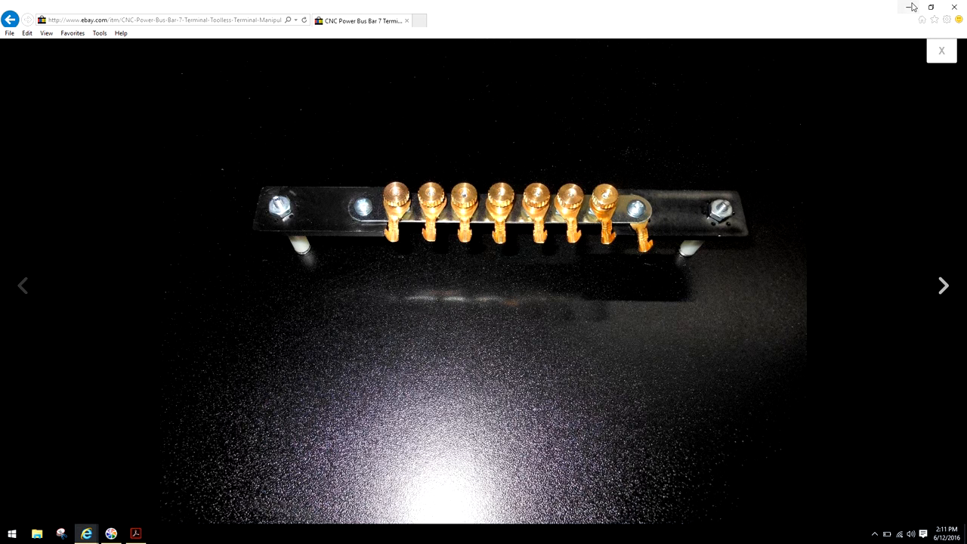
{"action": "left_click", "coordinate": [135, 533]}
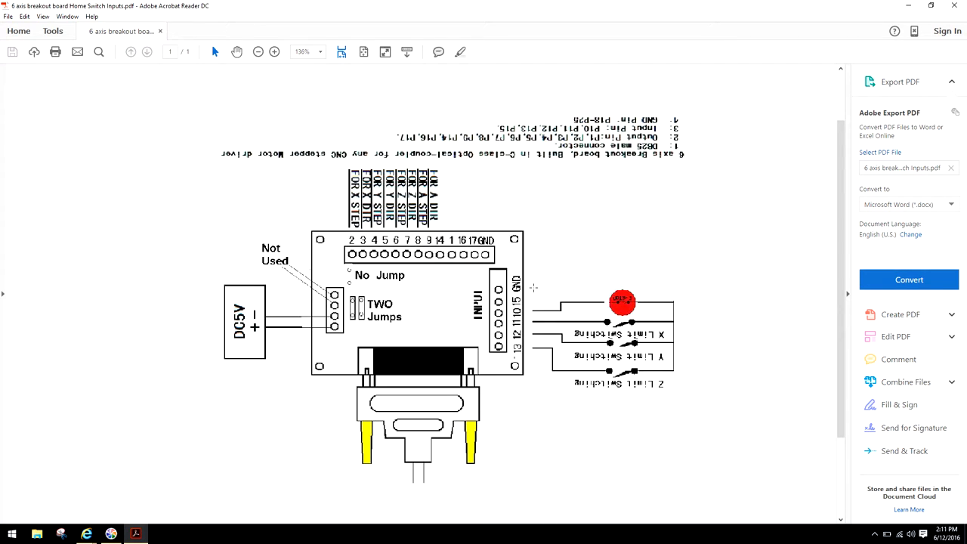
{"action": "mouse_move", "coordinate": [569, 414]}
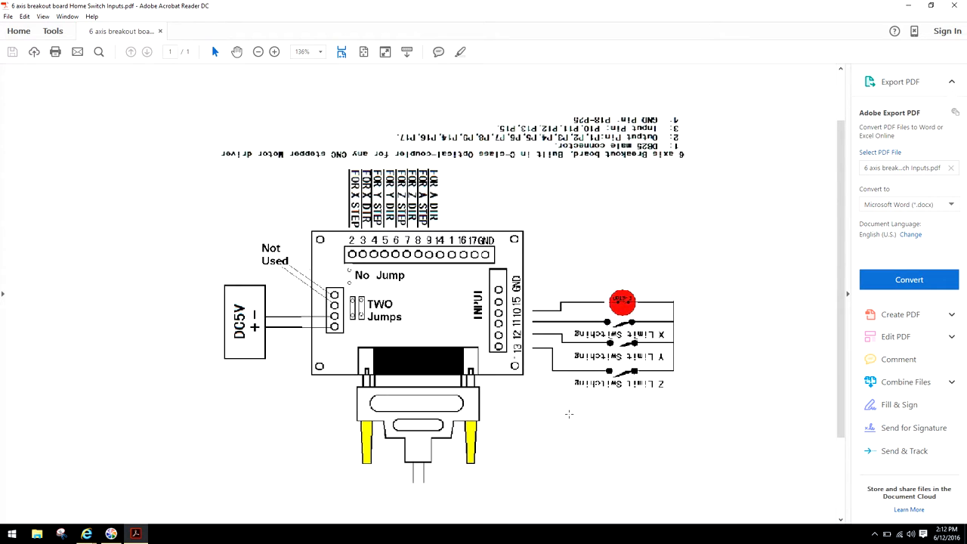
{"action": "mouse_move", "coordinate": [150, 521]}
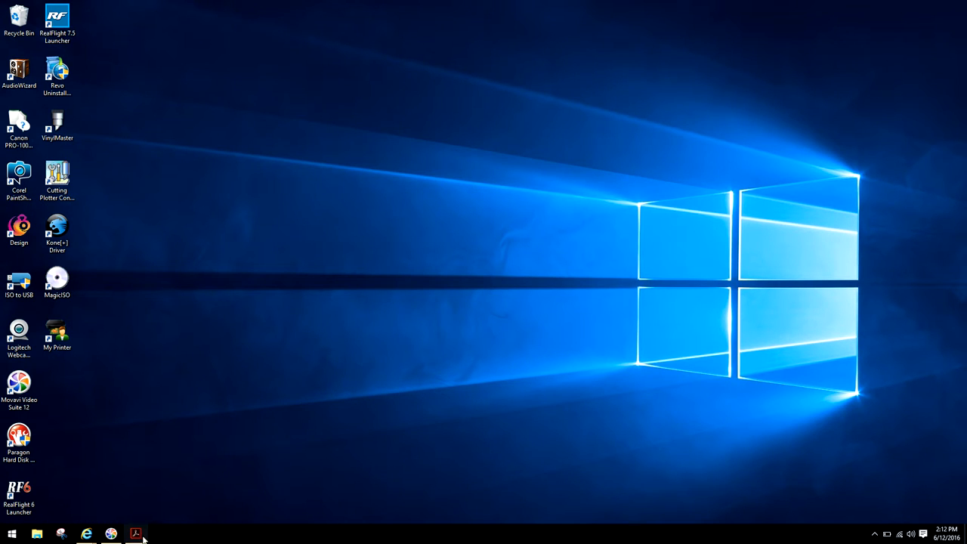
{"action": "left_click", "coordinate": [135, 534]}
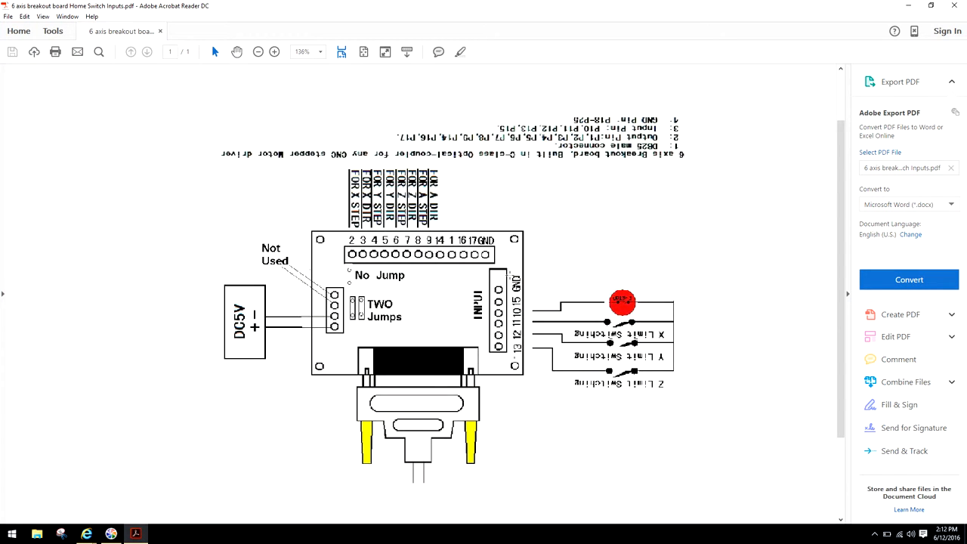
{"action": "mouse_move", "coordinate": [438, 276]}
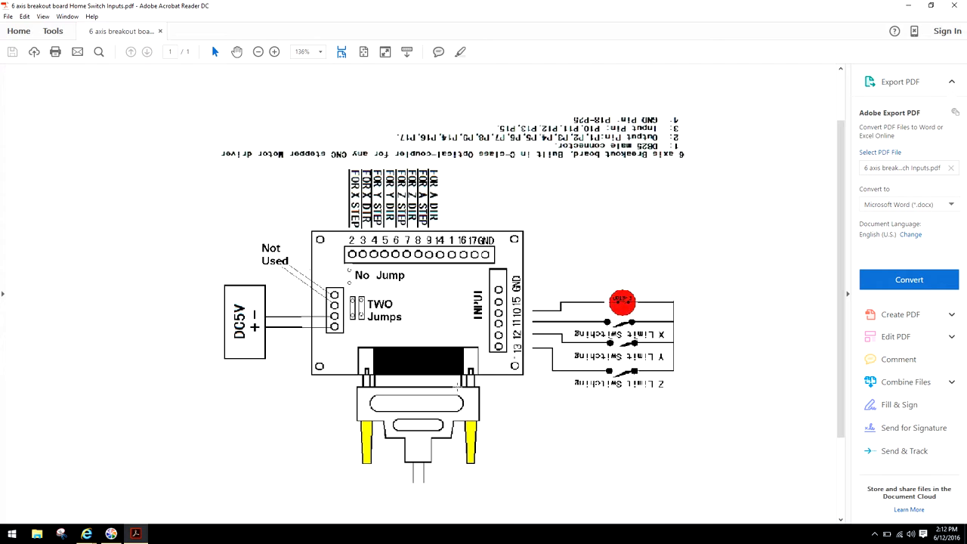
{"action": "mouse_move", "coordinate": [504, 396]}
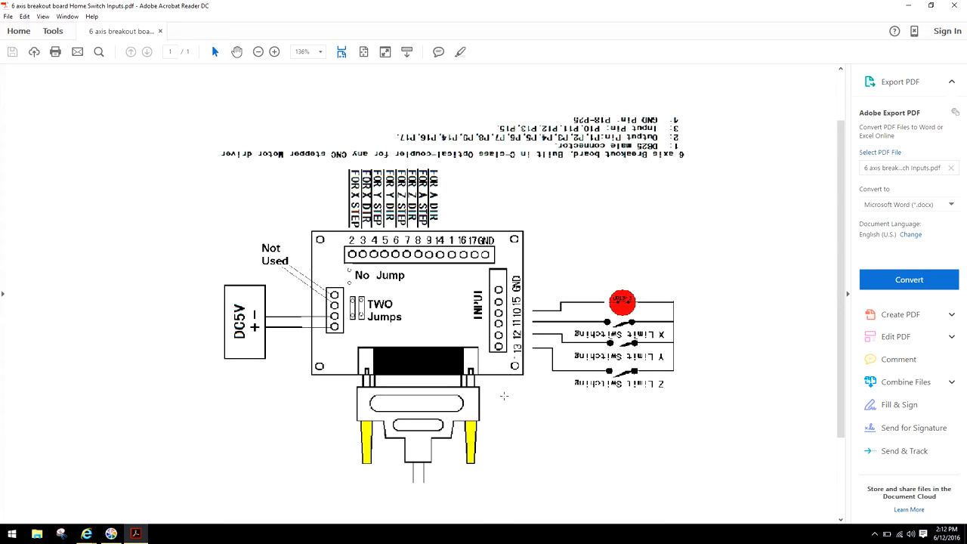